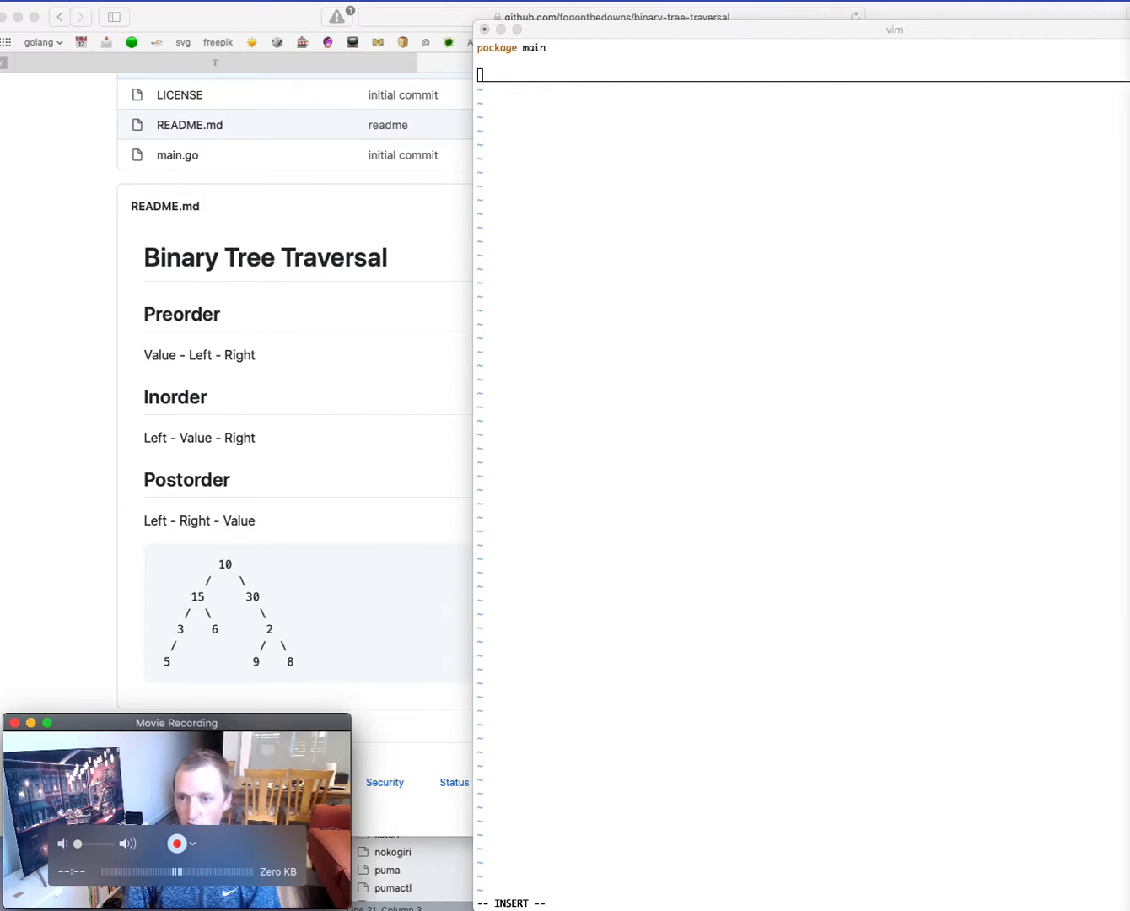
mouse_move(341, 662)
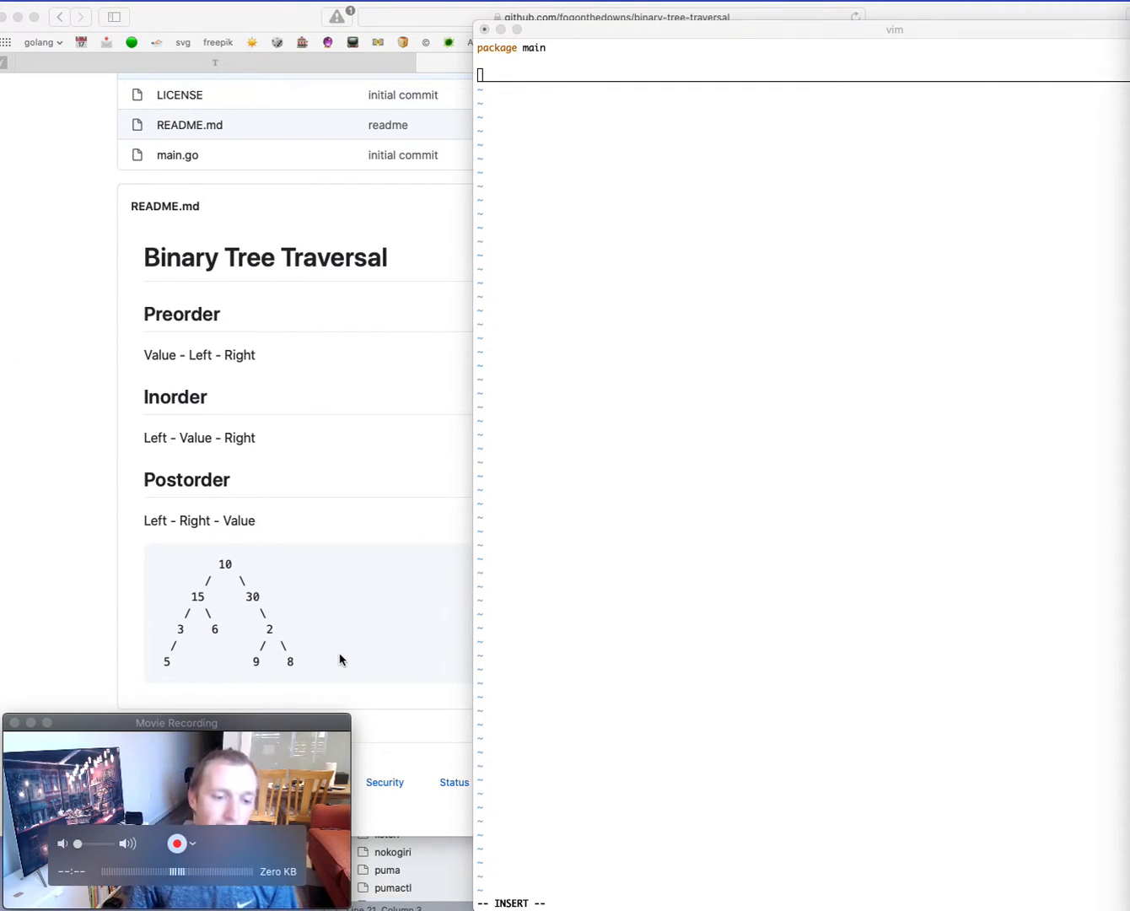
mouse_move(161, 320)
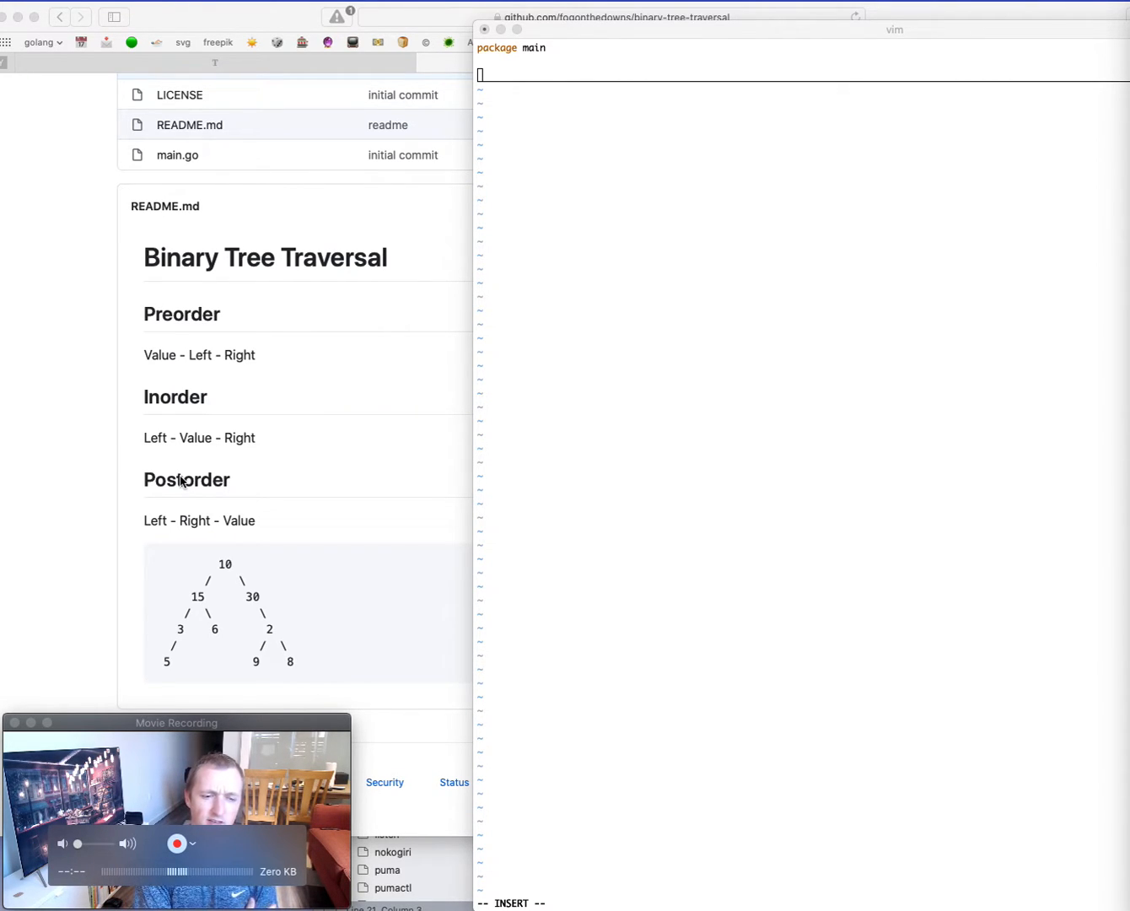
mouse_move(464, 432)
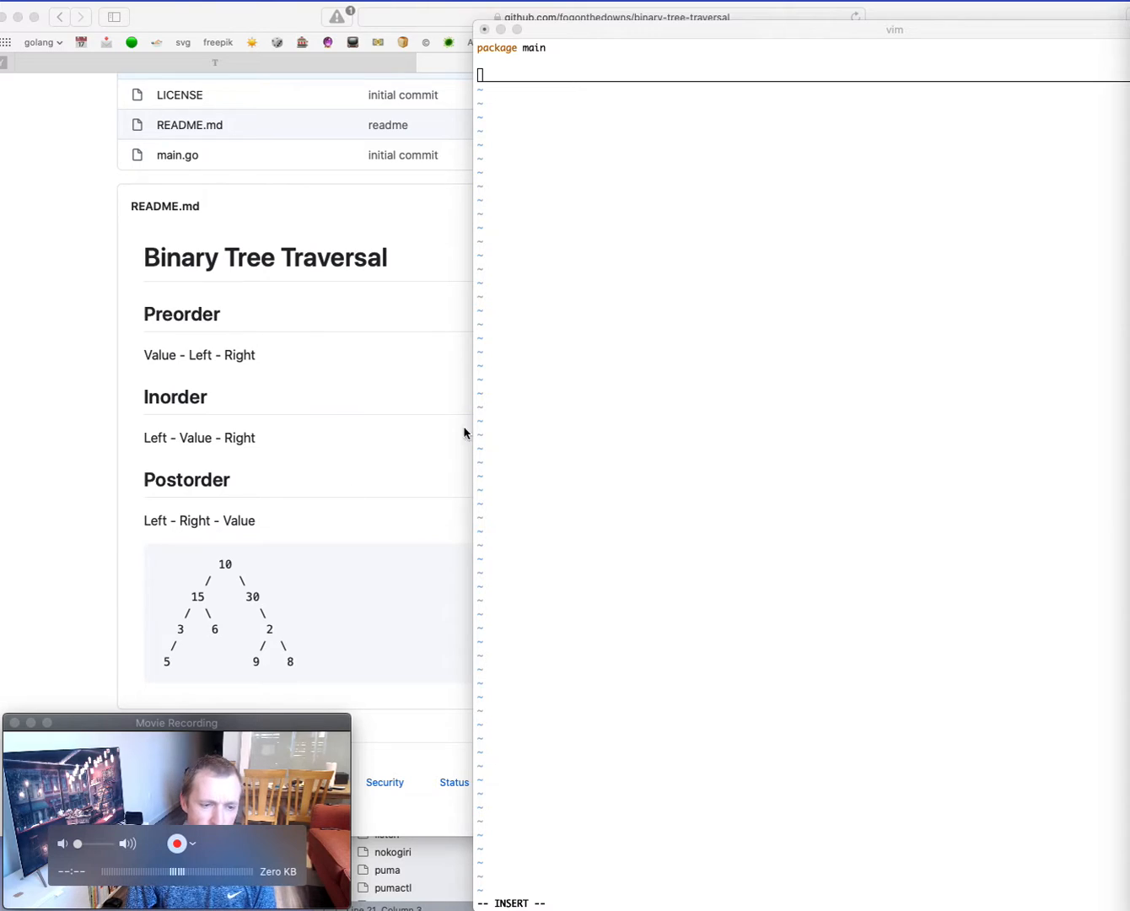
mouse_move(228, 557)
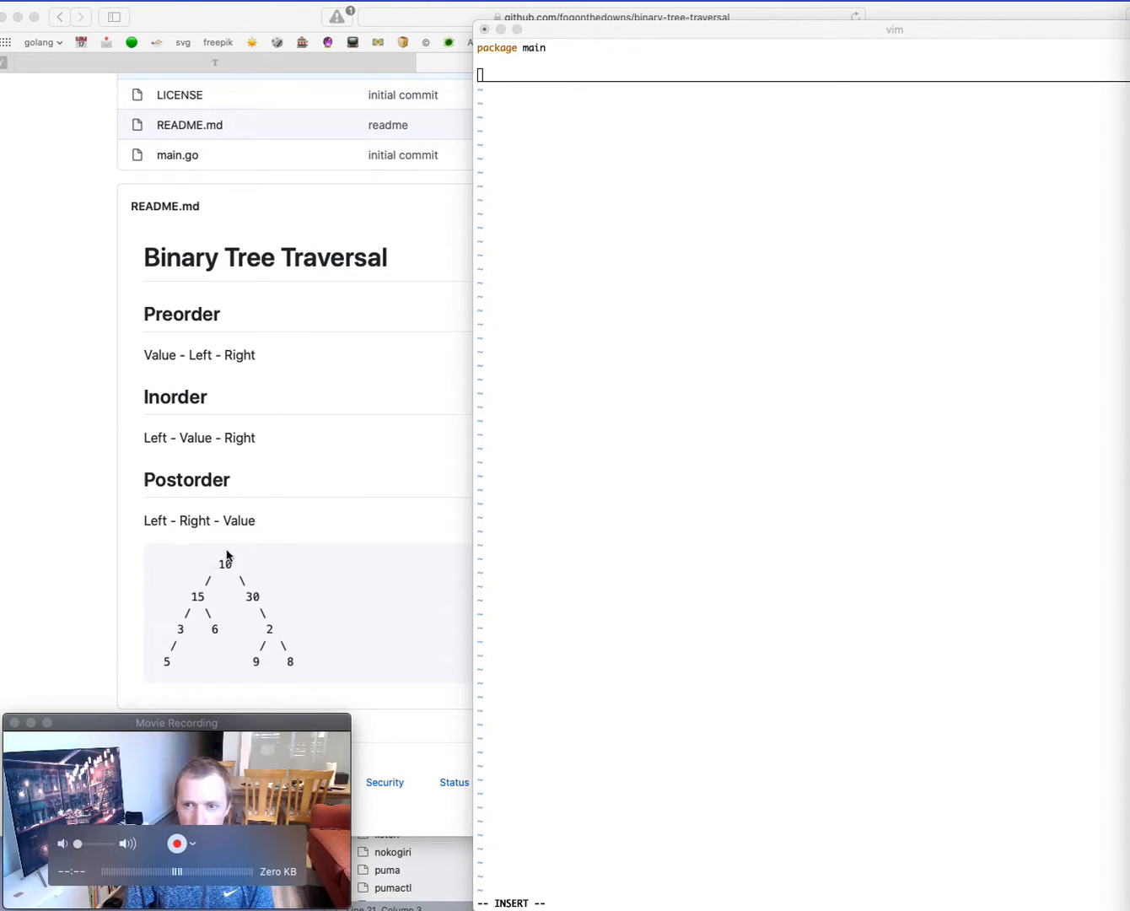
mouse_move(243, 568)
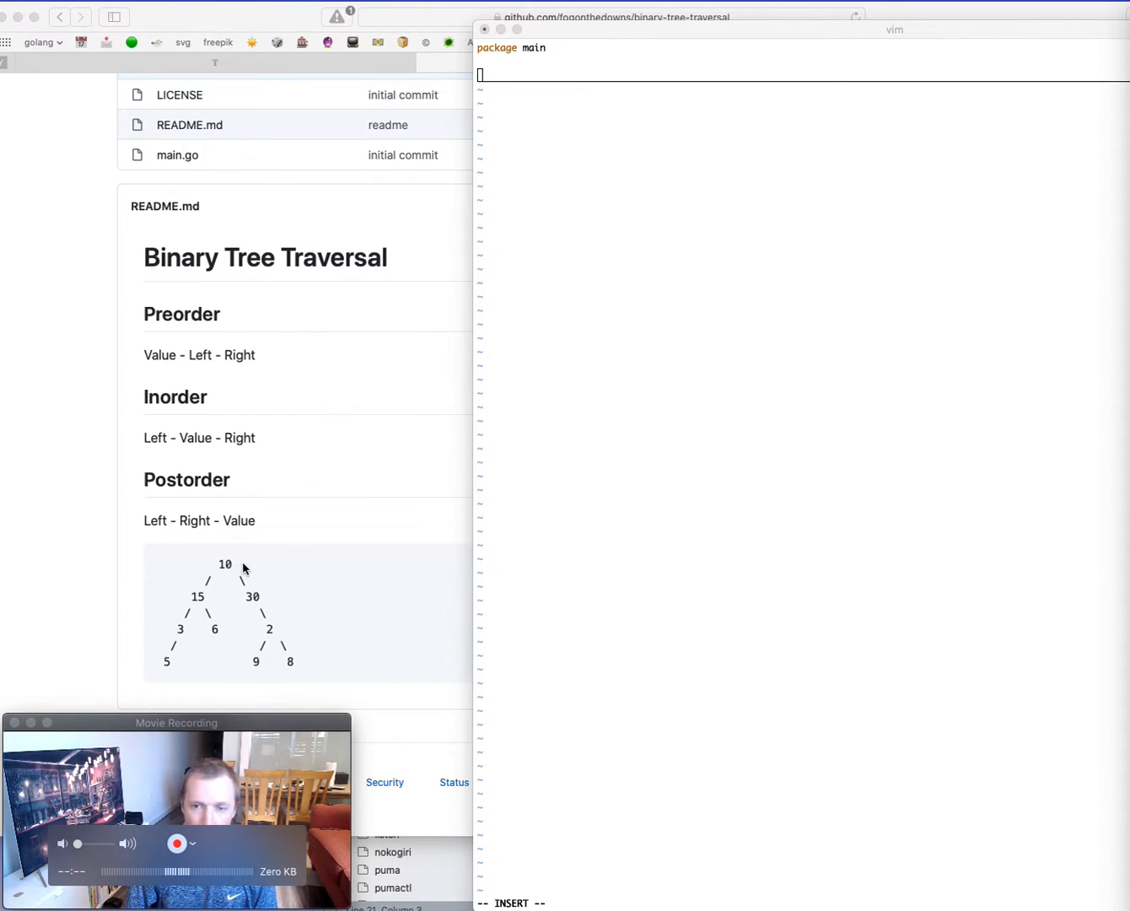
mouse_move(169, 360)
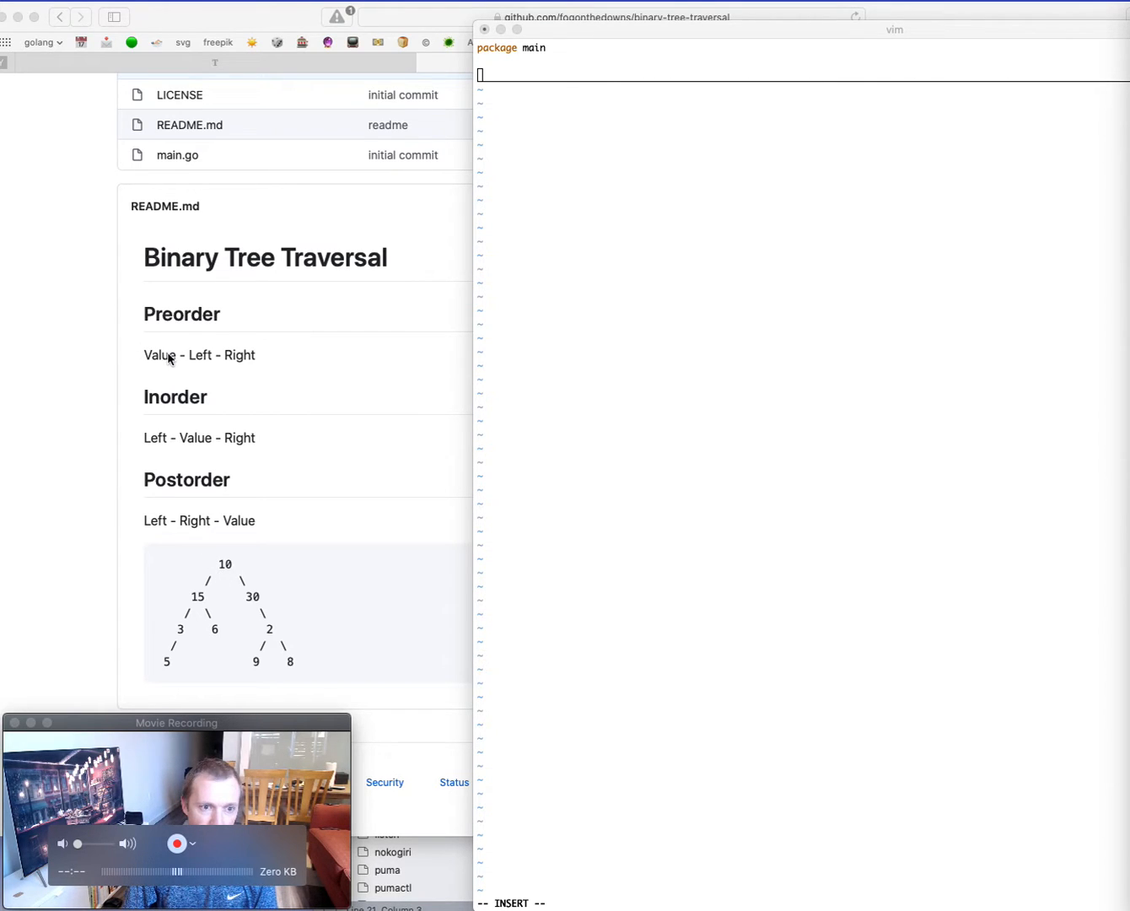
mouse_move(211, 535)
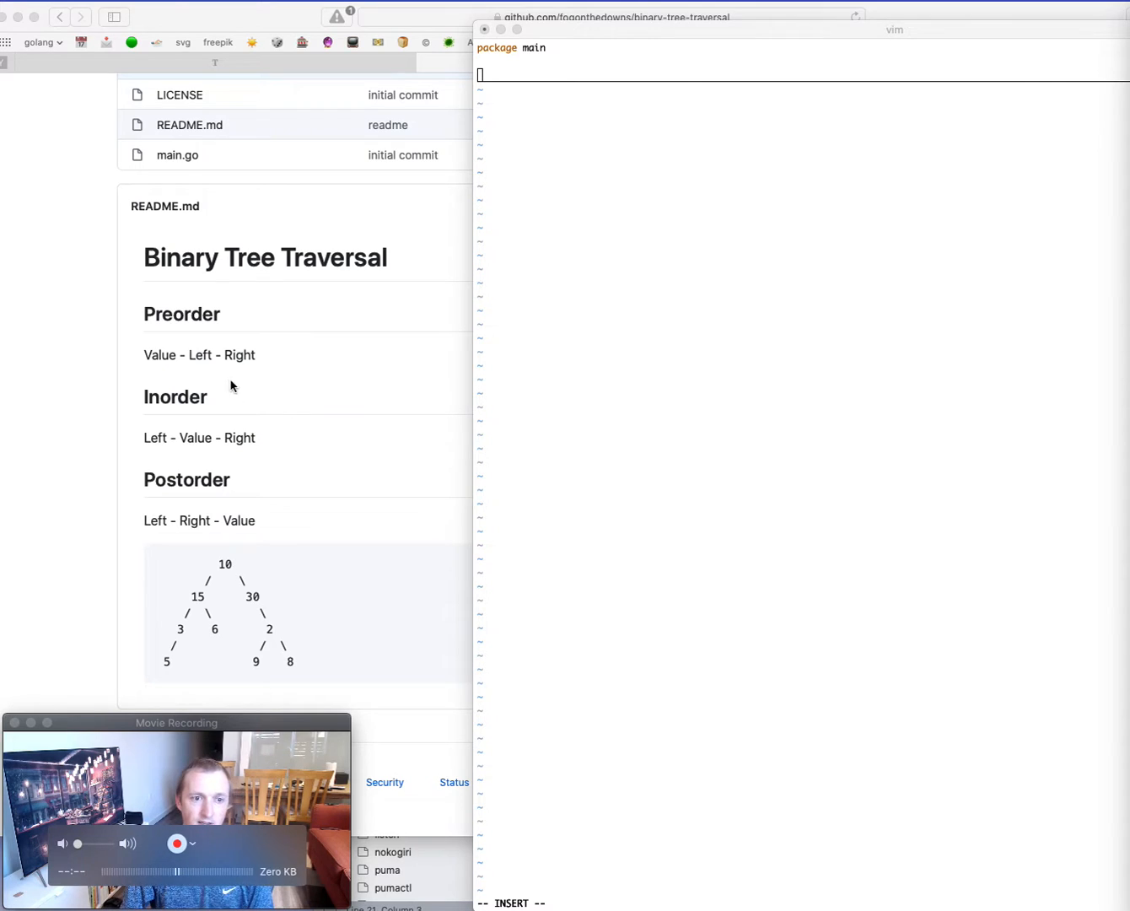
mouse_move(256, 351)
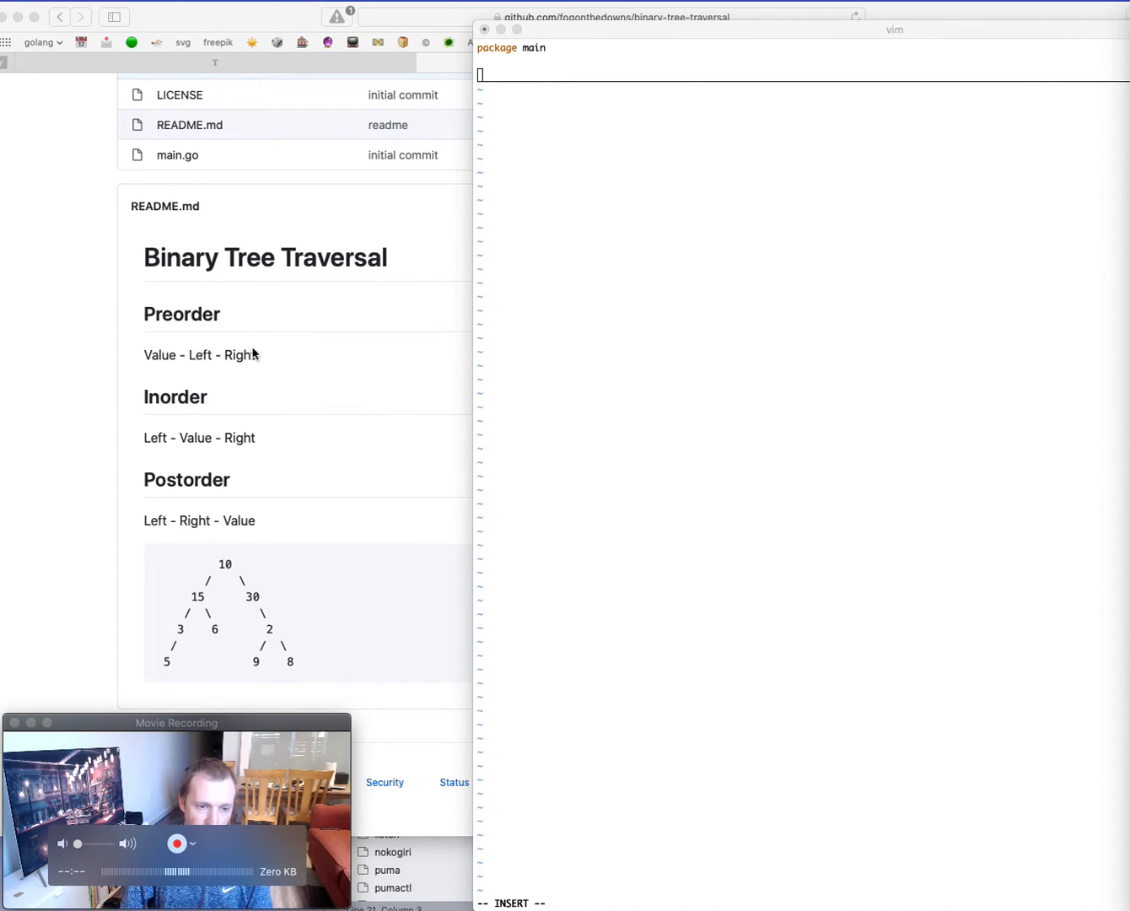
mouse_move(178, 648)
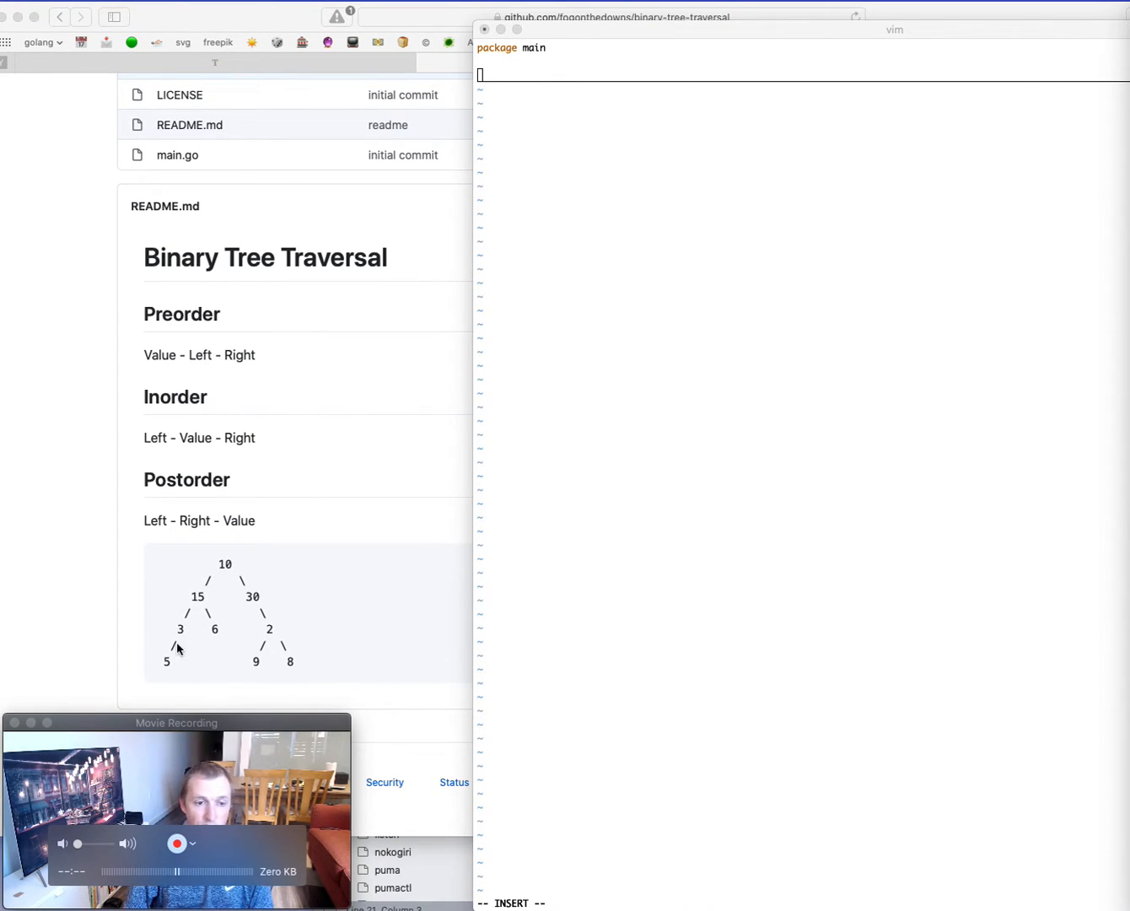
mouse_move(199, 599)
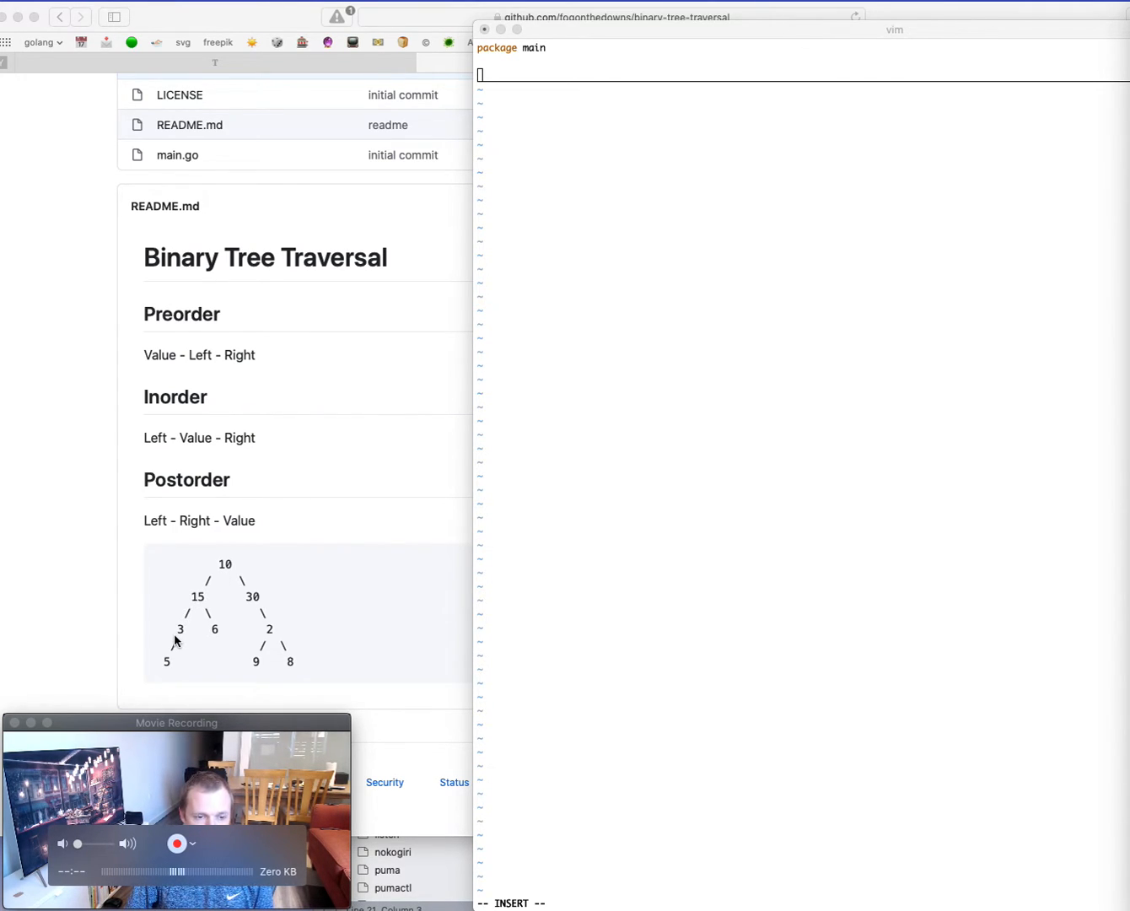
mouse_move(162, 658)
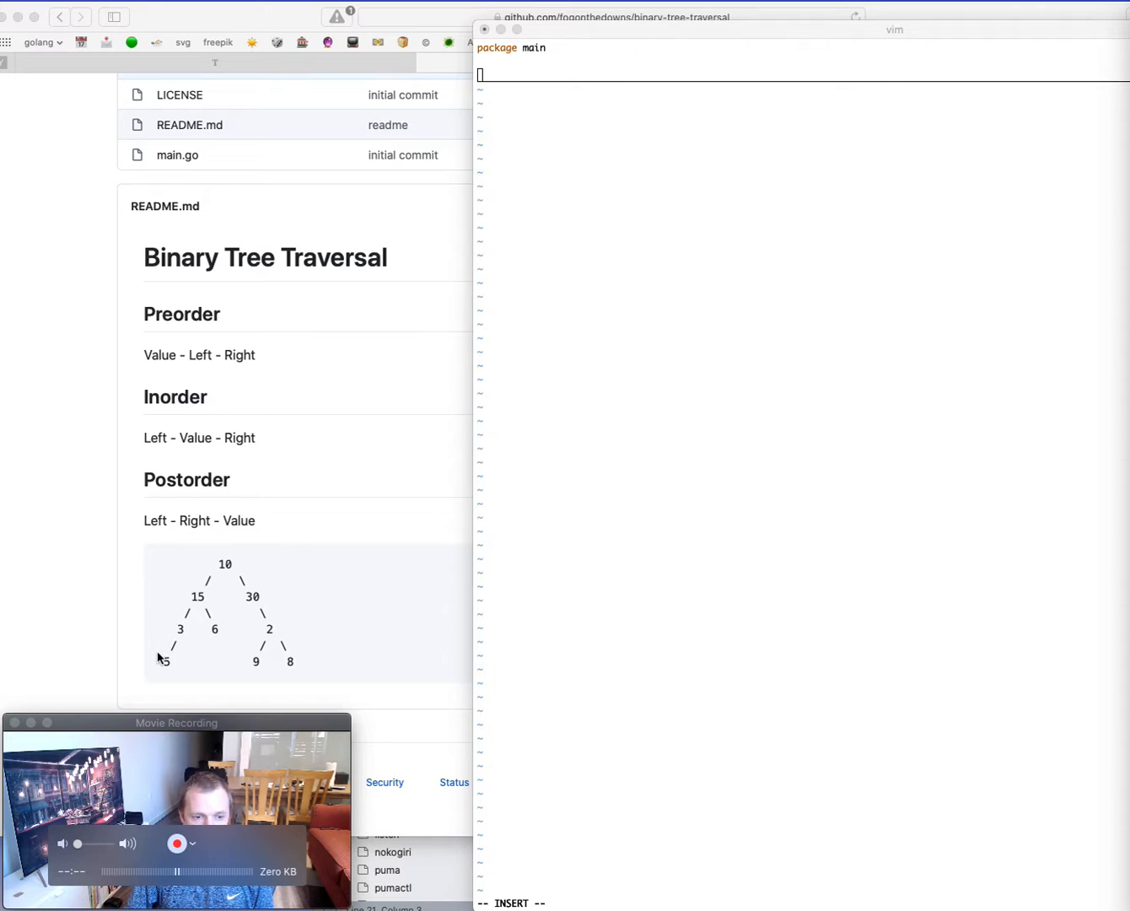
mouse_move(218, 641)
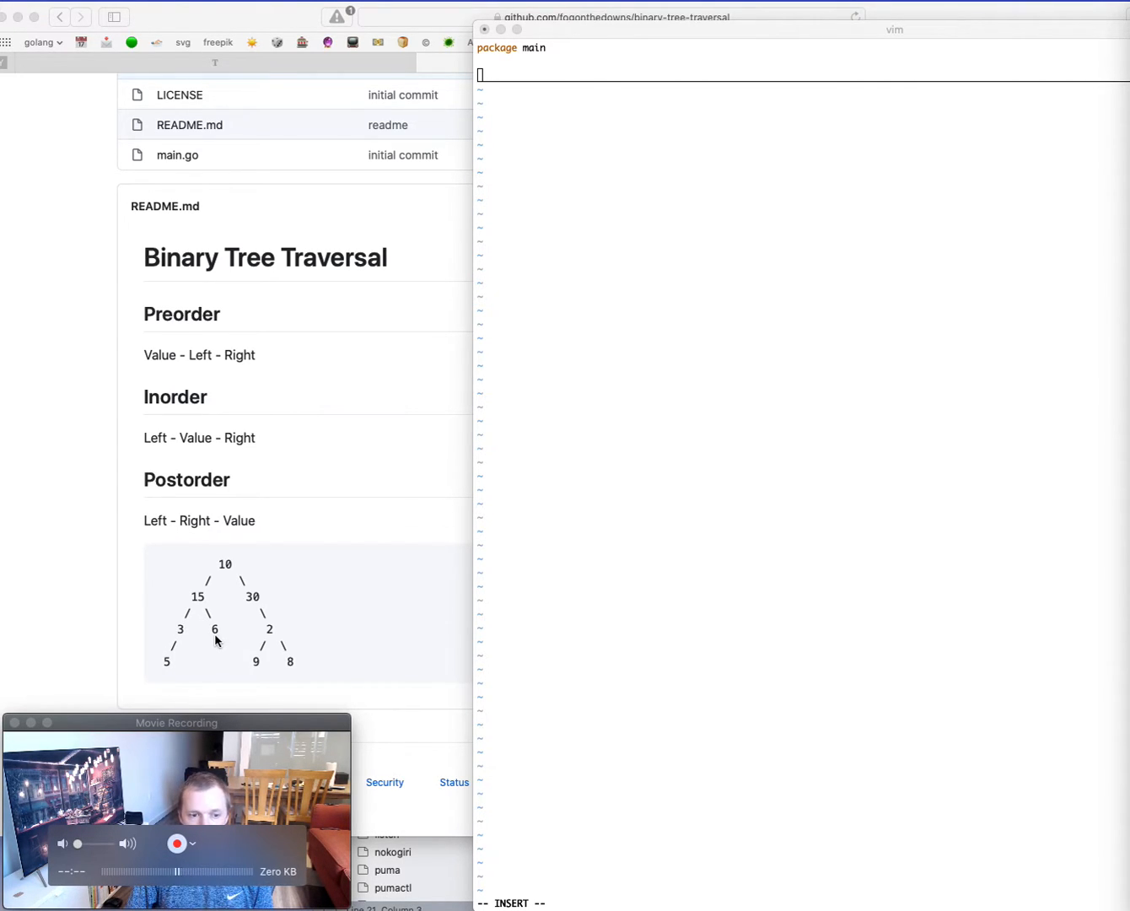
mouse_move(257, 584)
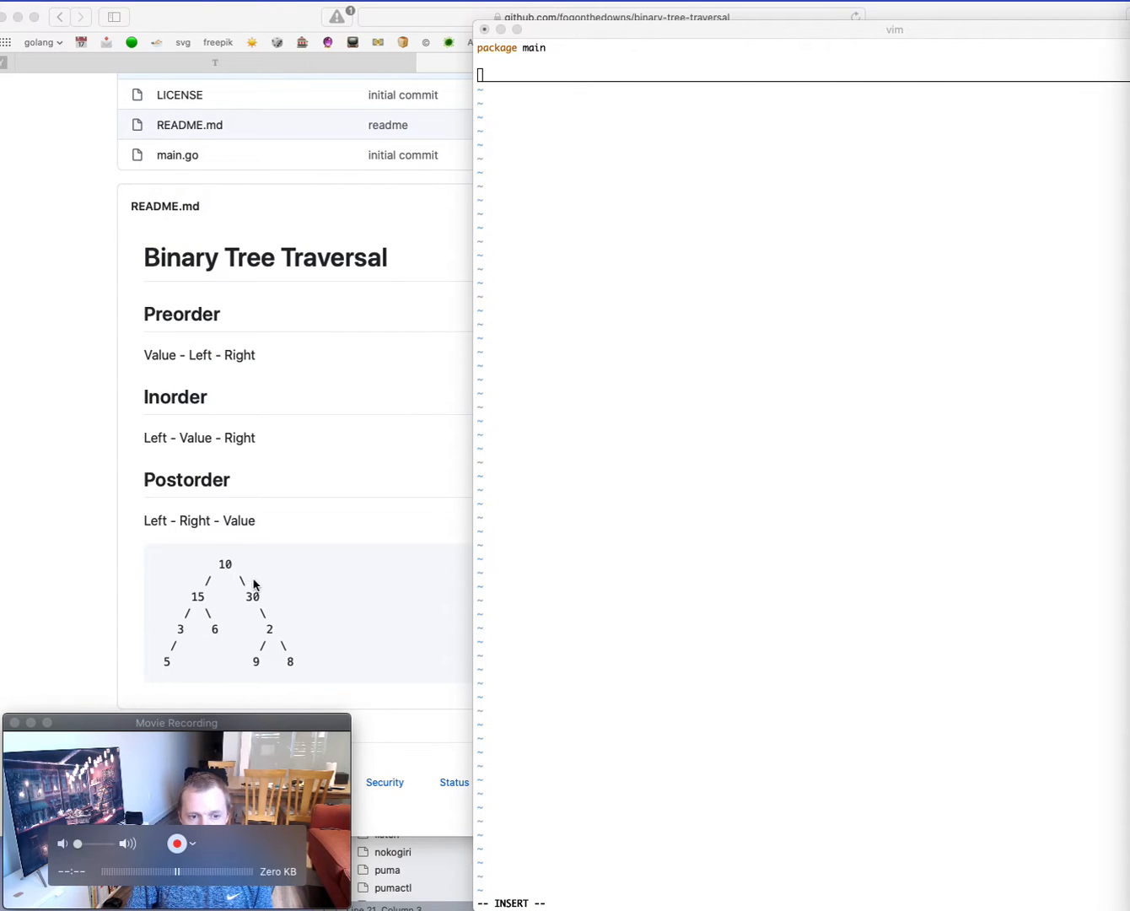
mouse_move(256, 607)
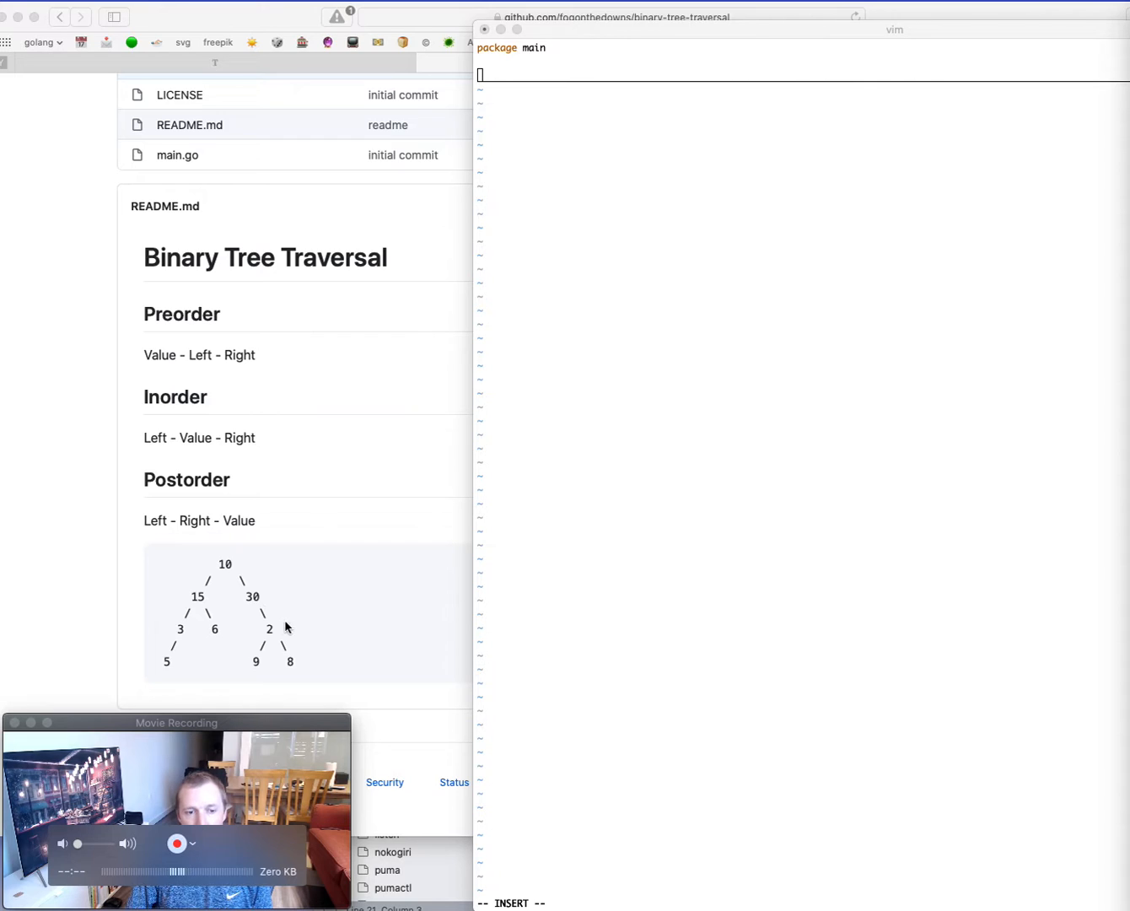
mouse_move(268, 621)
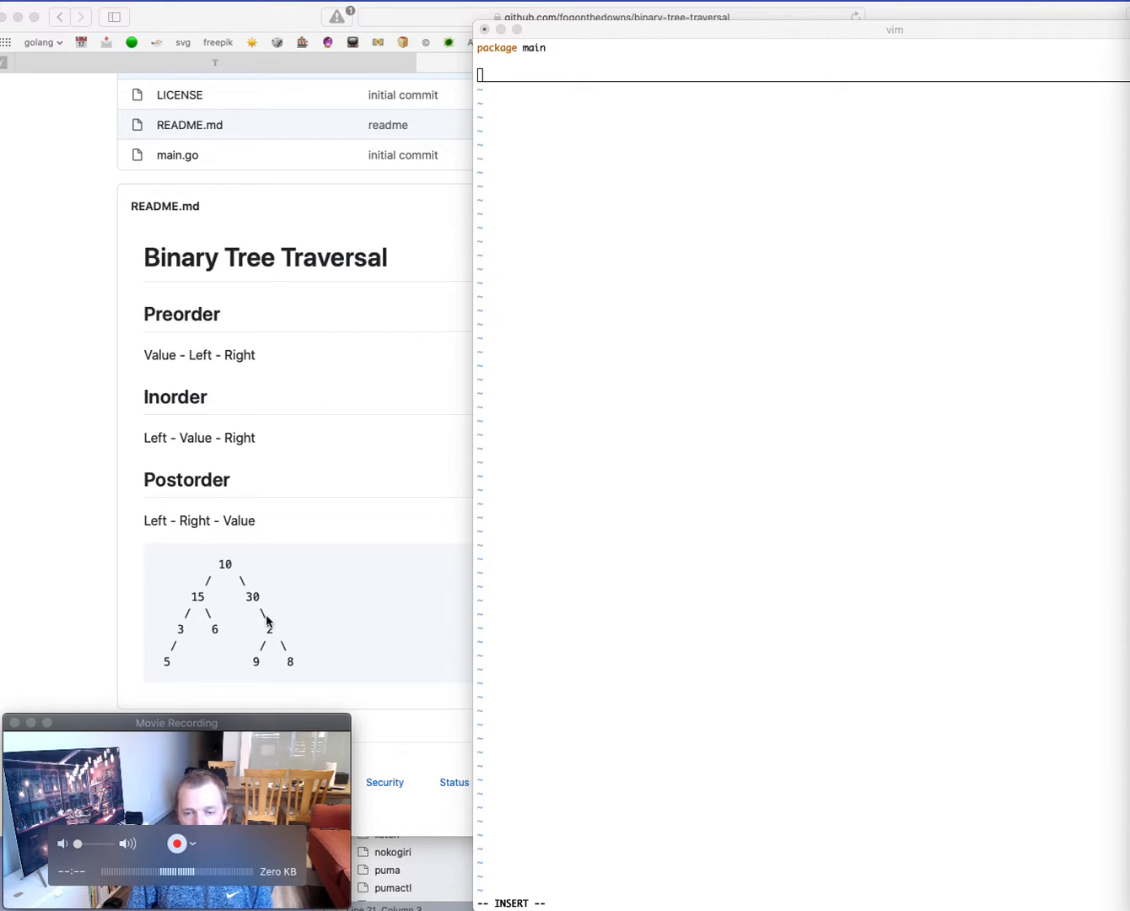
mouse_move(270, 631)
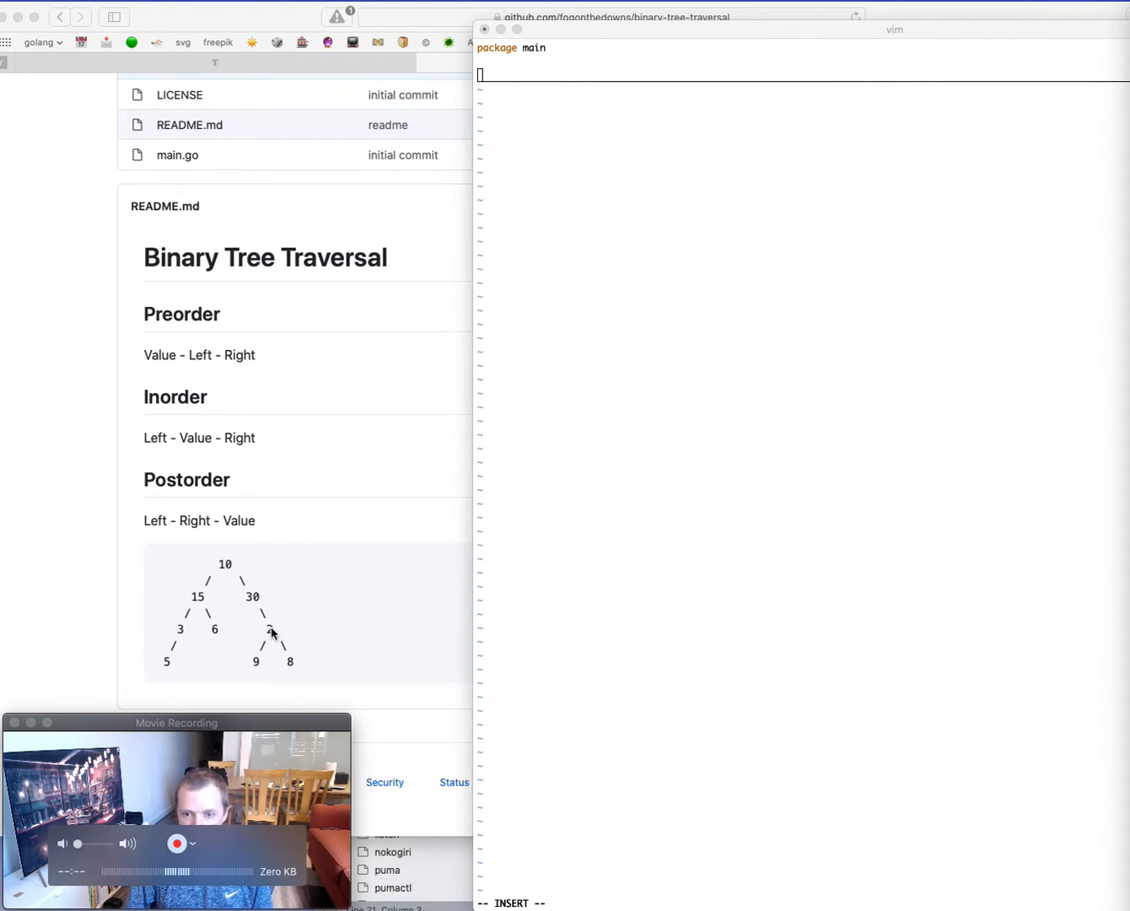
mouse_move(298, 672)
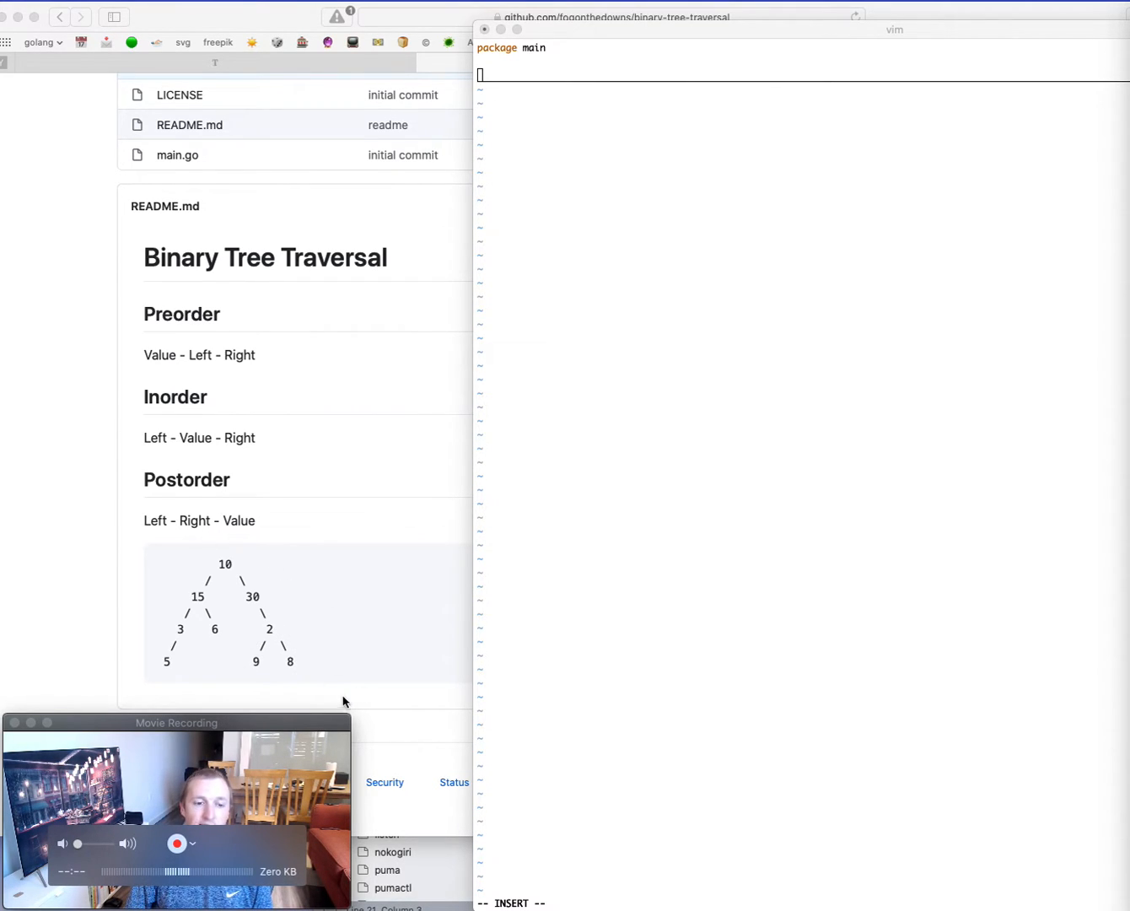
mouse_move(280, 609)
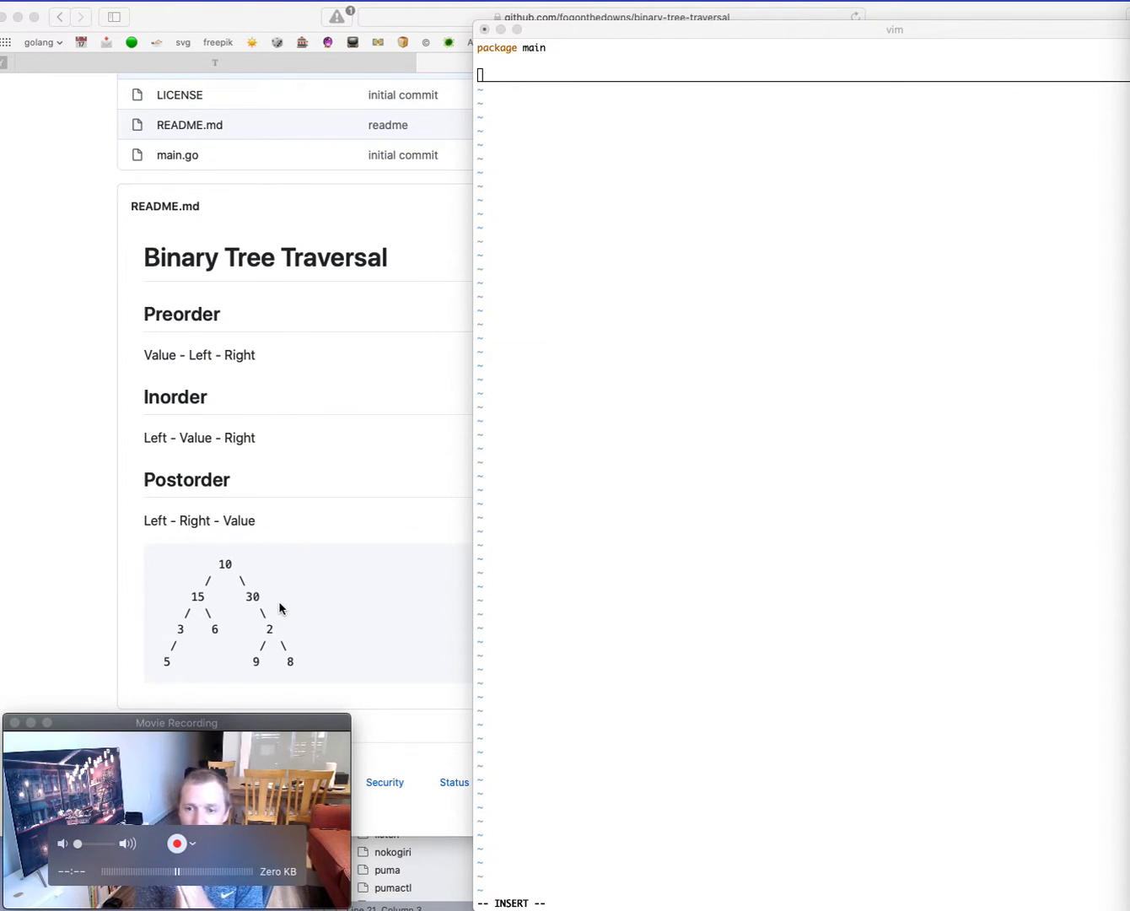
mouse_move(280, 533)
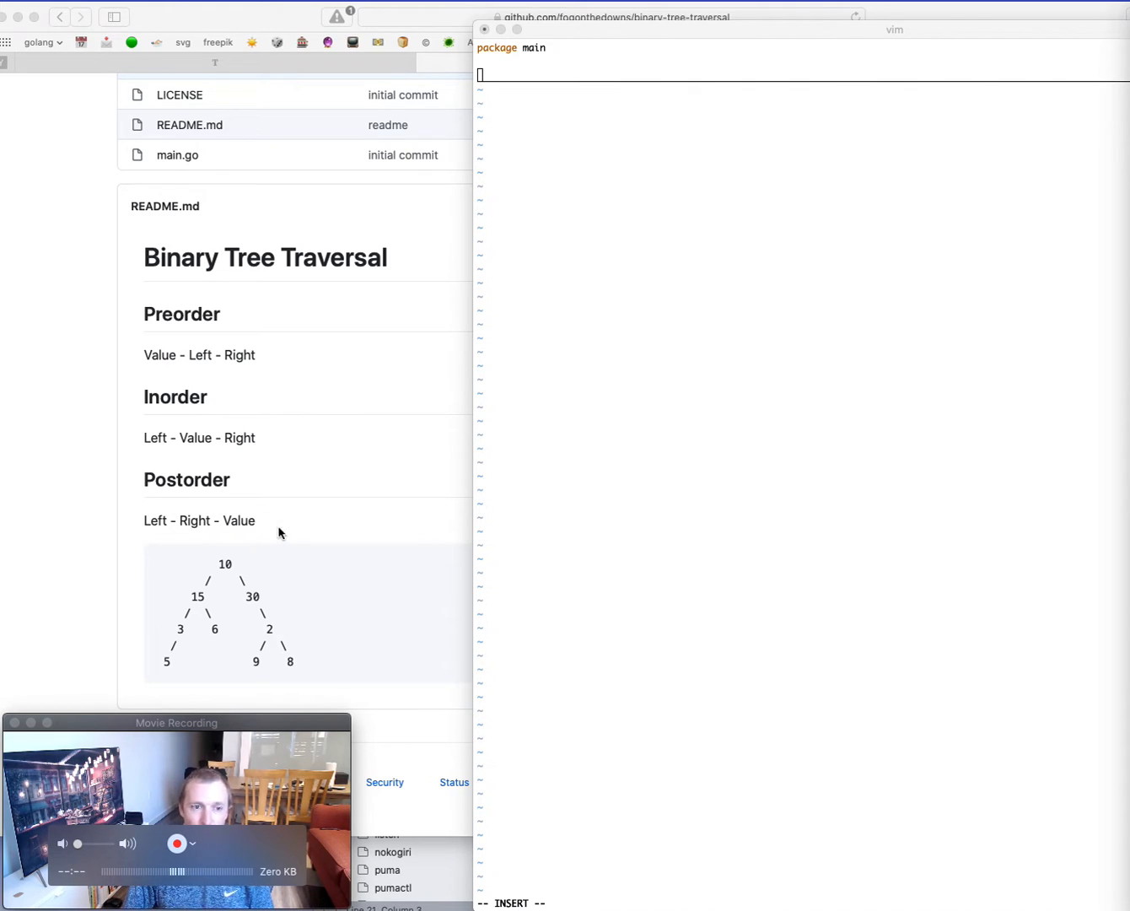
mouse_move(139, 454)
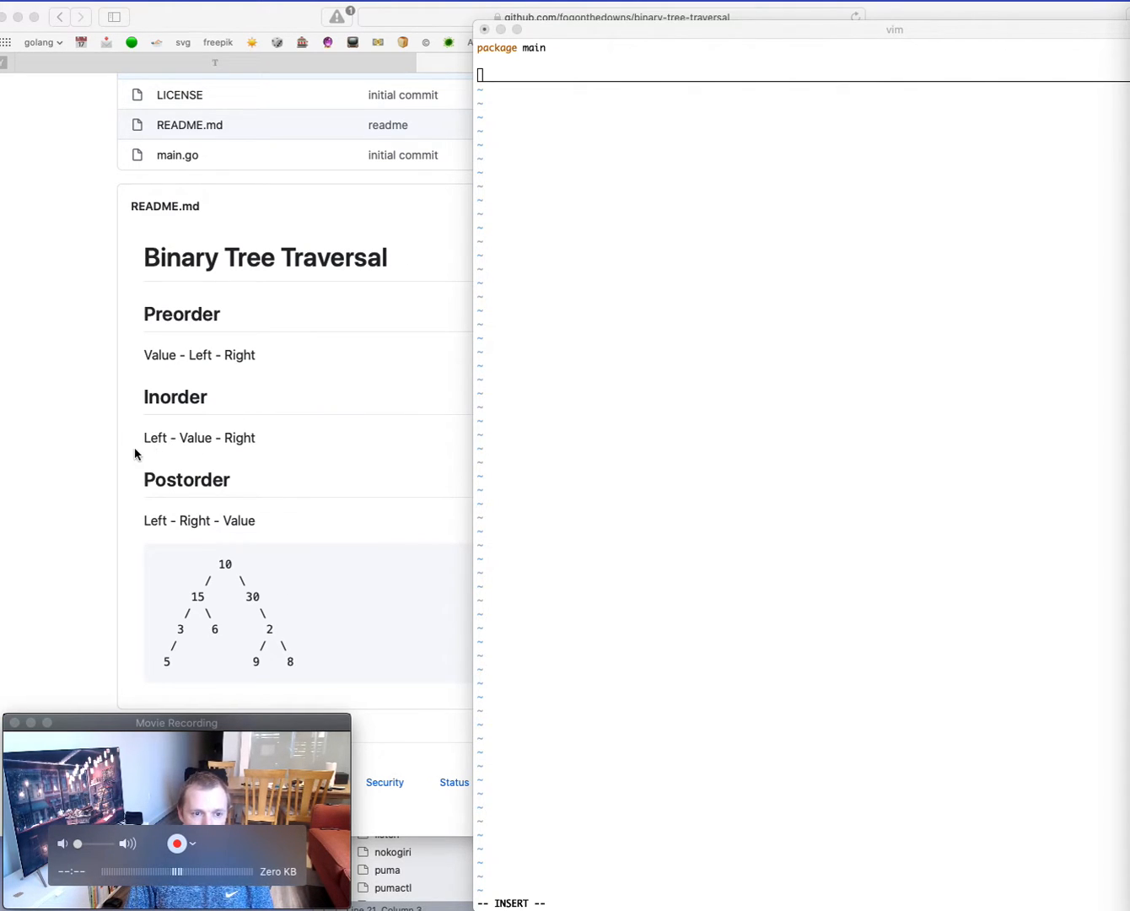
mouse_move(191, 449)
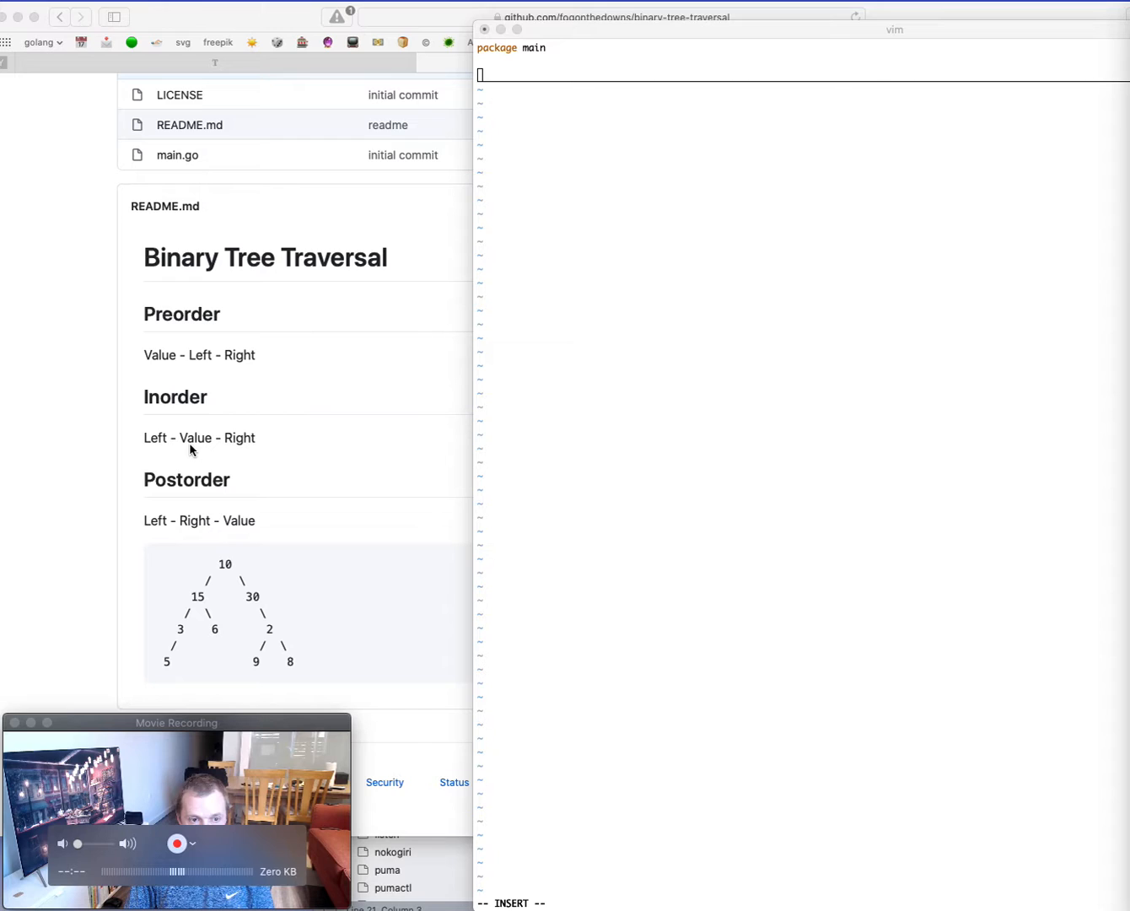
mouse_move(228, 442)
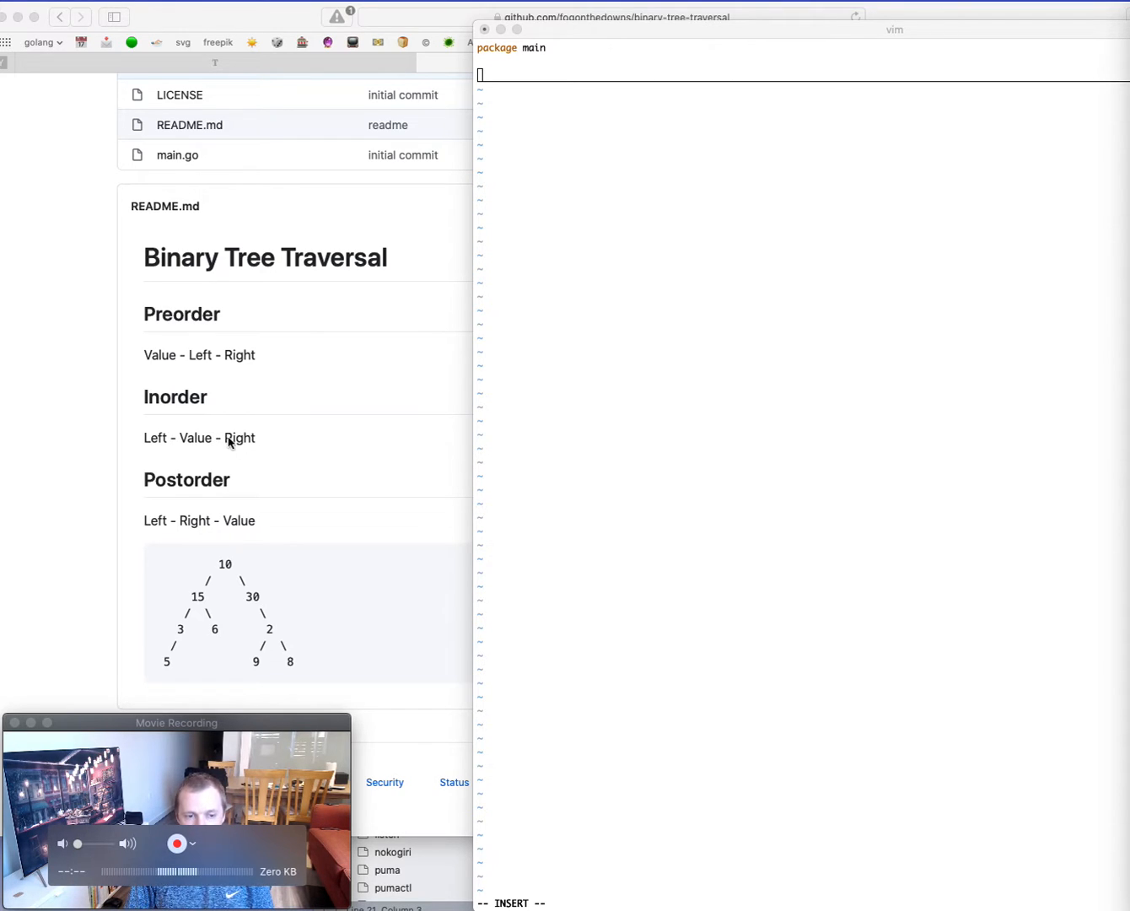
mouse_move(172, 675)
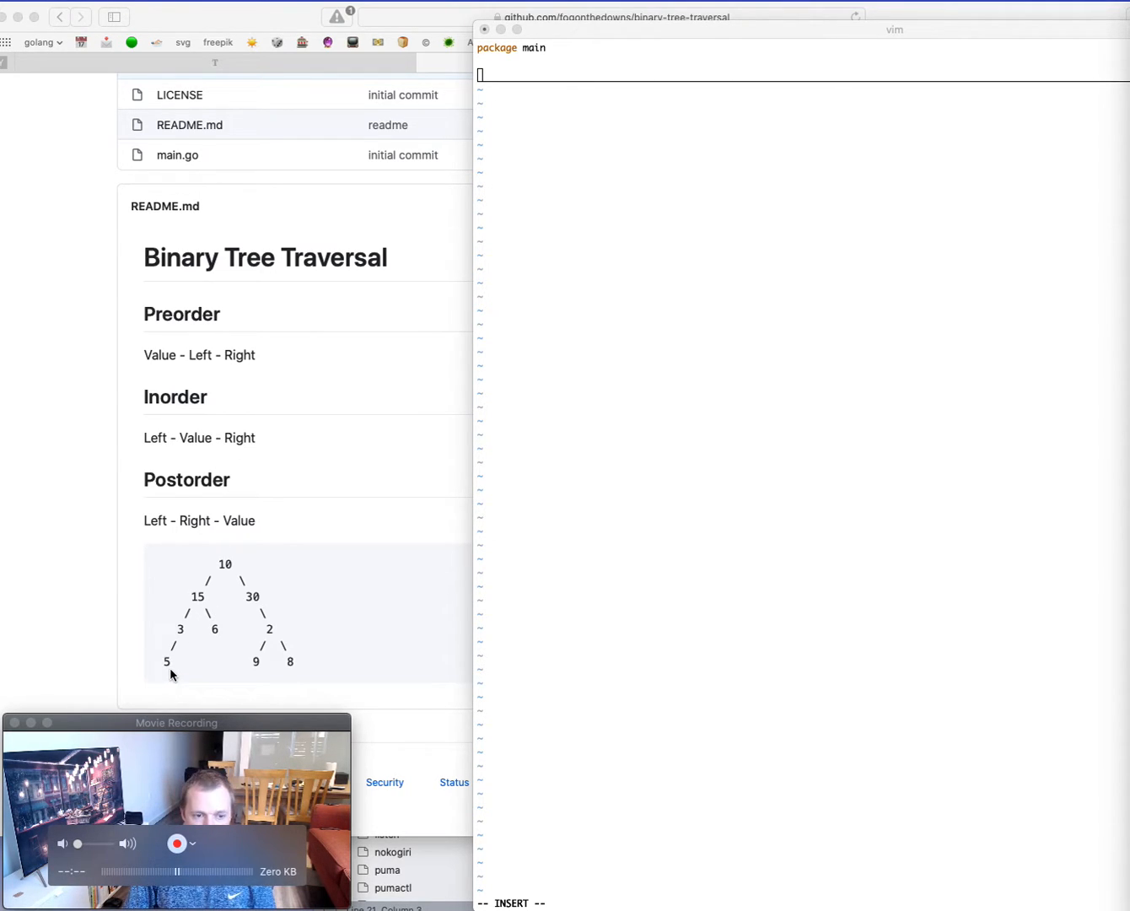
mouse_move(186, 645)
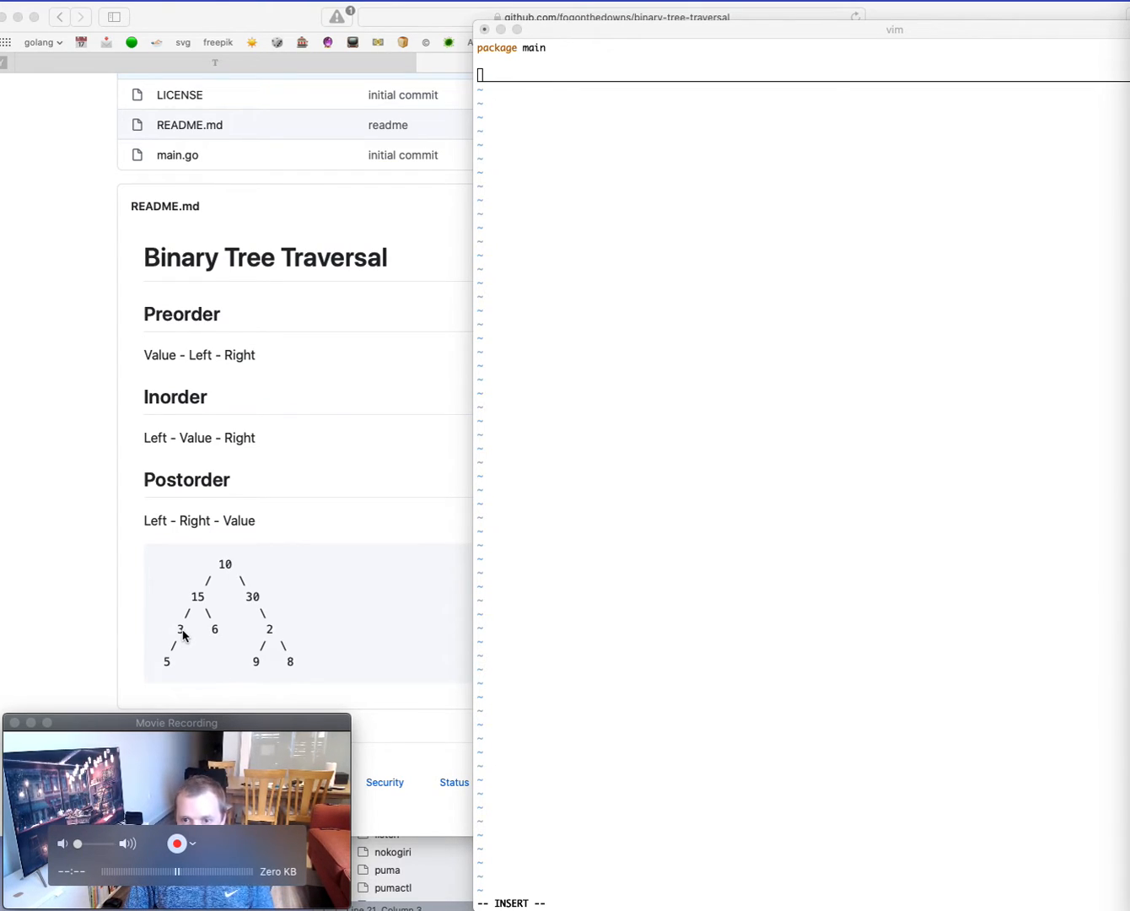
mouse_move(199, 600)
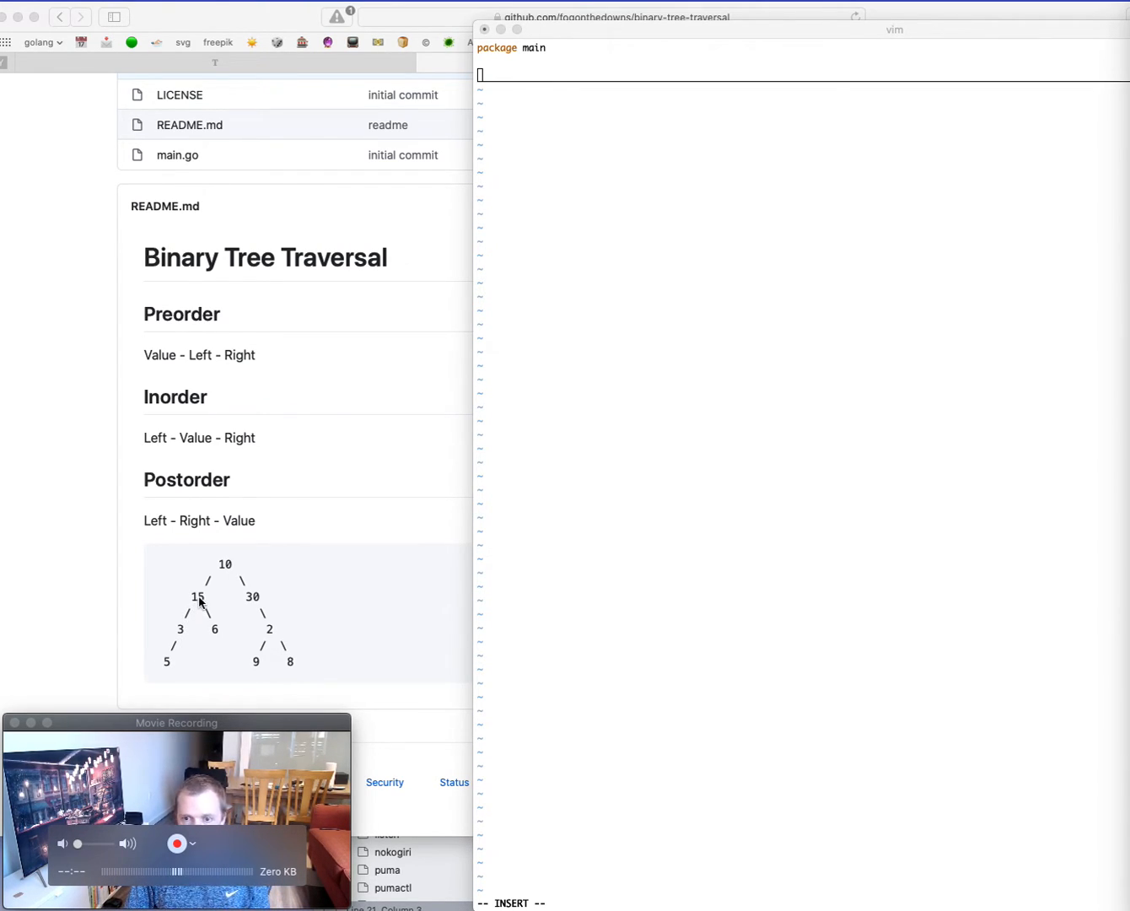
mouse_move(224, 648)
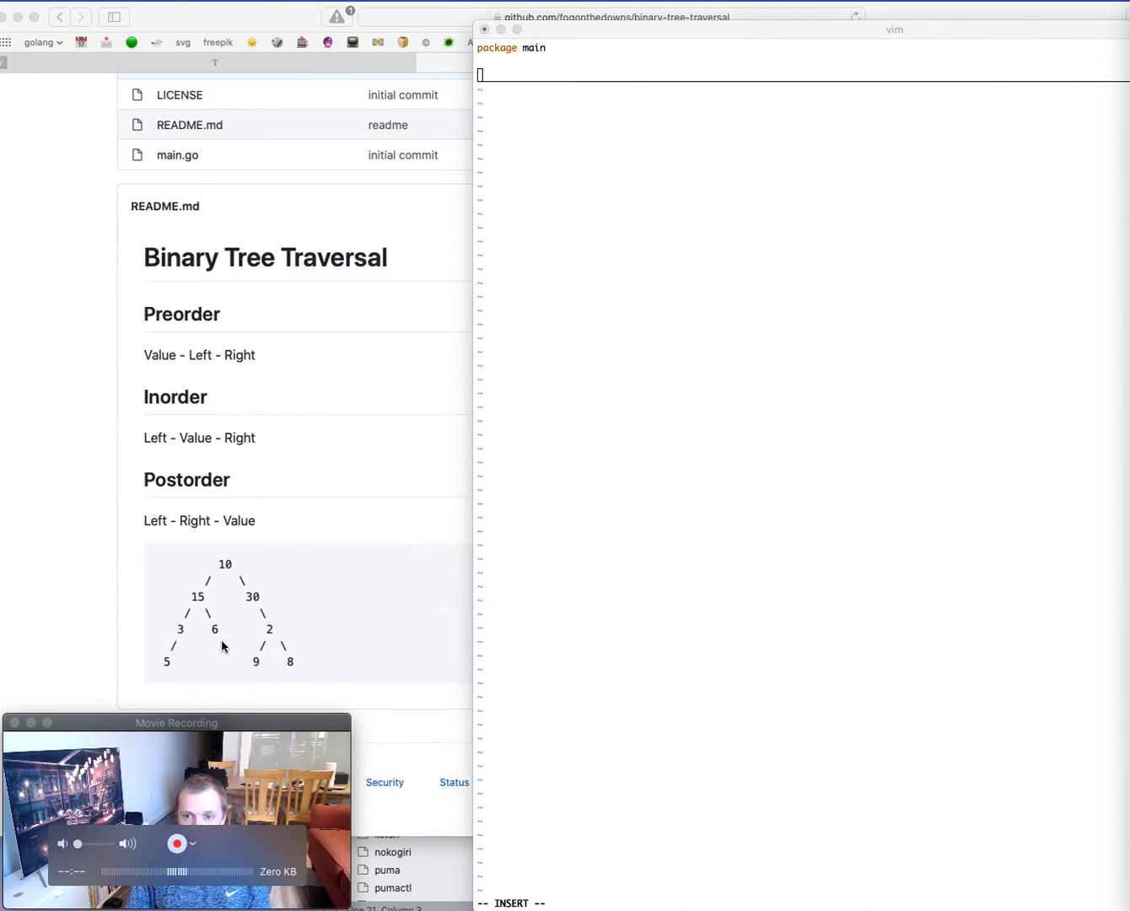
mouse_move(233, 554)
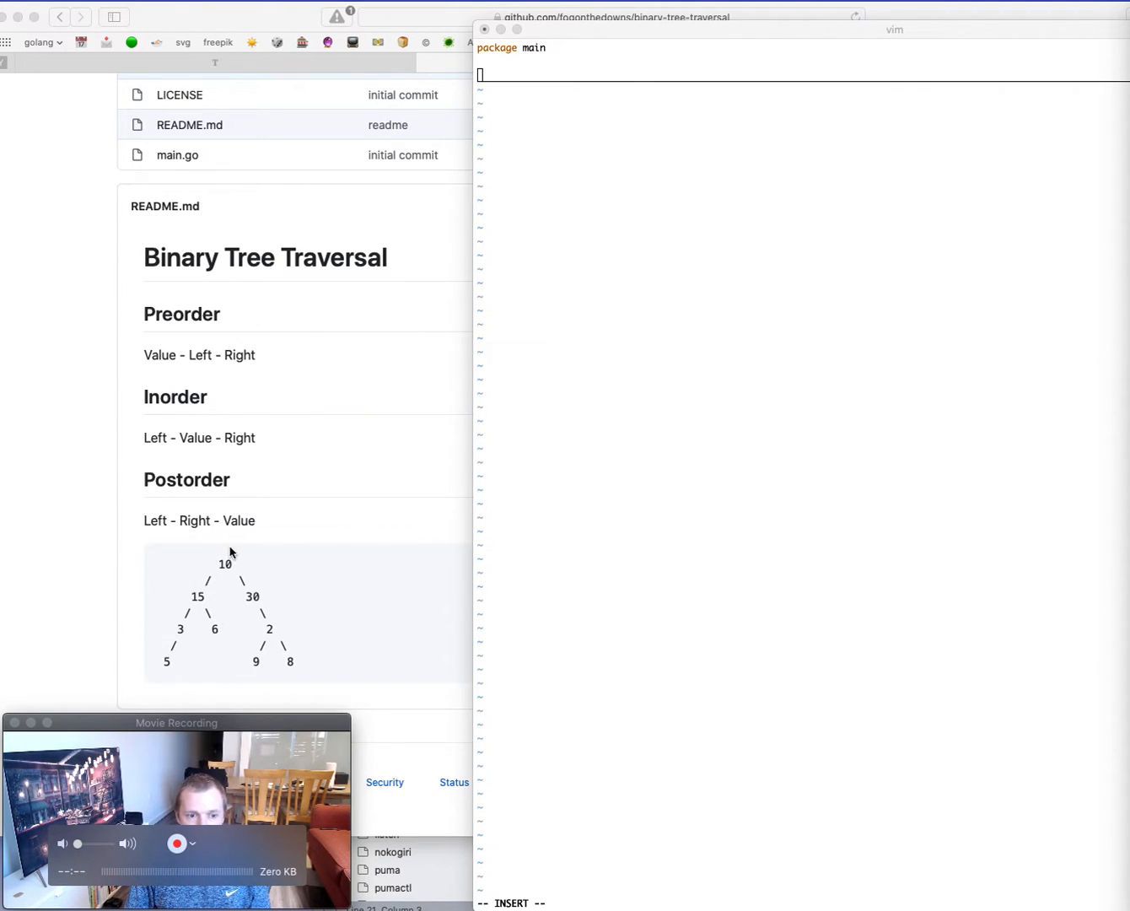
mouse_move(260, 610)
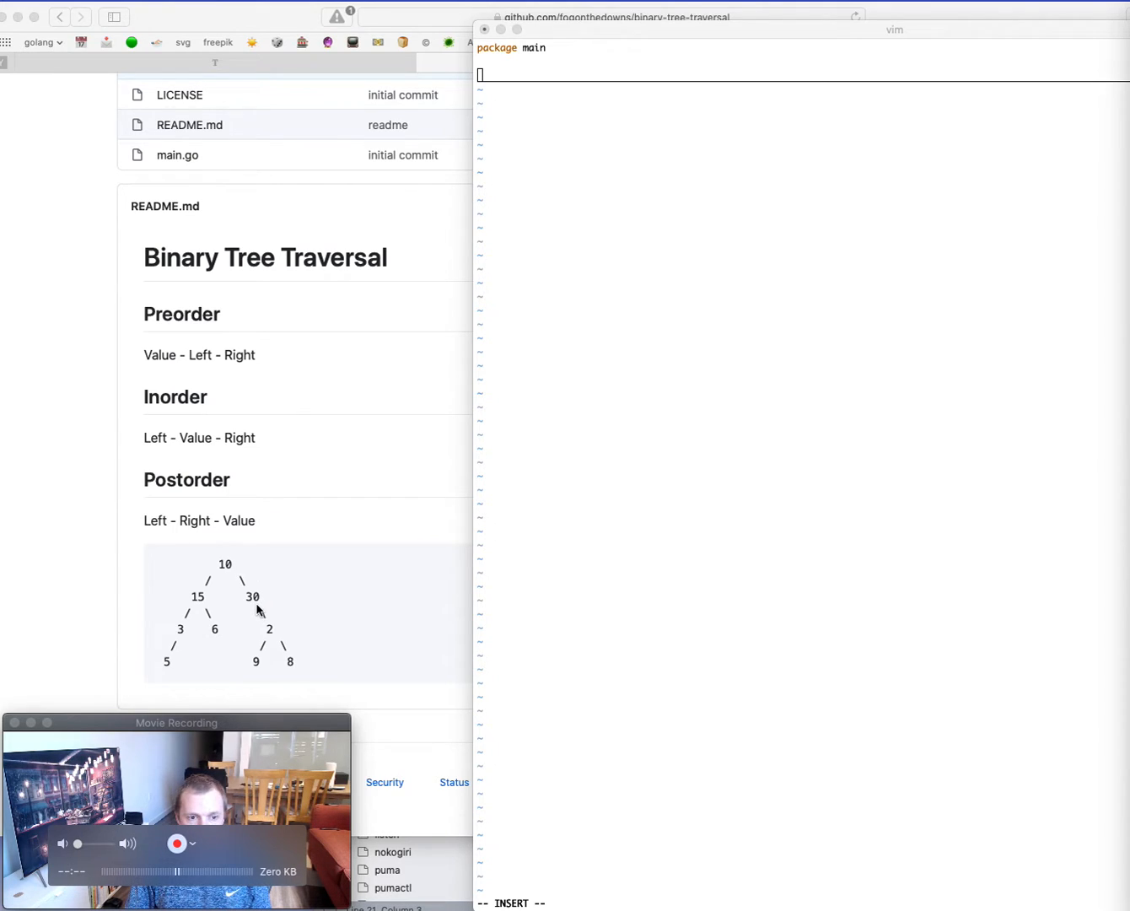
mouse_move(270, 621)
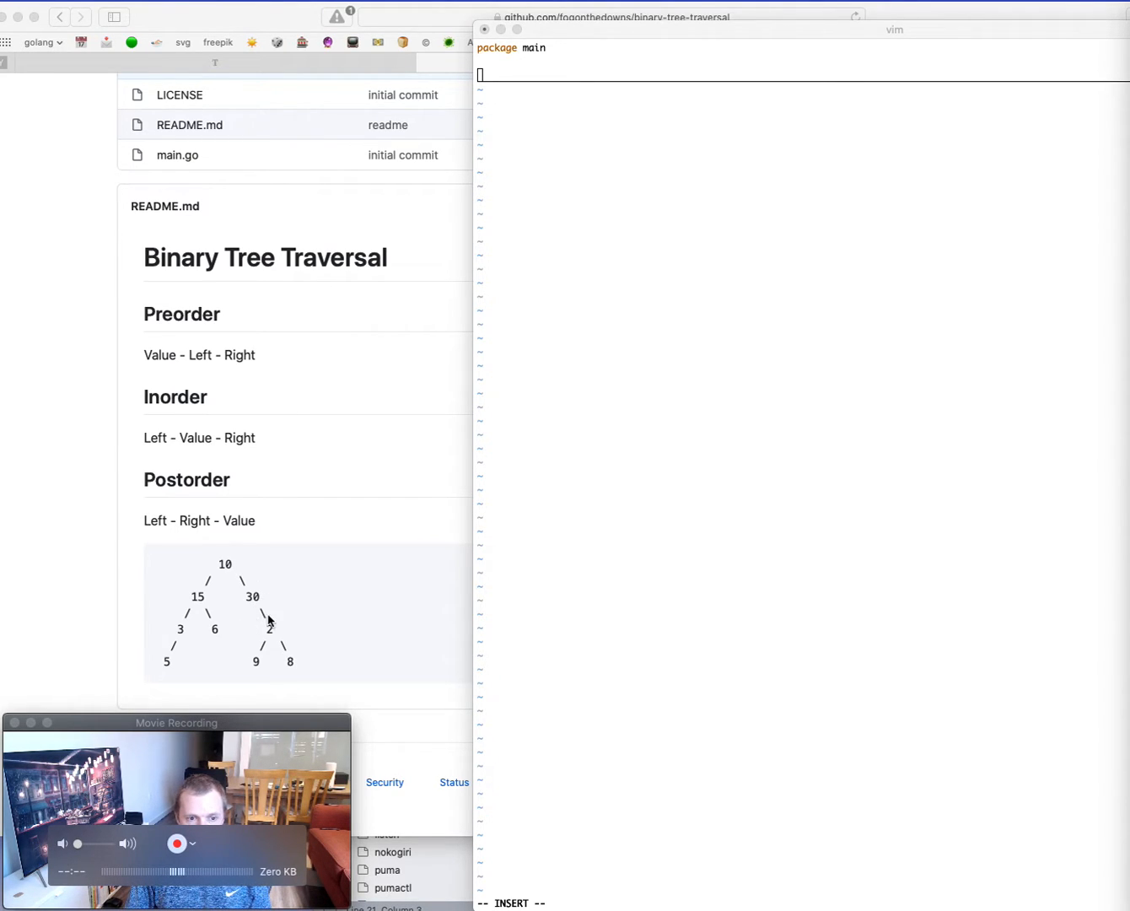
mouse_move(254, 689)
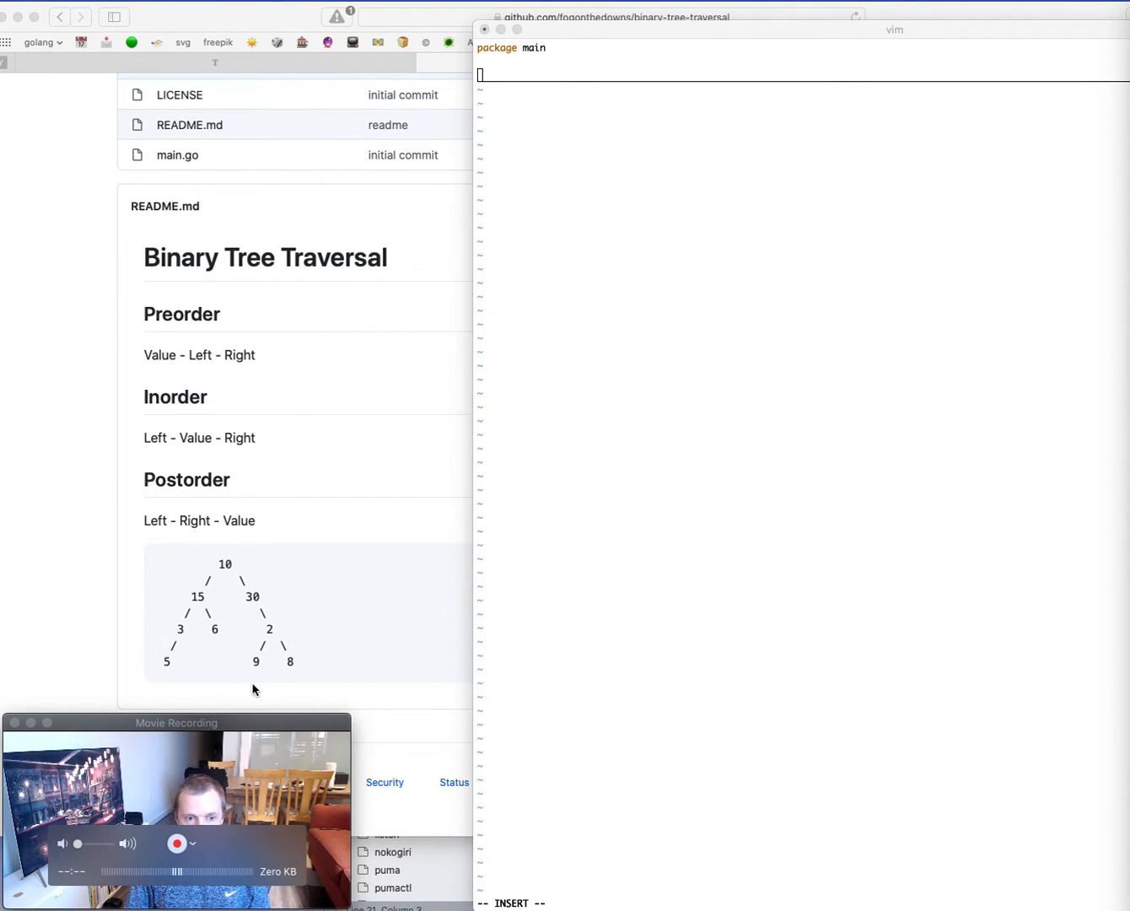
mouse_move(257, 668)
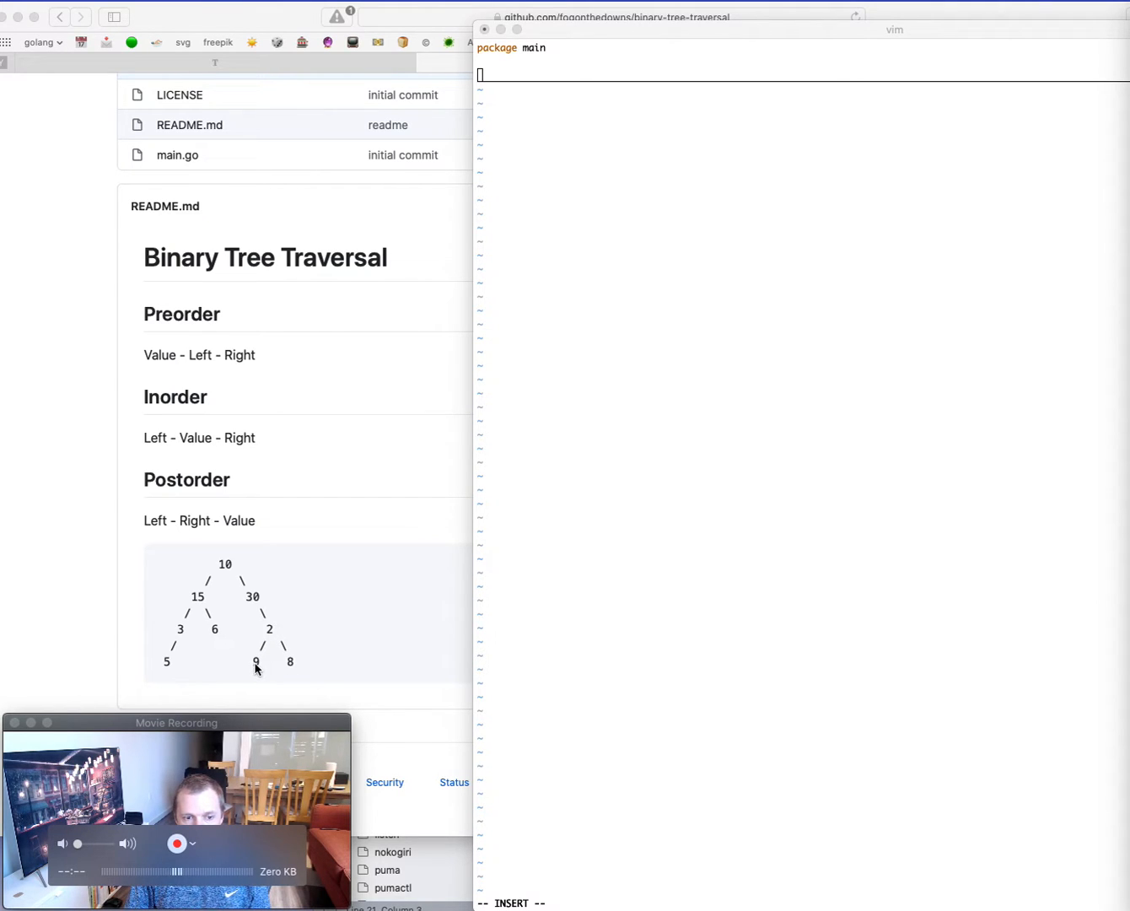
mouse_move(303, 681)
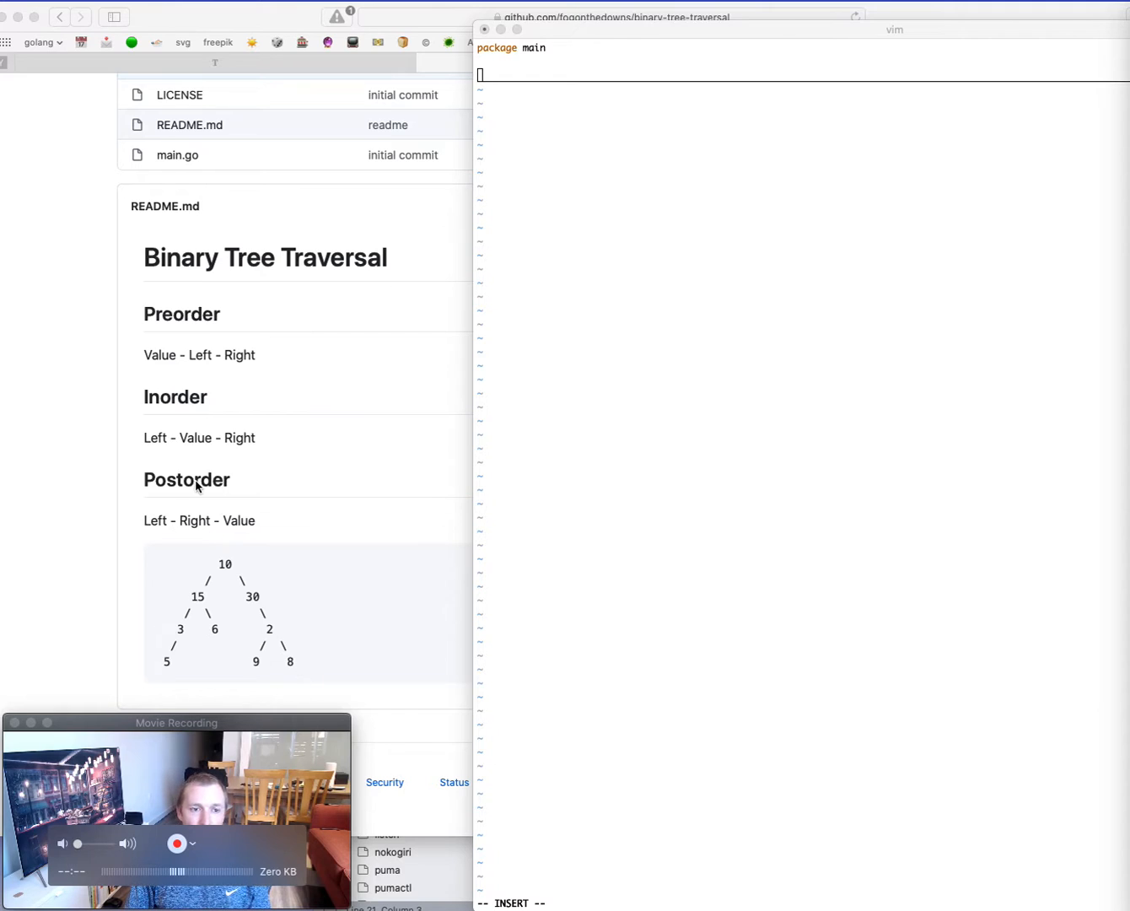
mouse_move(256, 530)
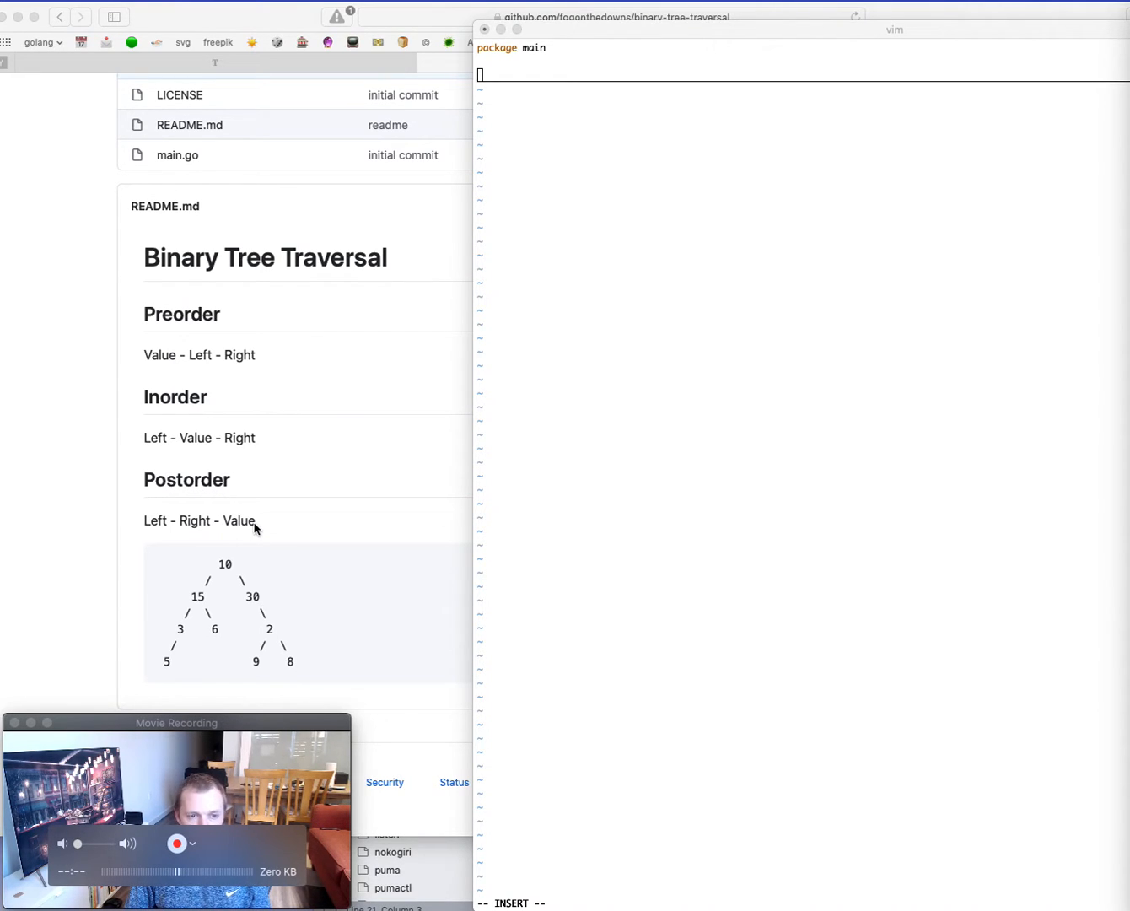
mouse_move(200, 527)
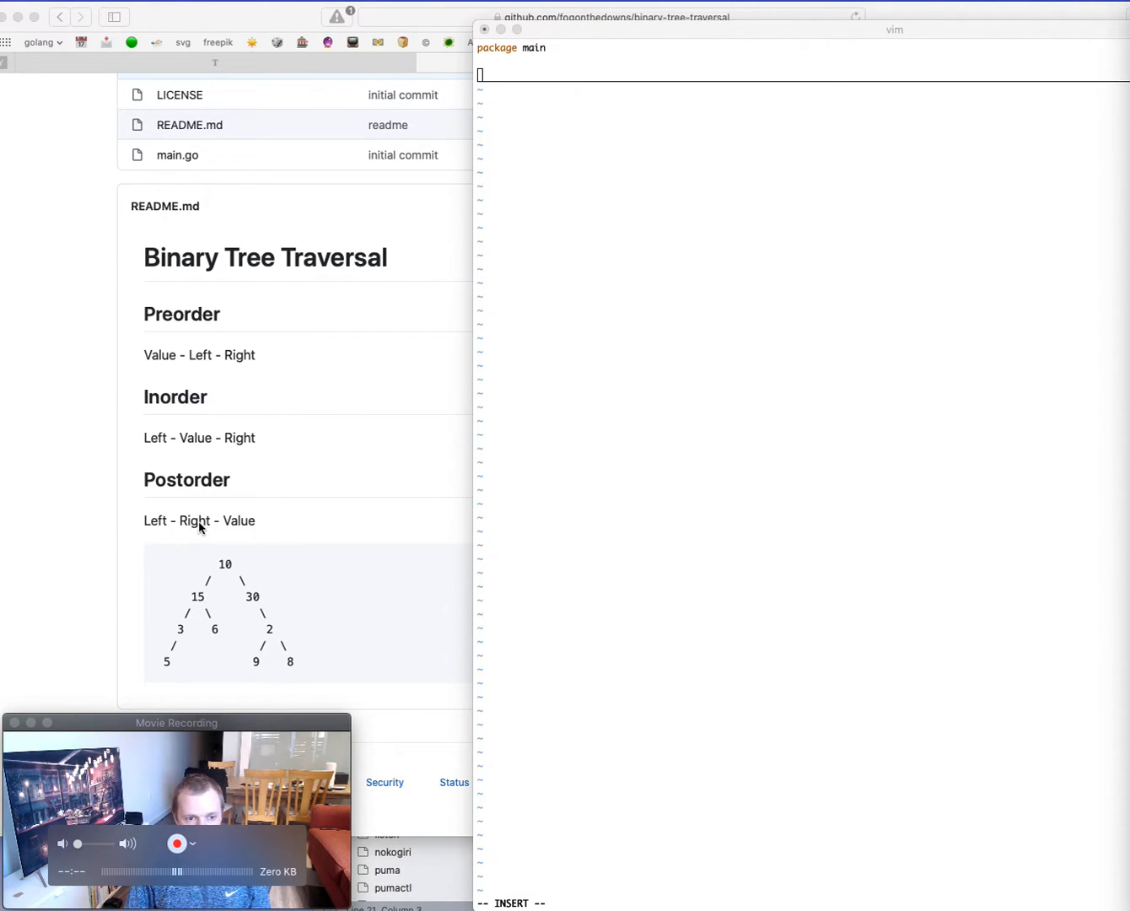
mouse_move(162, 671)
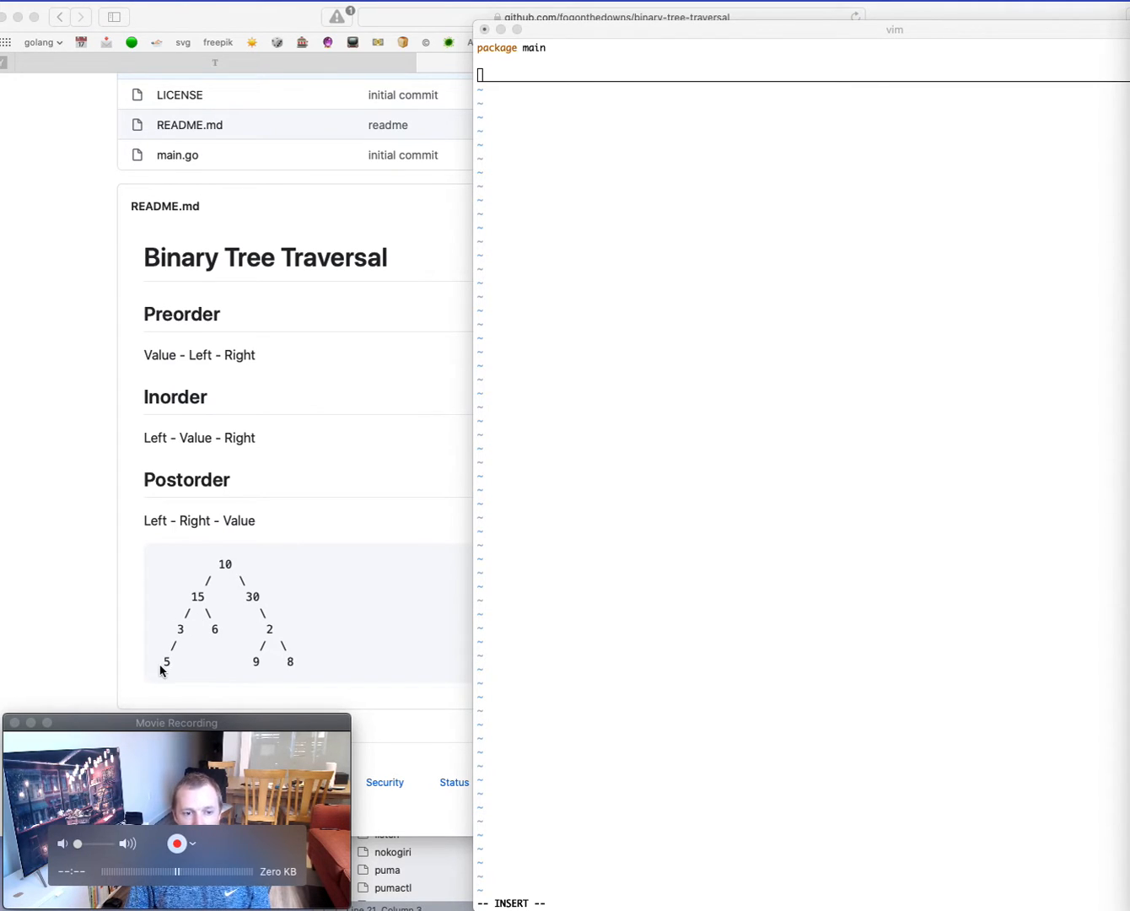
mouse_move(177, 648)
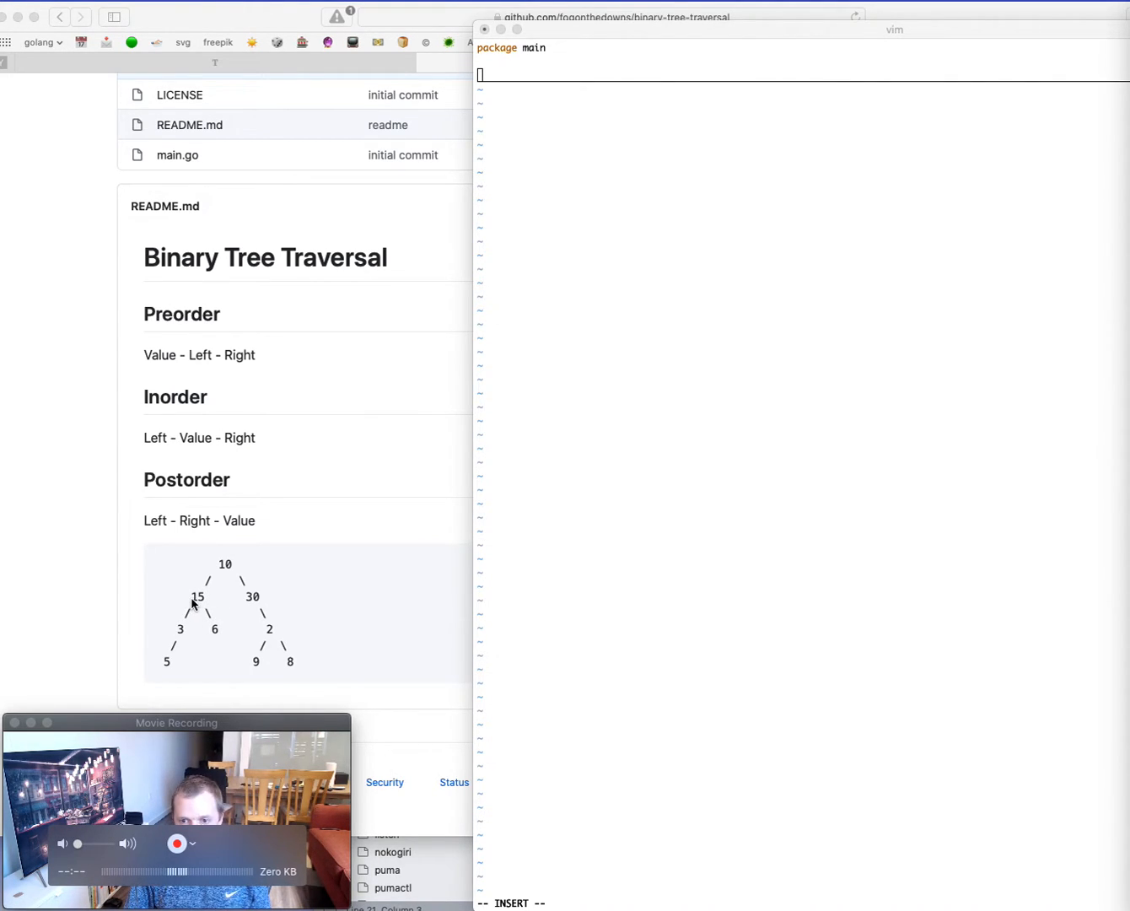
mouse_move(251, 678)
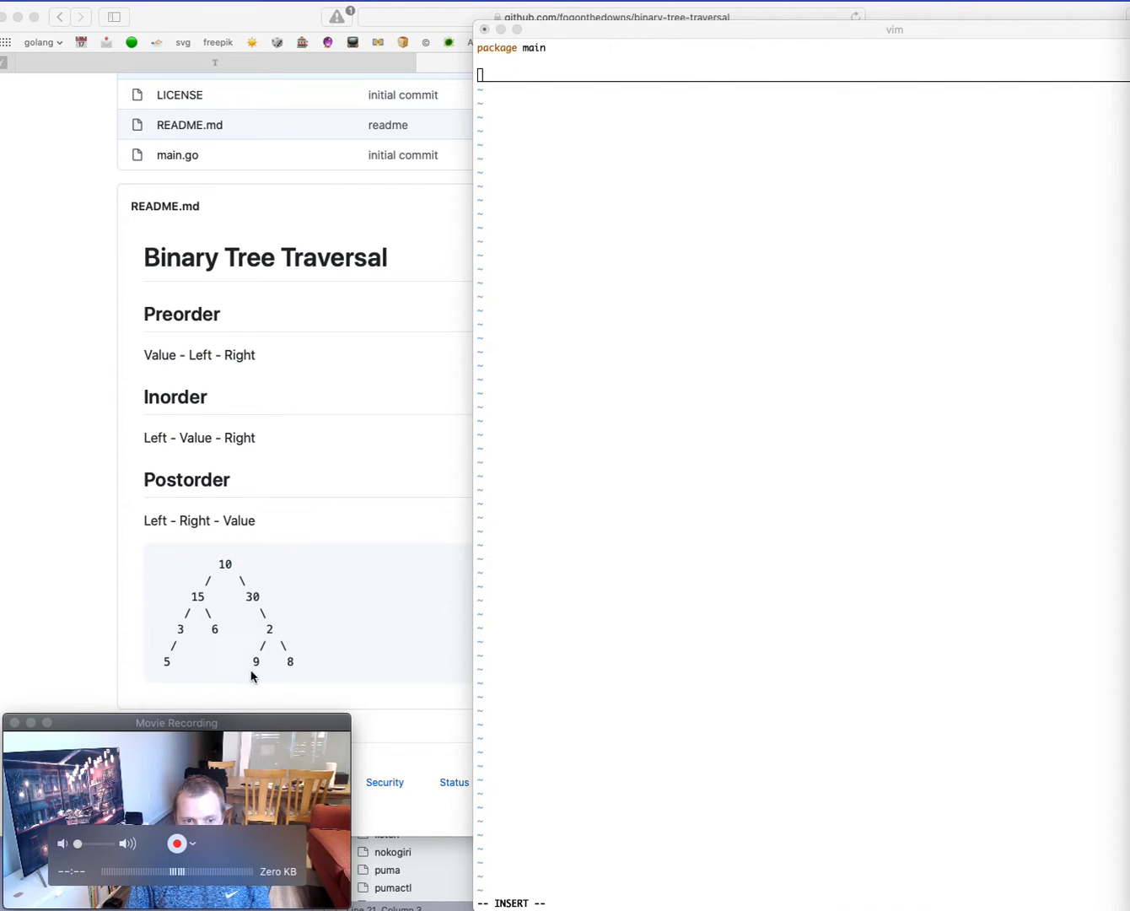
mouse_move(294, 630)
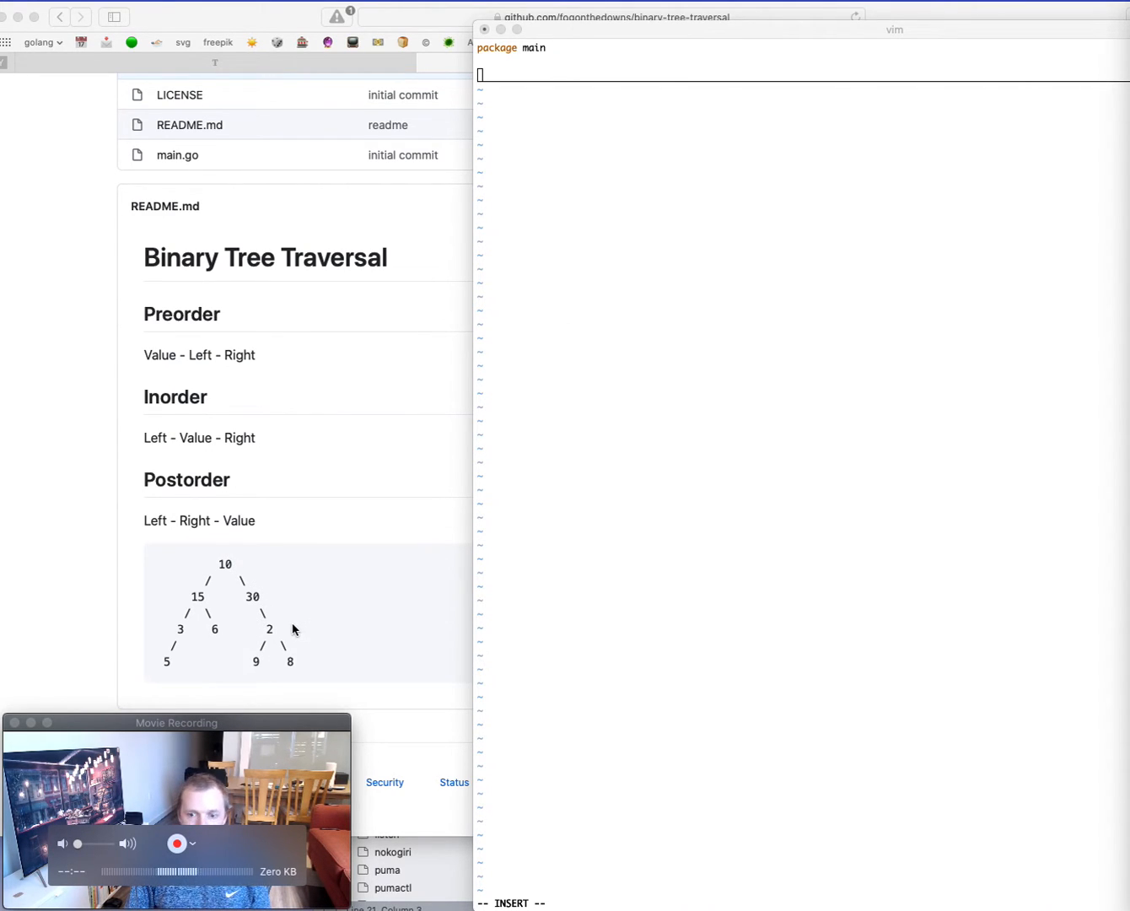
mouse_move(302, 657)
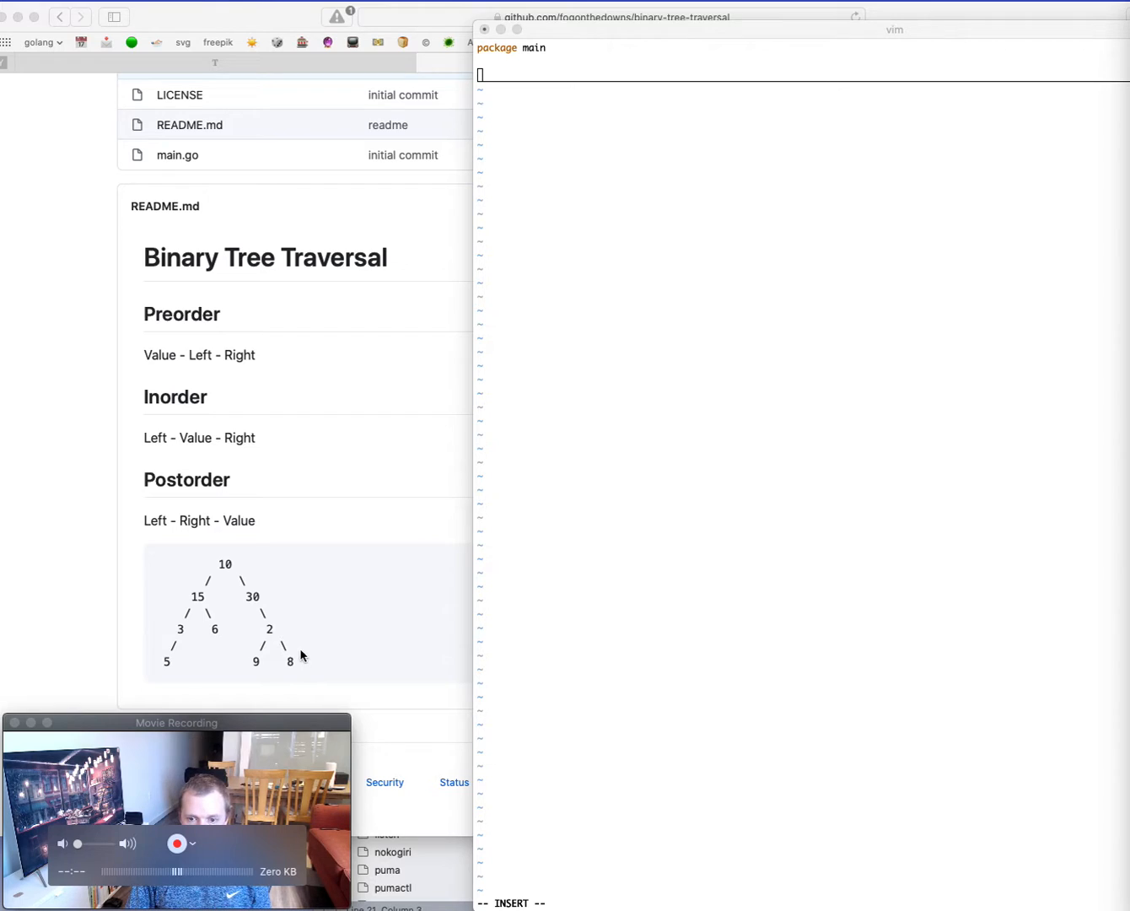
mouse_move(218, 537)
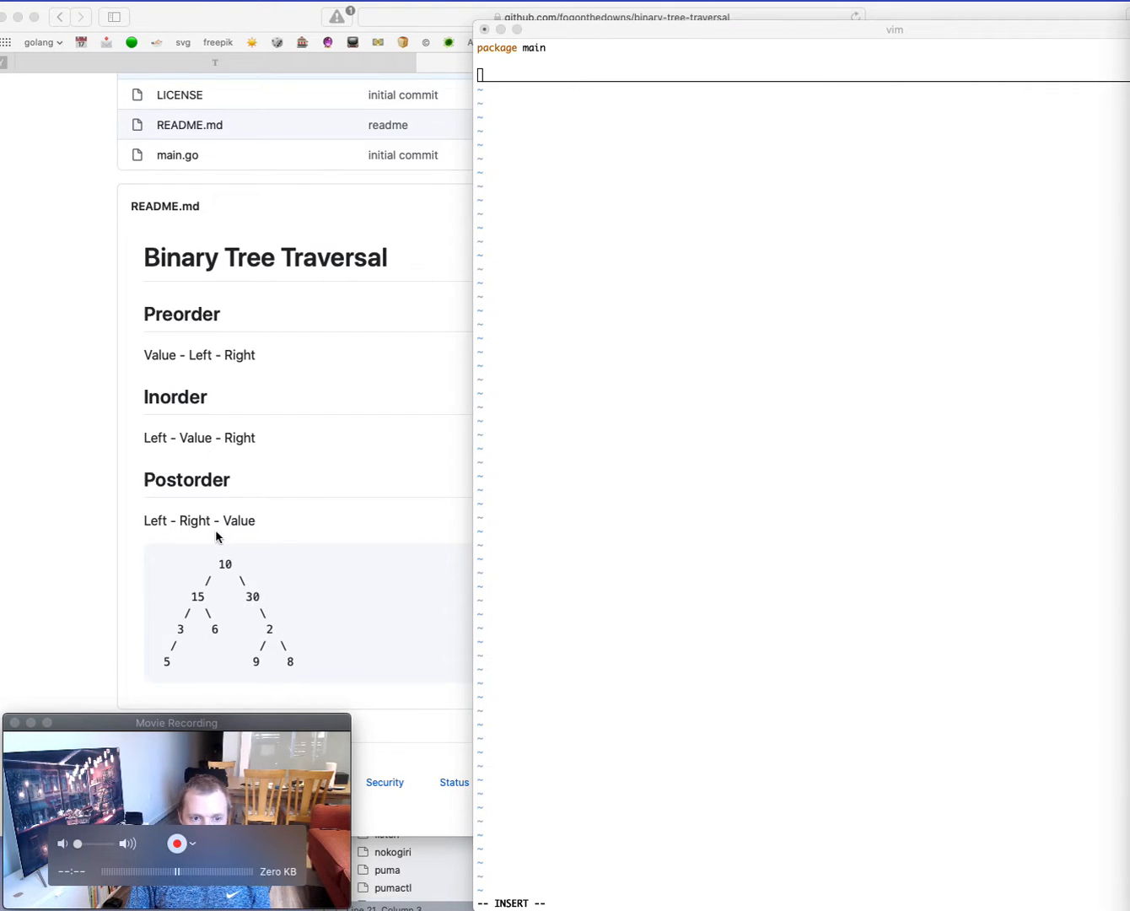
mouse_move(792, 528)
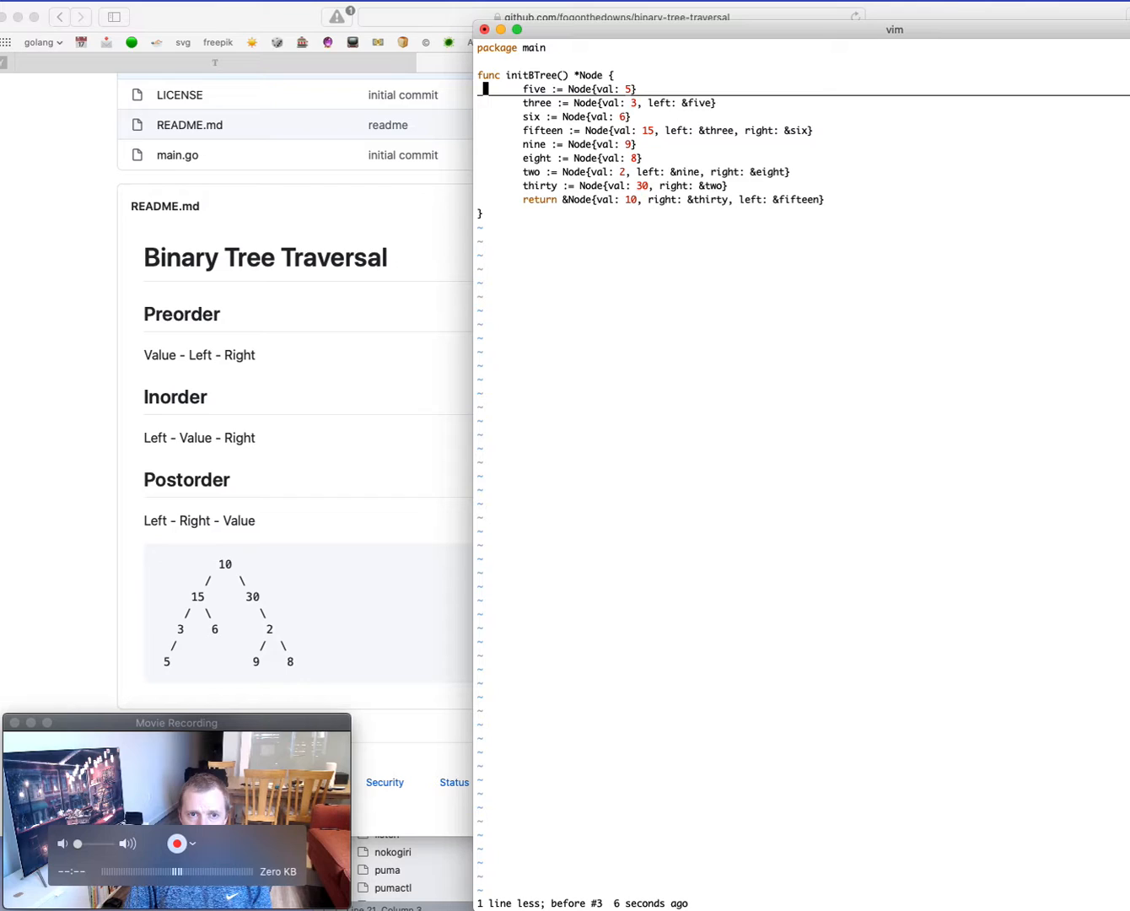
Step: Add an import block with "fmt" below the package declaration
key(O)
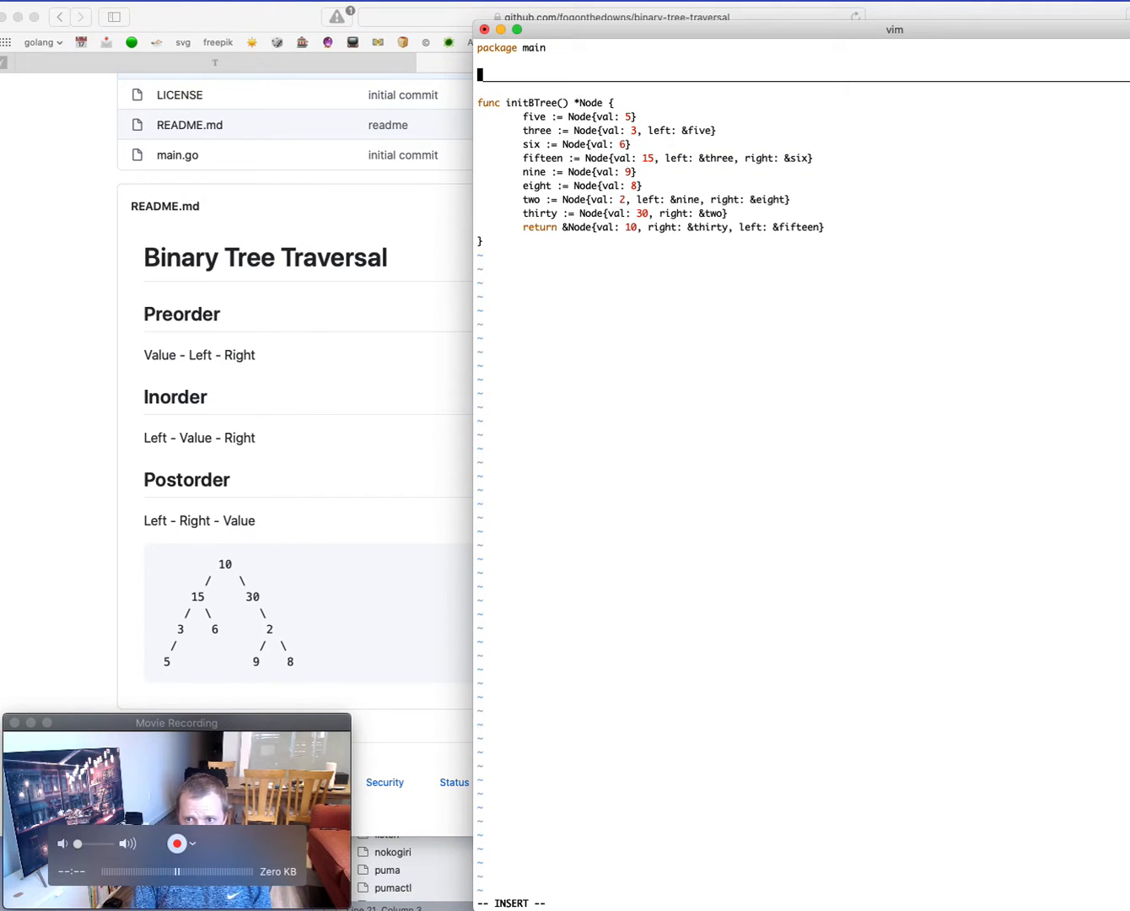
text(imp)
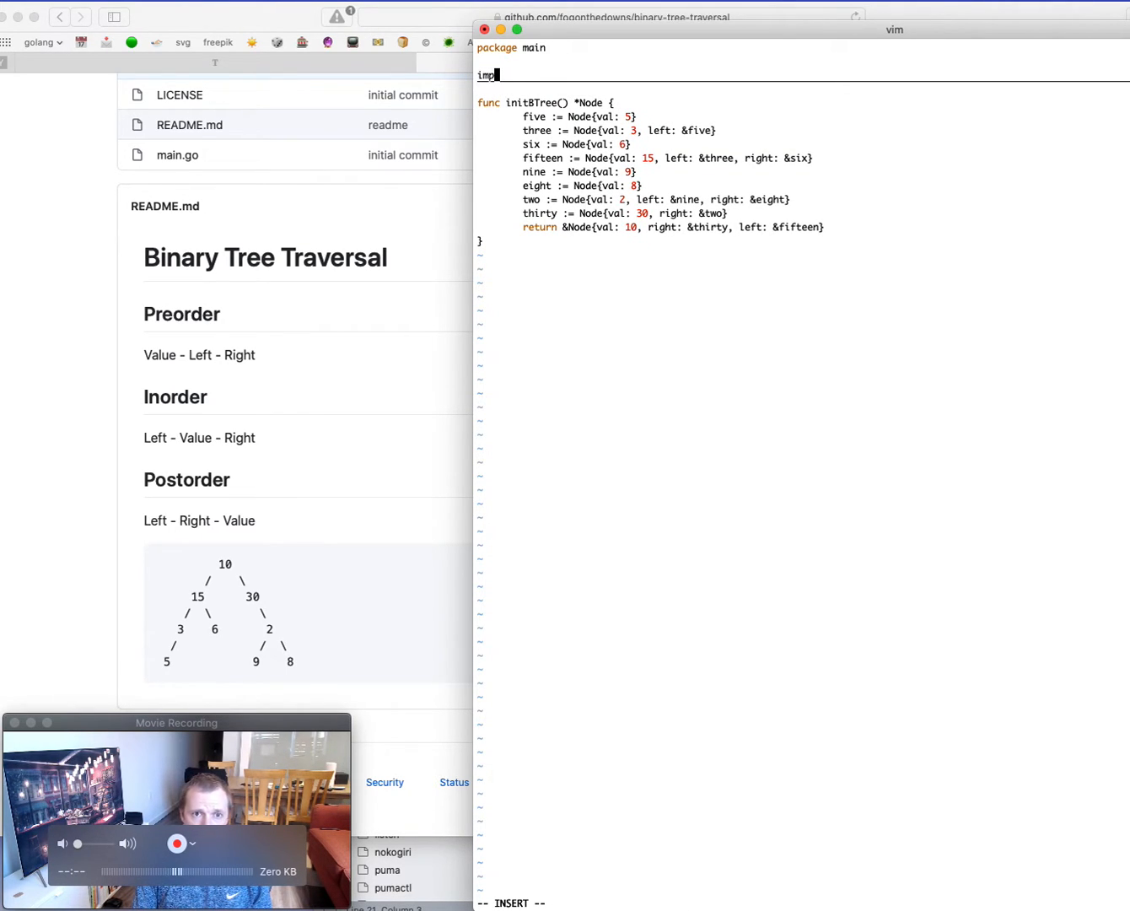
text(ort)
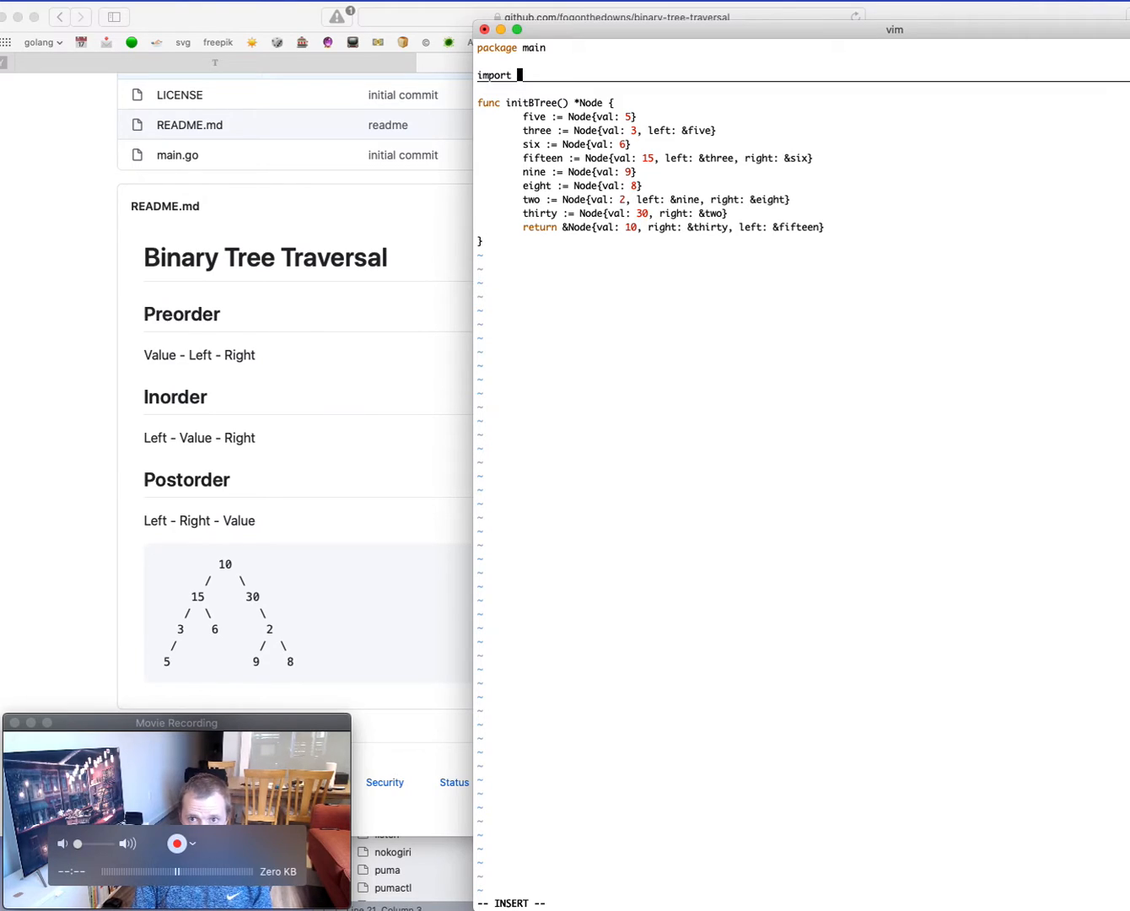
text(()
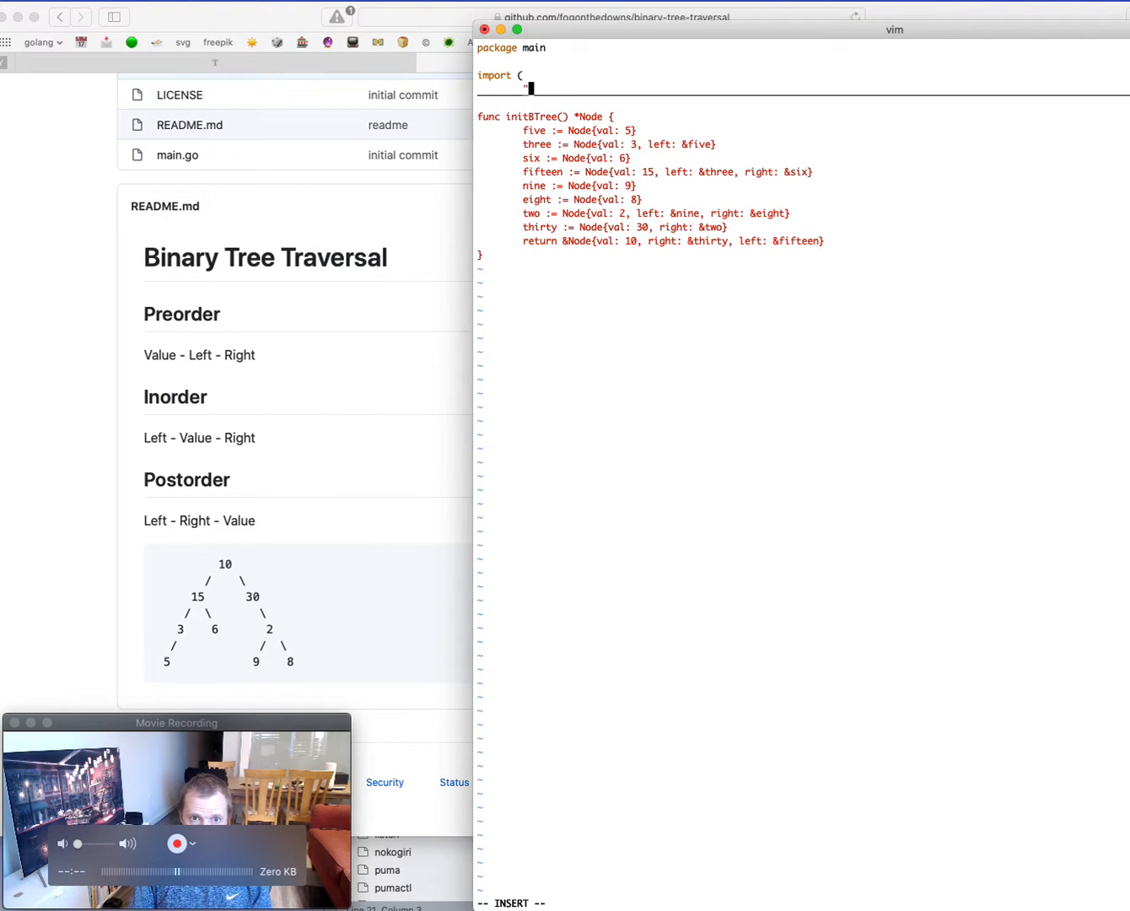
text("fmt")
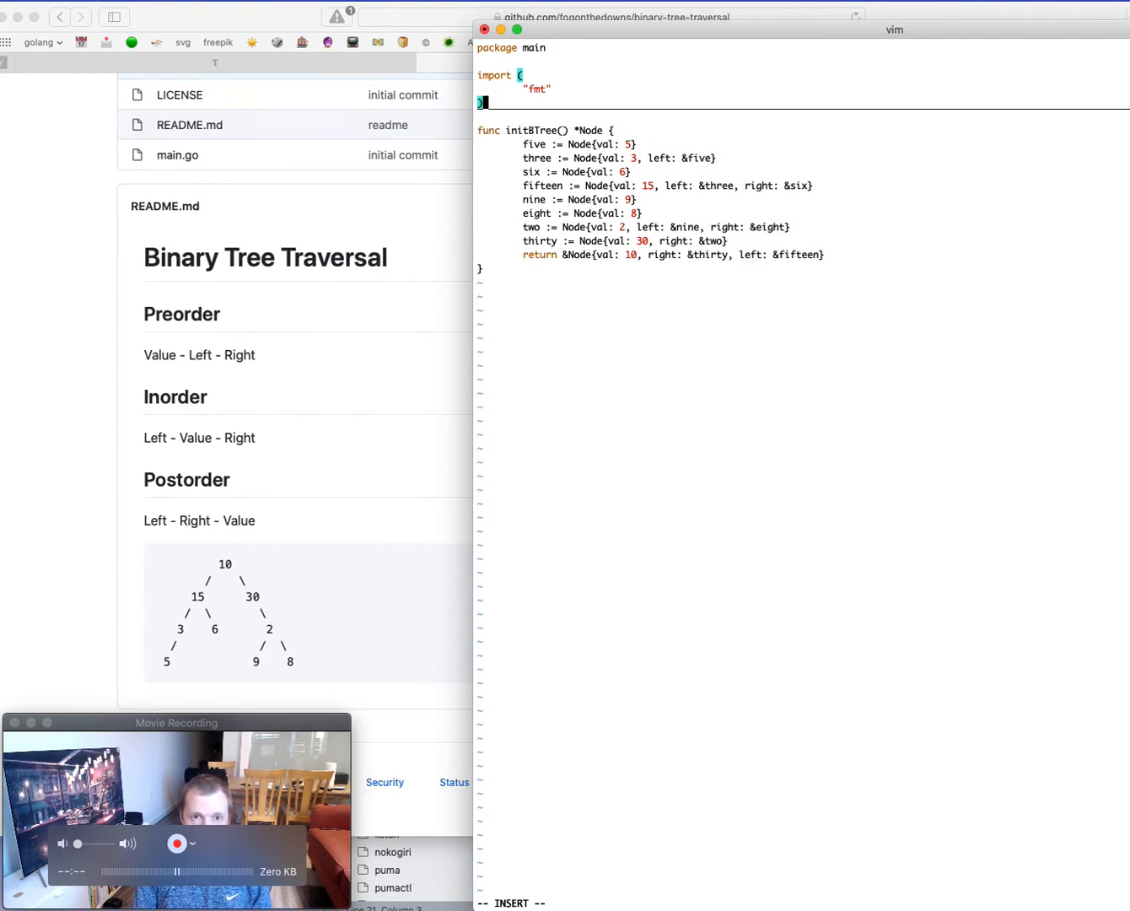
Step: Add func main() whose body begins assigning base := the tree from initBTree
key(Return)
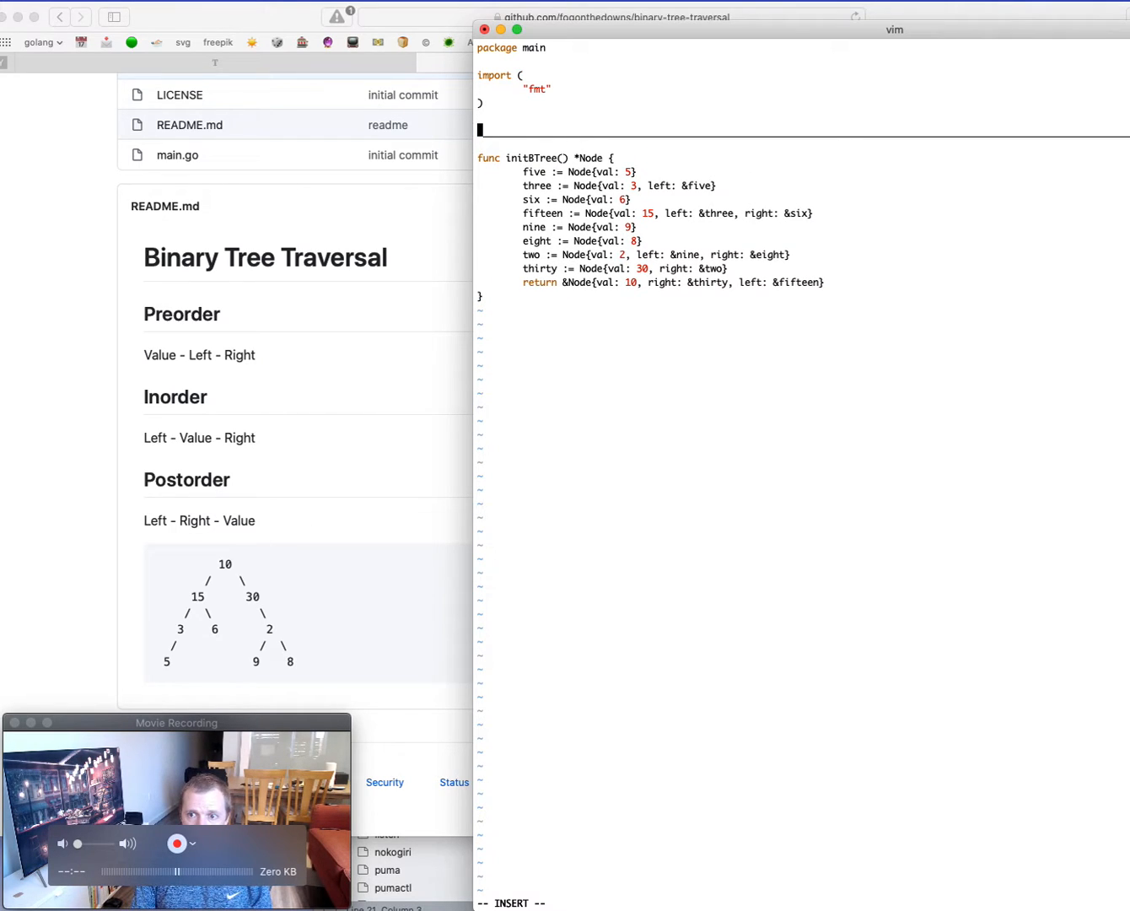
text(func main)
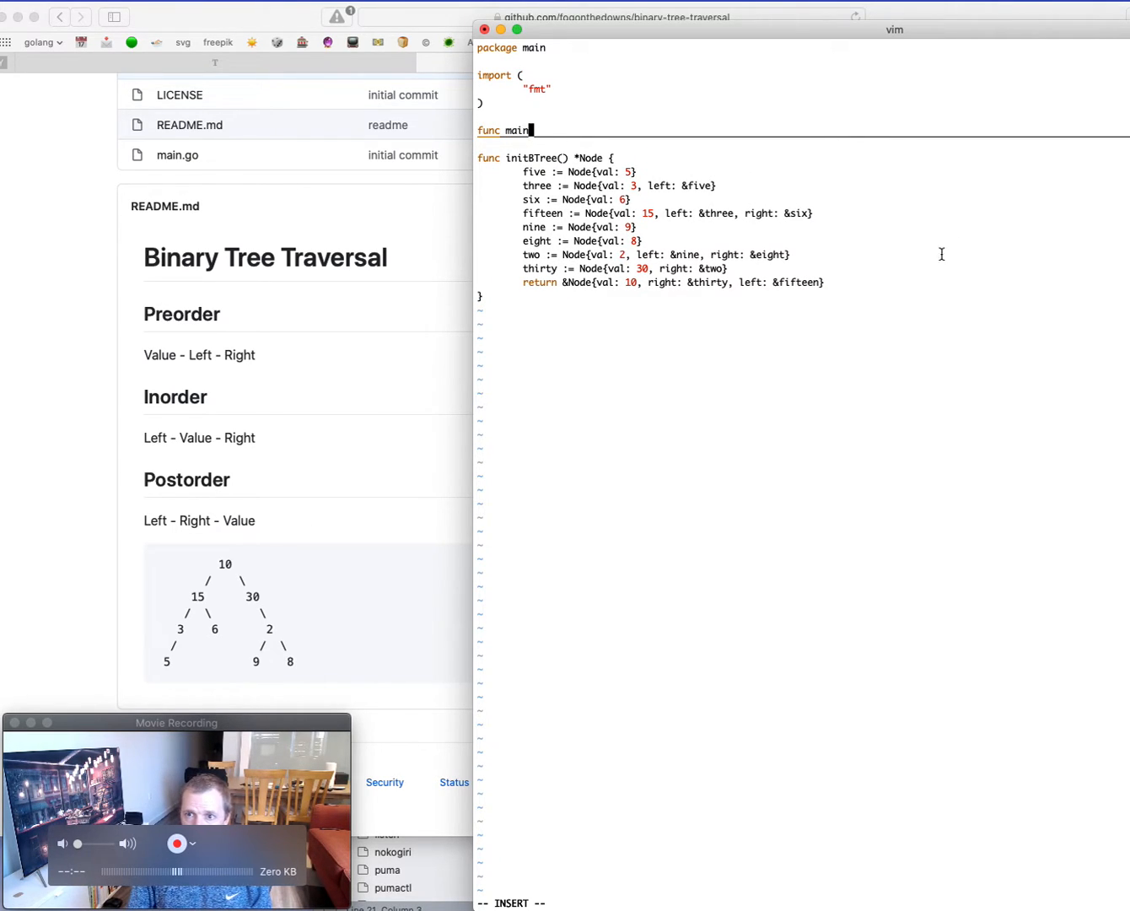
mouse_move(814, 173)
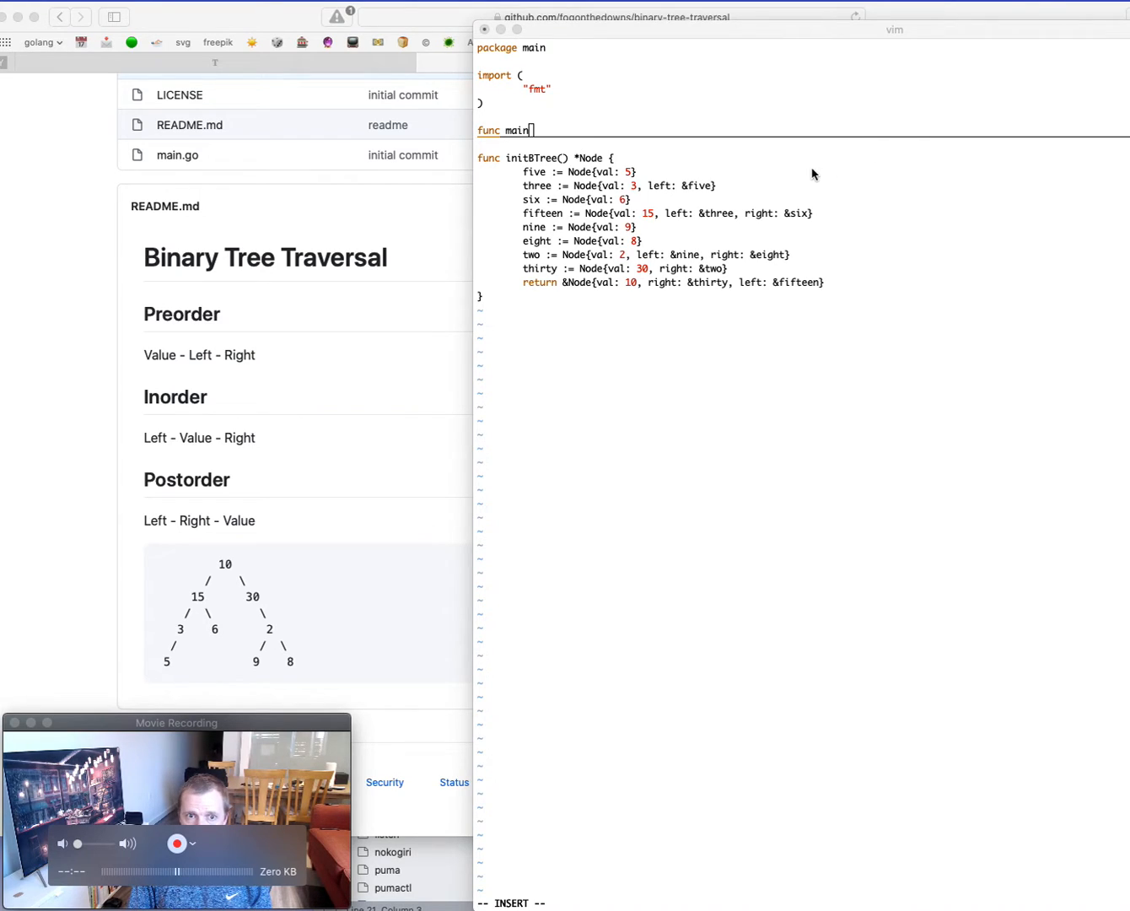
text(() {)
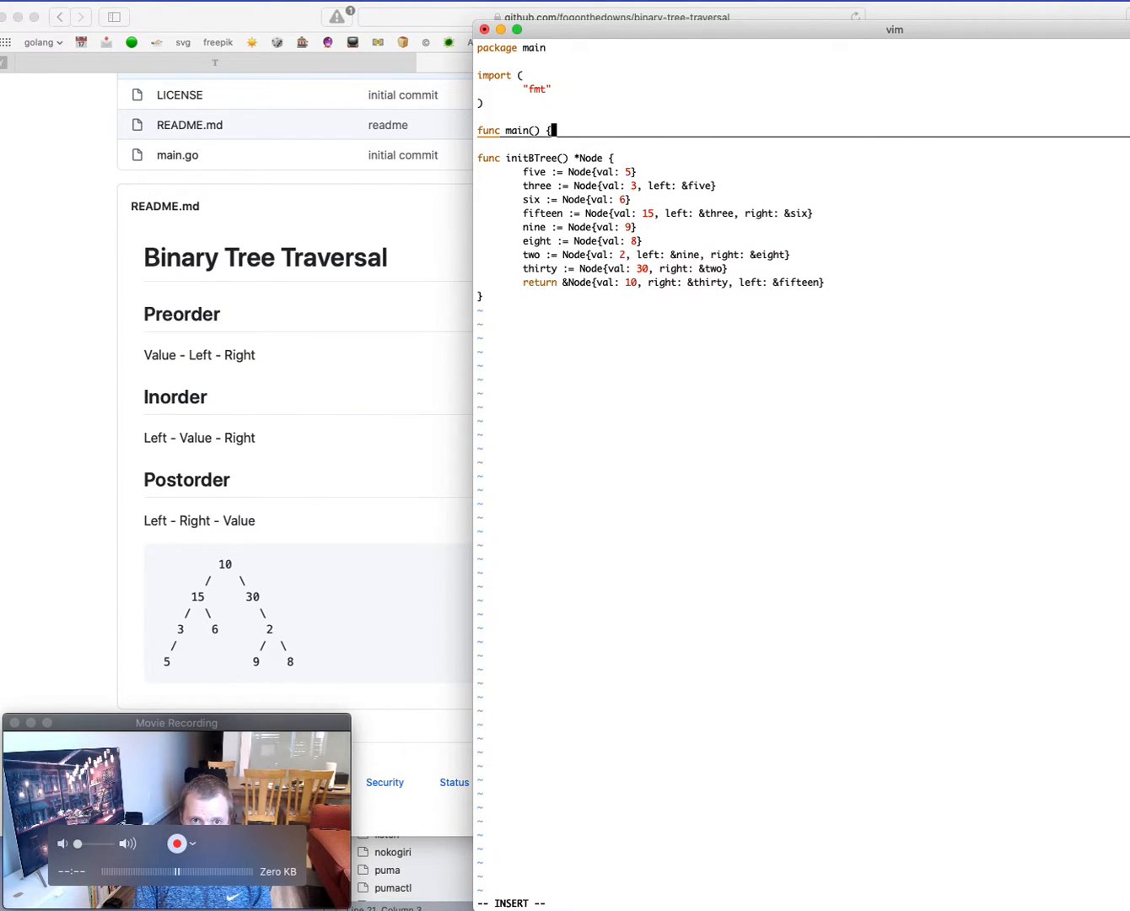
key(Return)
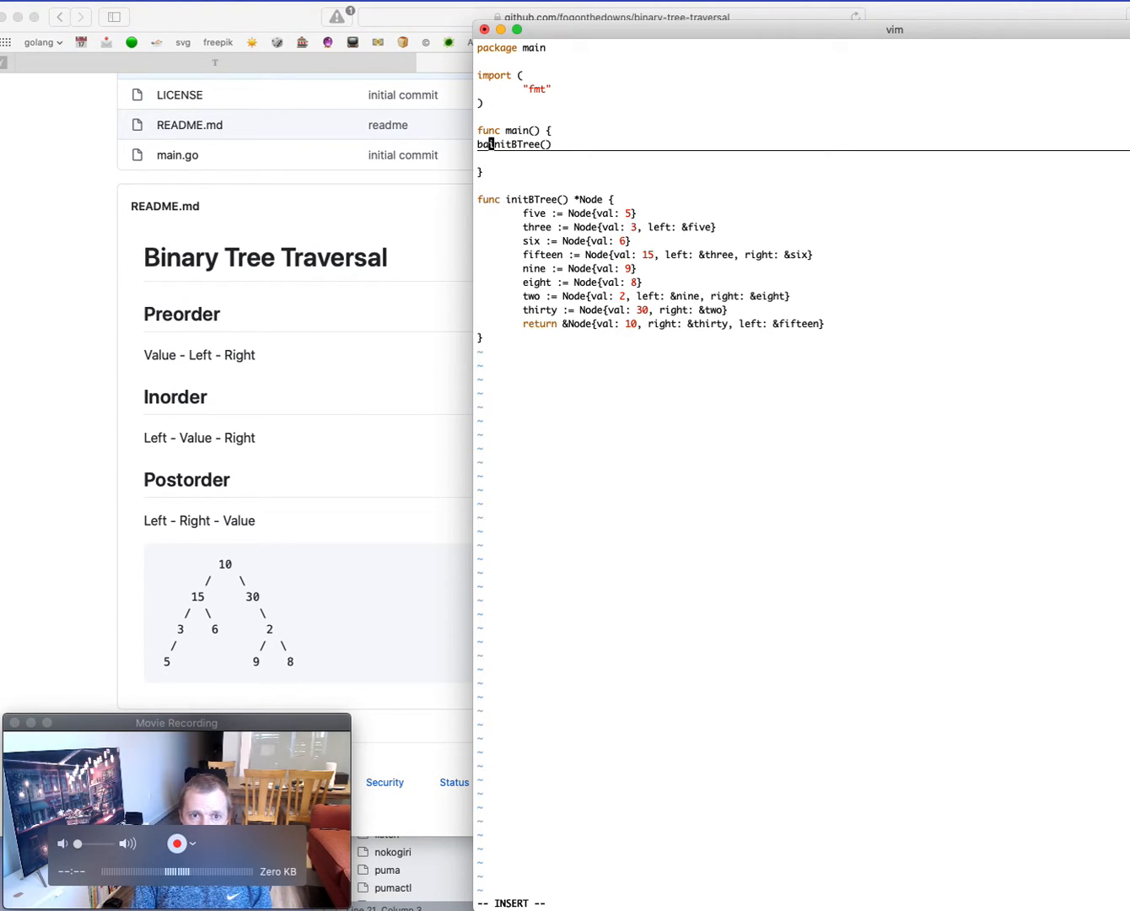
text(base :=)
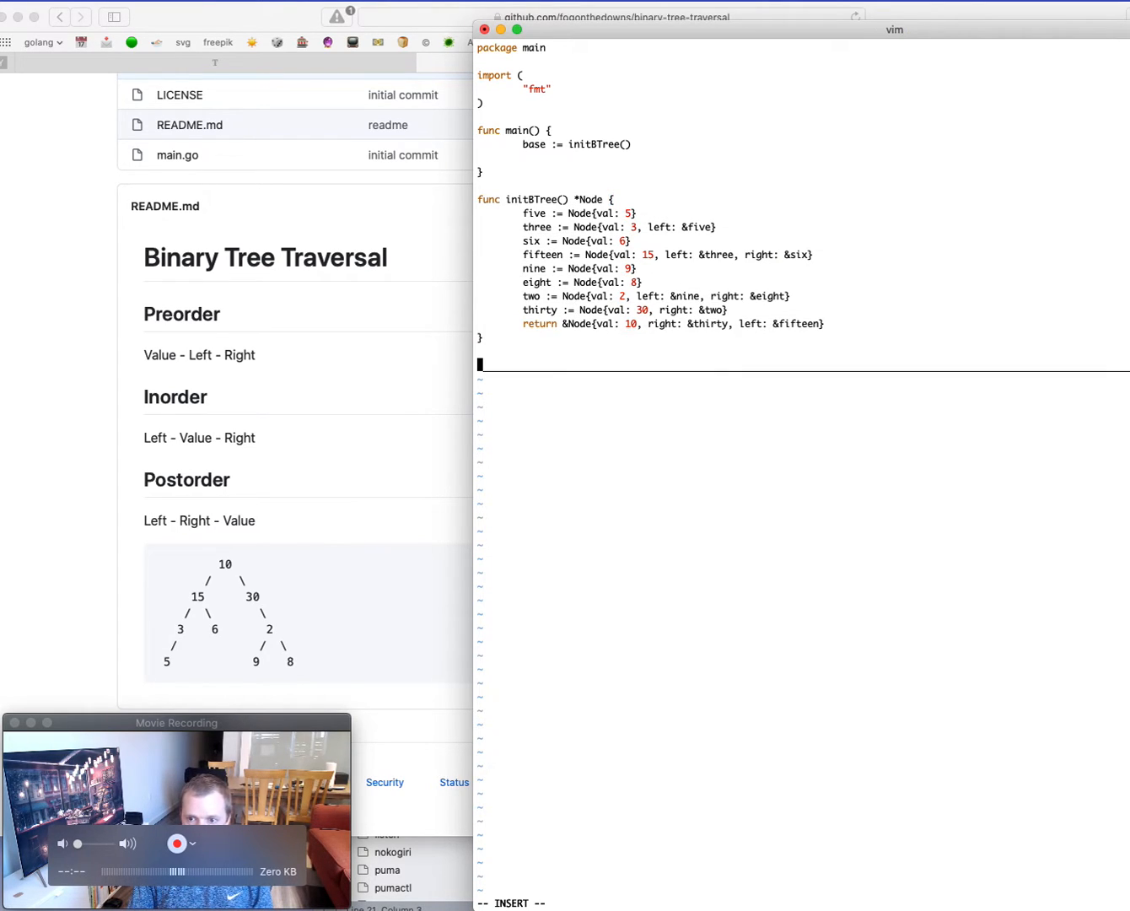
Step: Declare preOrder as a method with receiver (n *Node) and open its body
text(func)
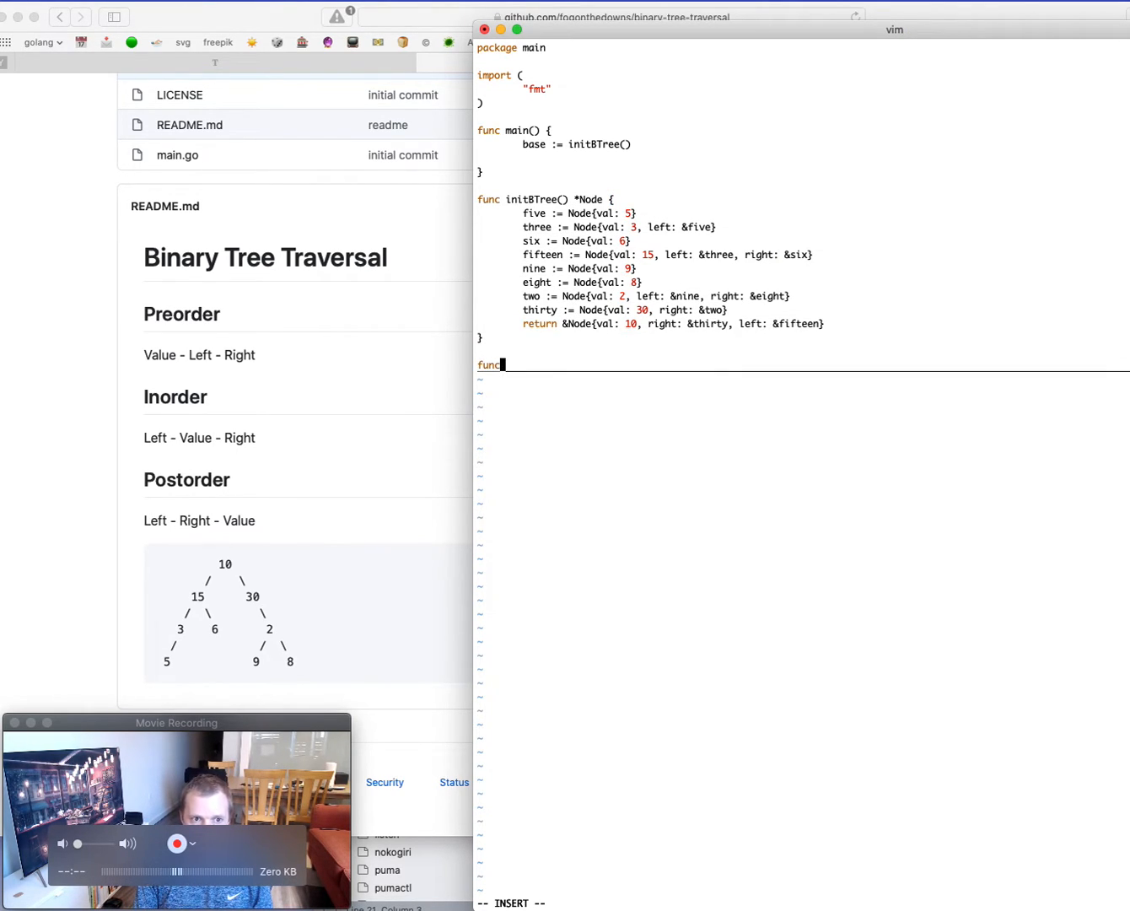
text(p)
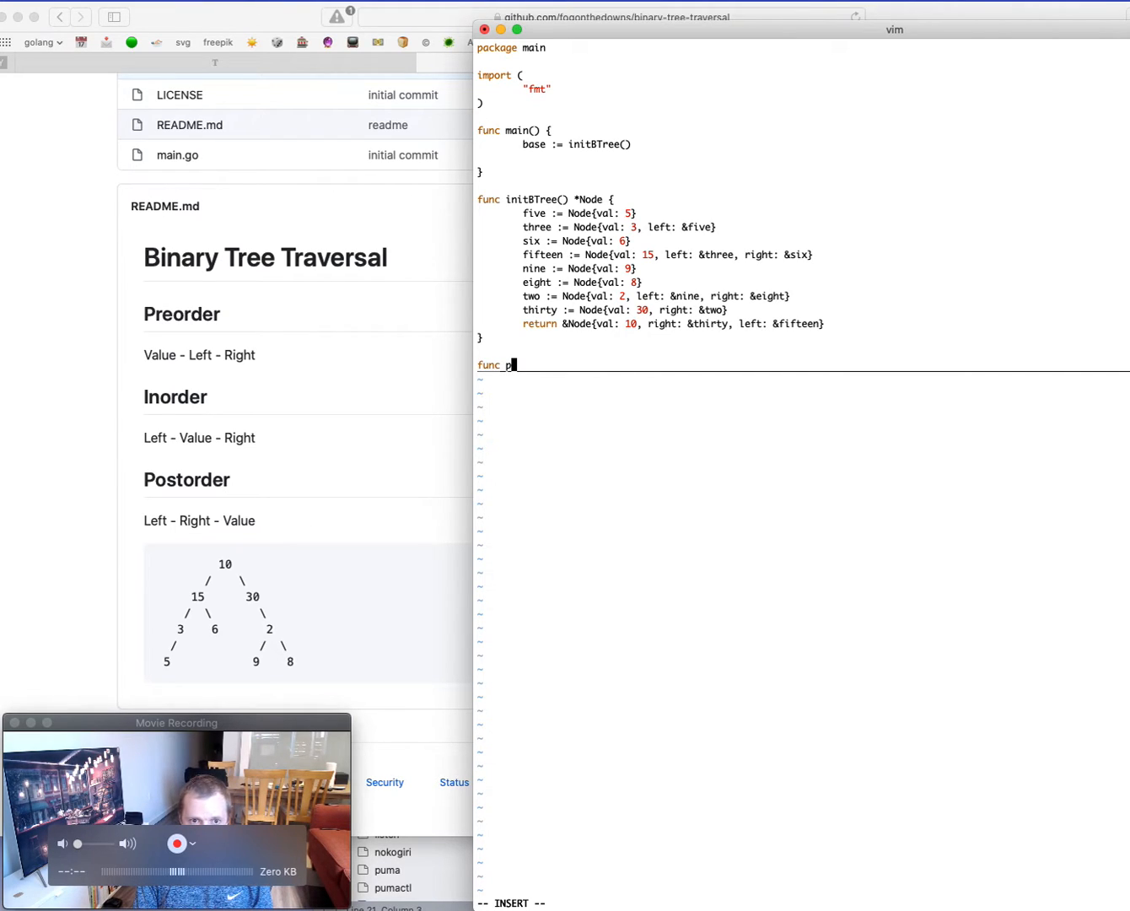
text(reOrder*)
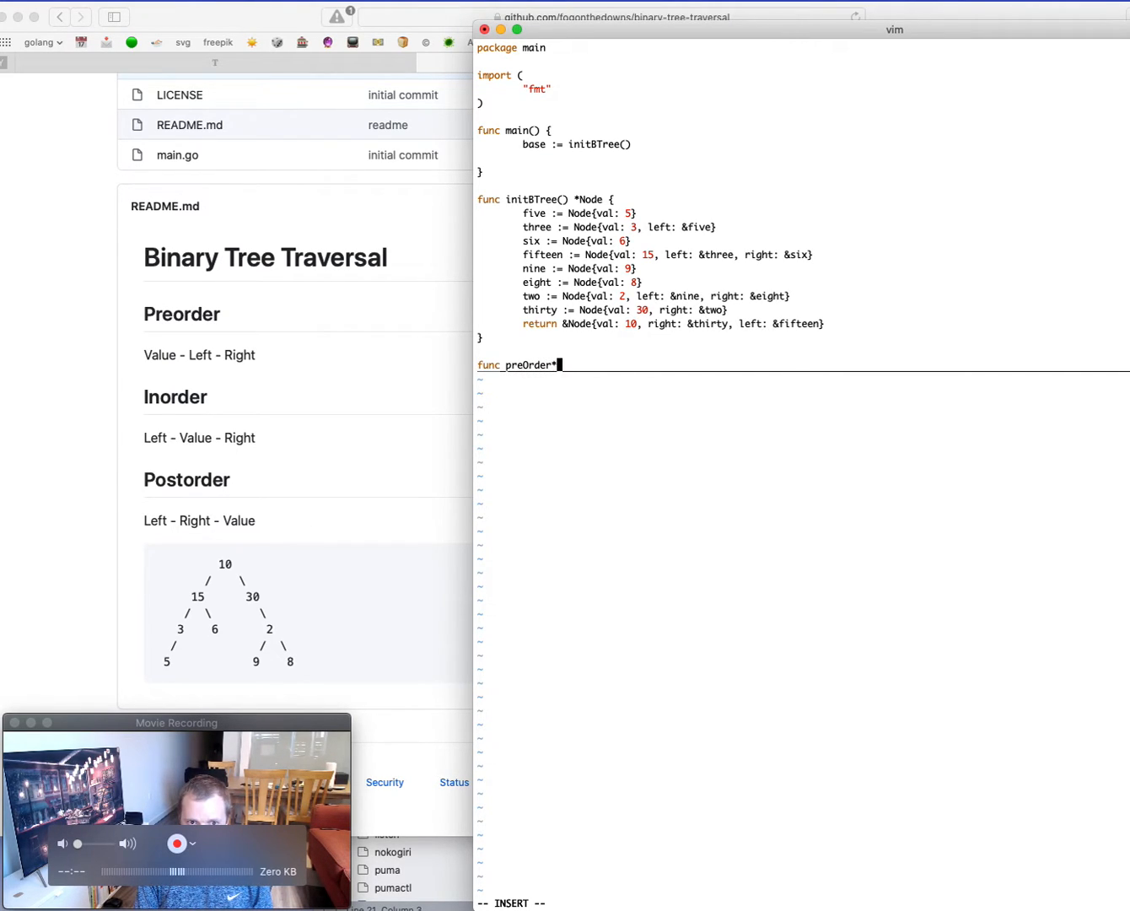
text(())
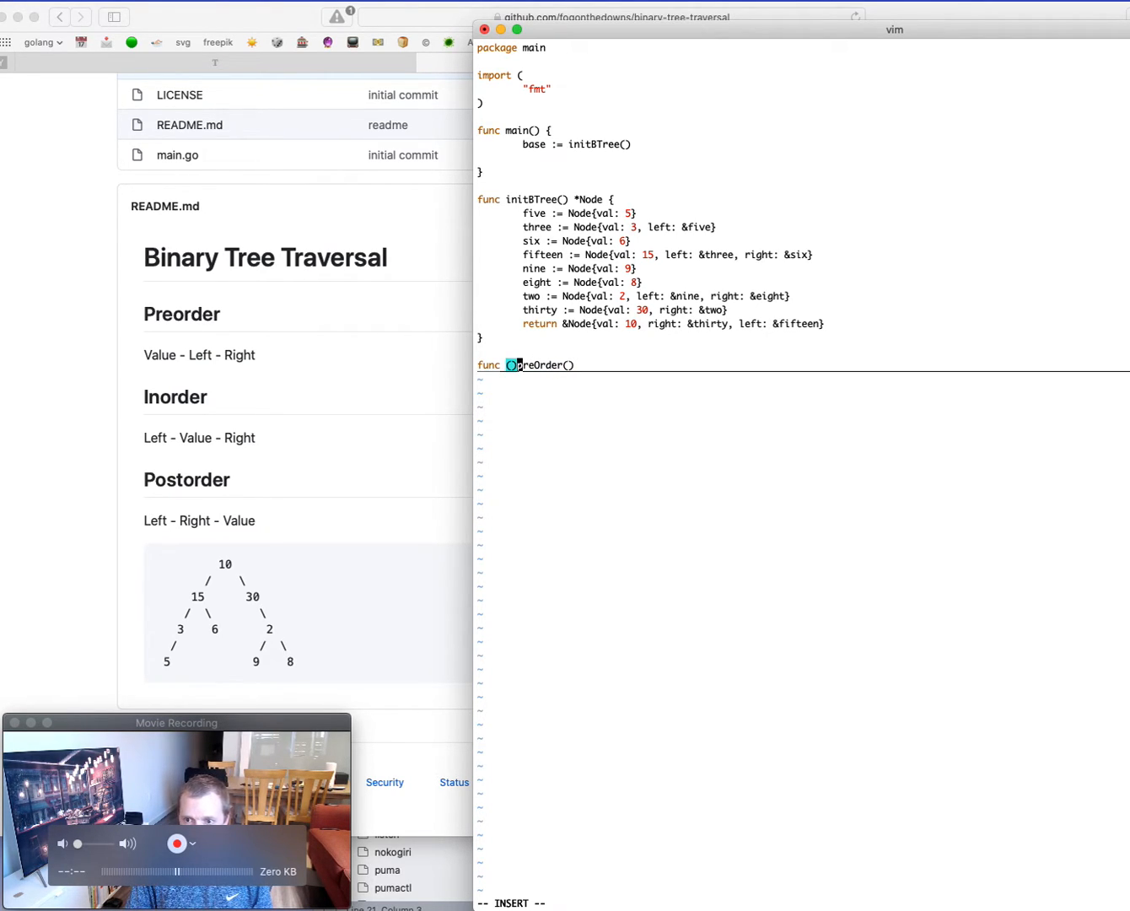
text(n Node)
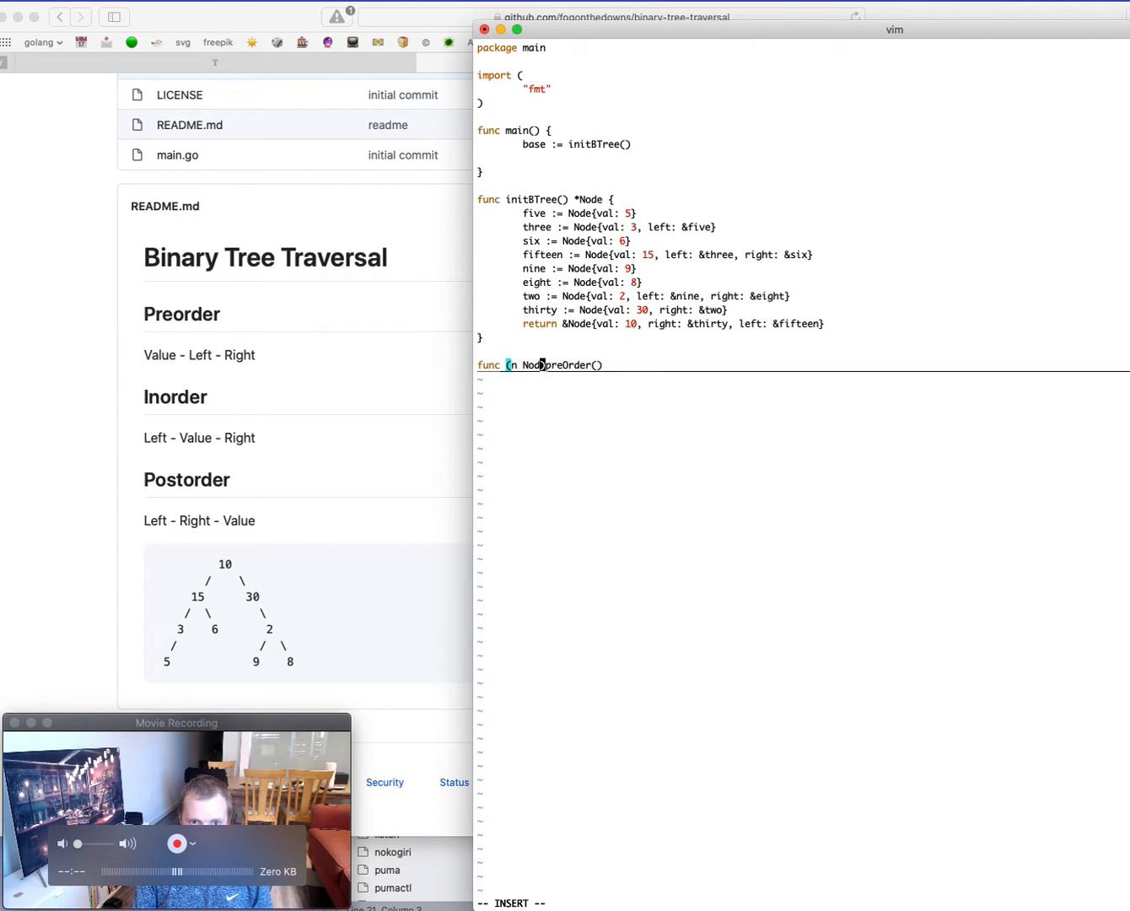
text(*)
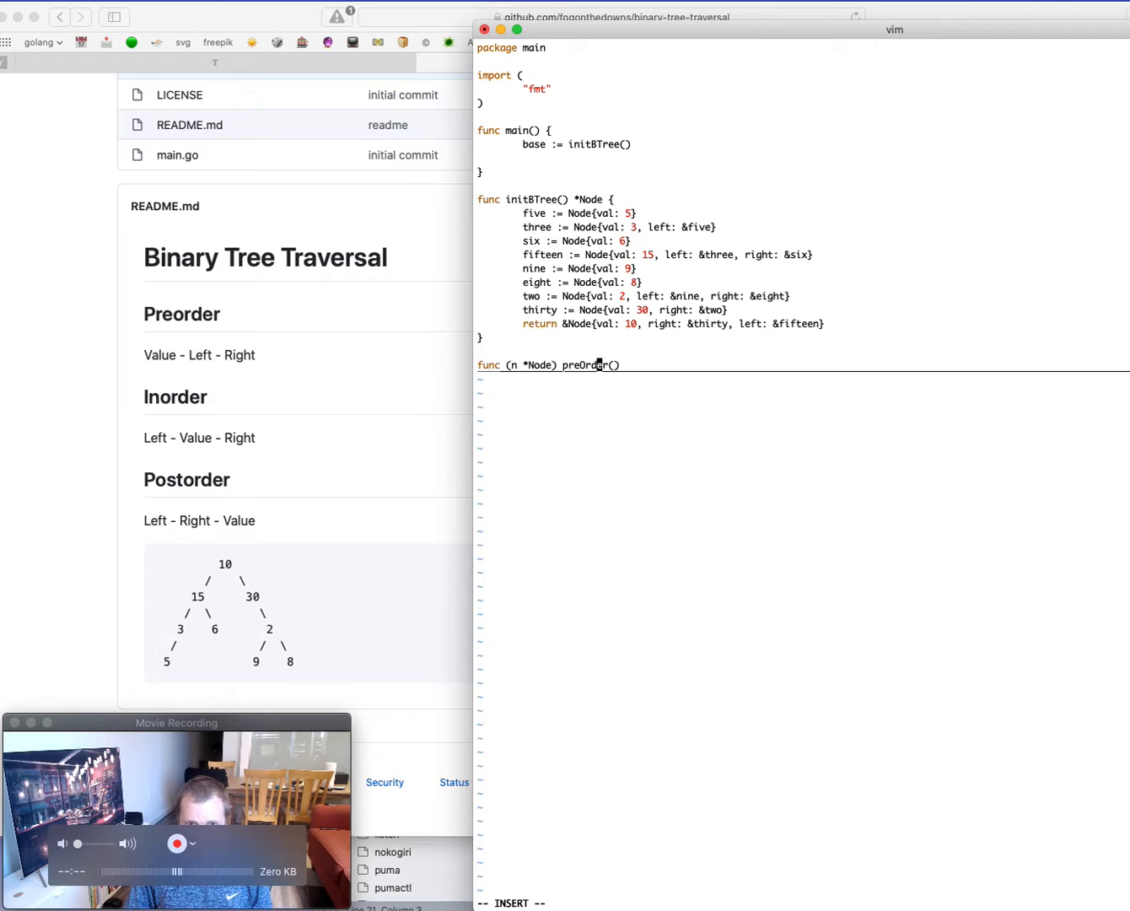
text({)
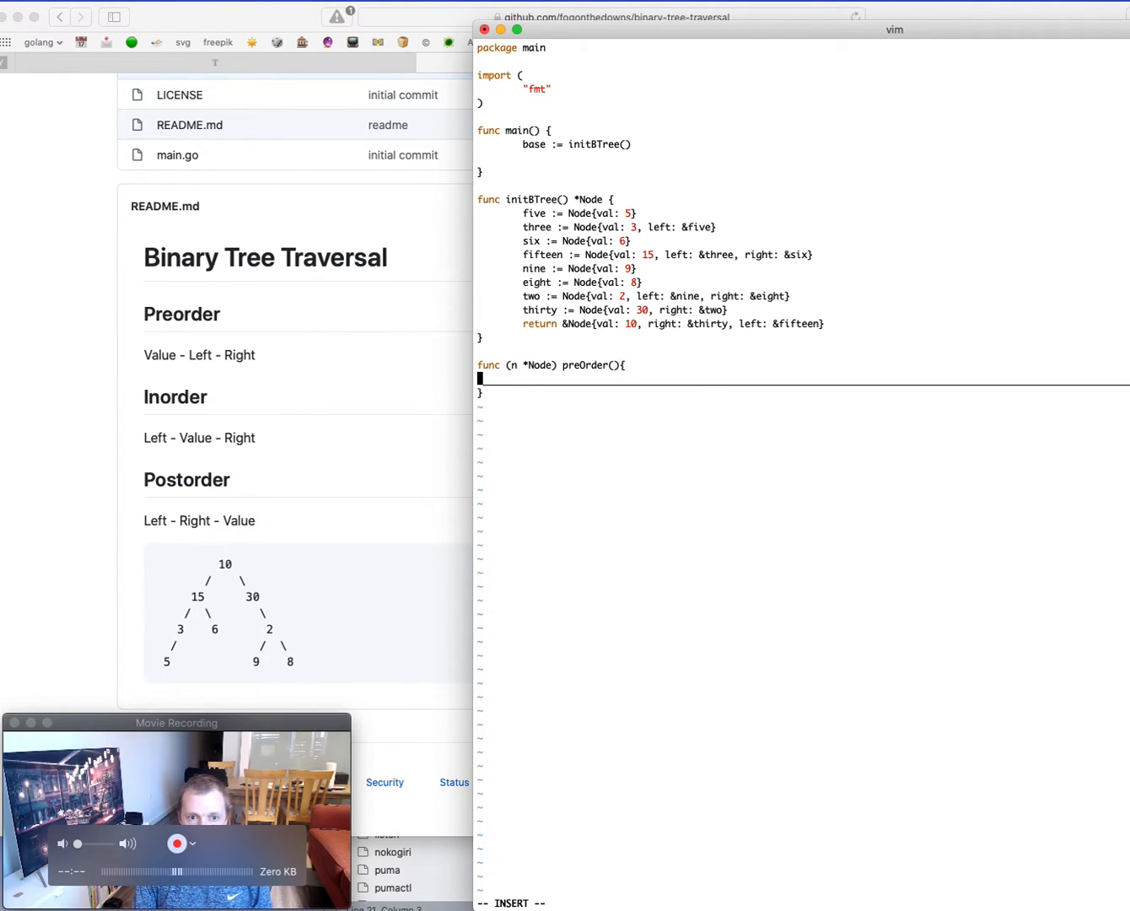
Step: Inside an if n != nil block, print the node's value with fmt.Println(n.val)
text(if n)
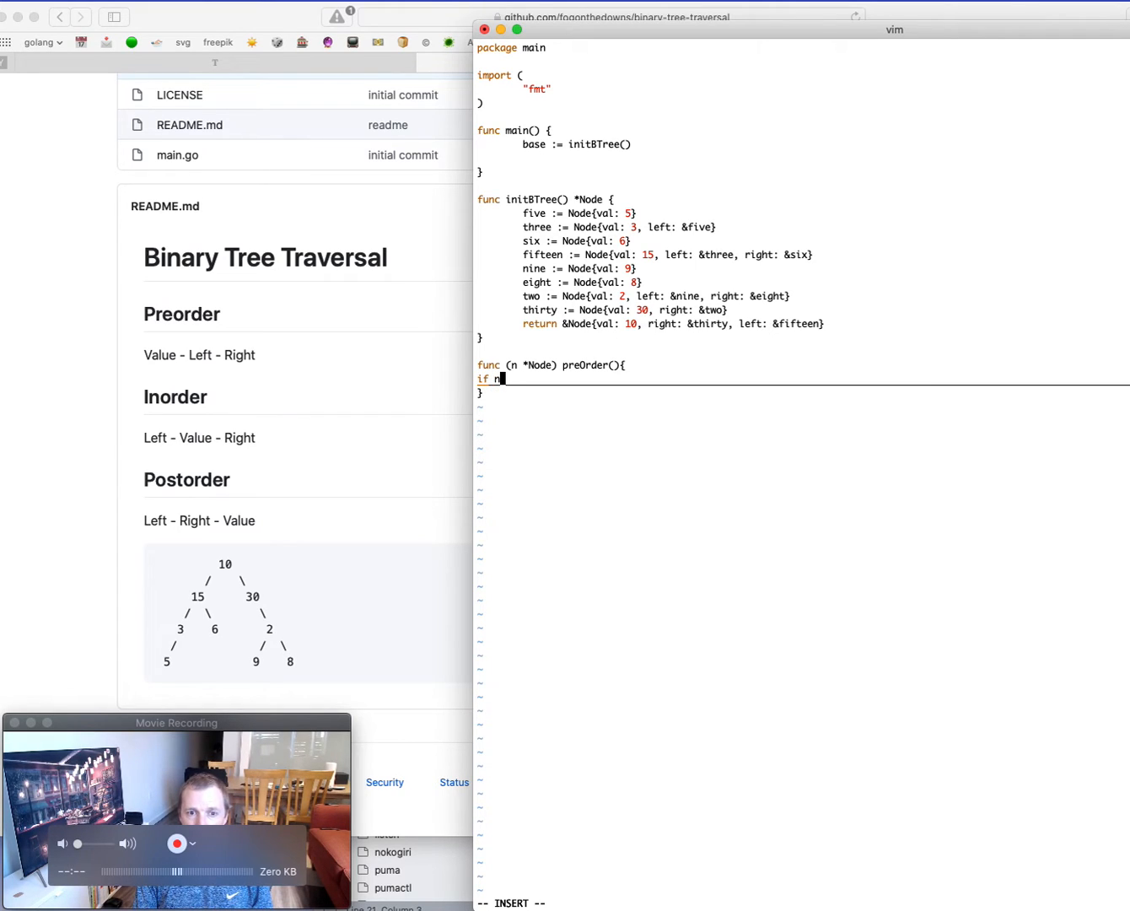
text(!= n)
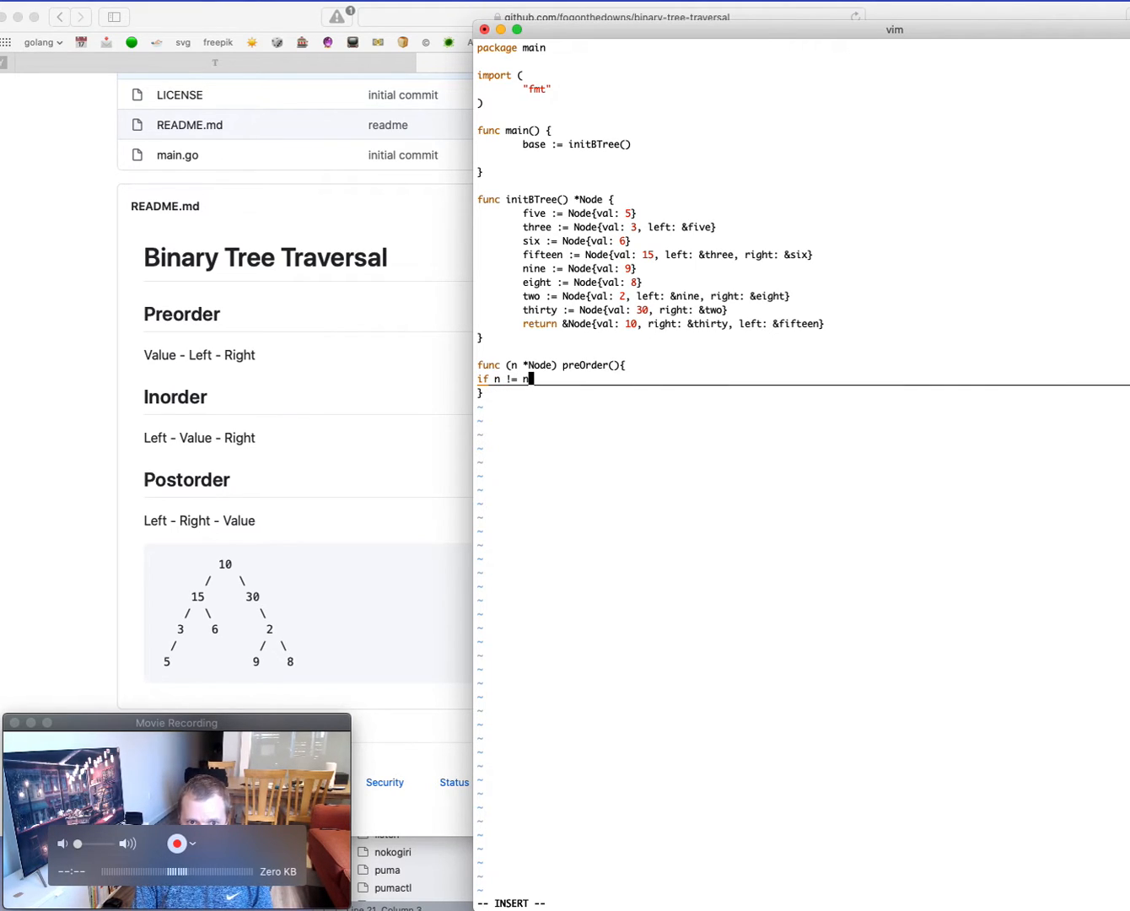
text(il {)
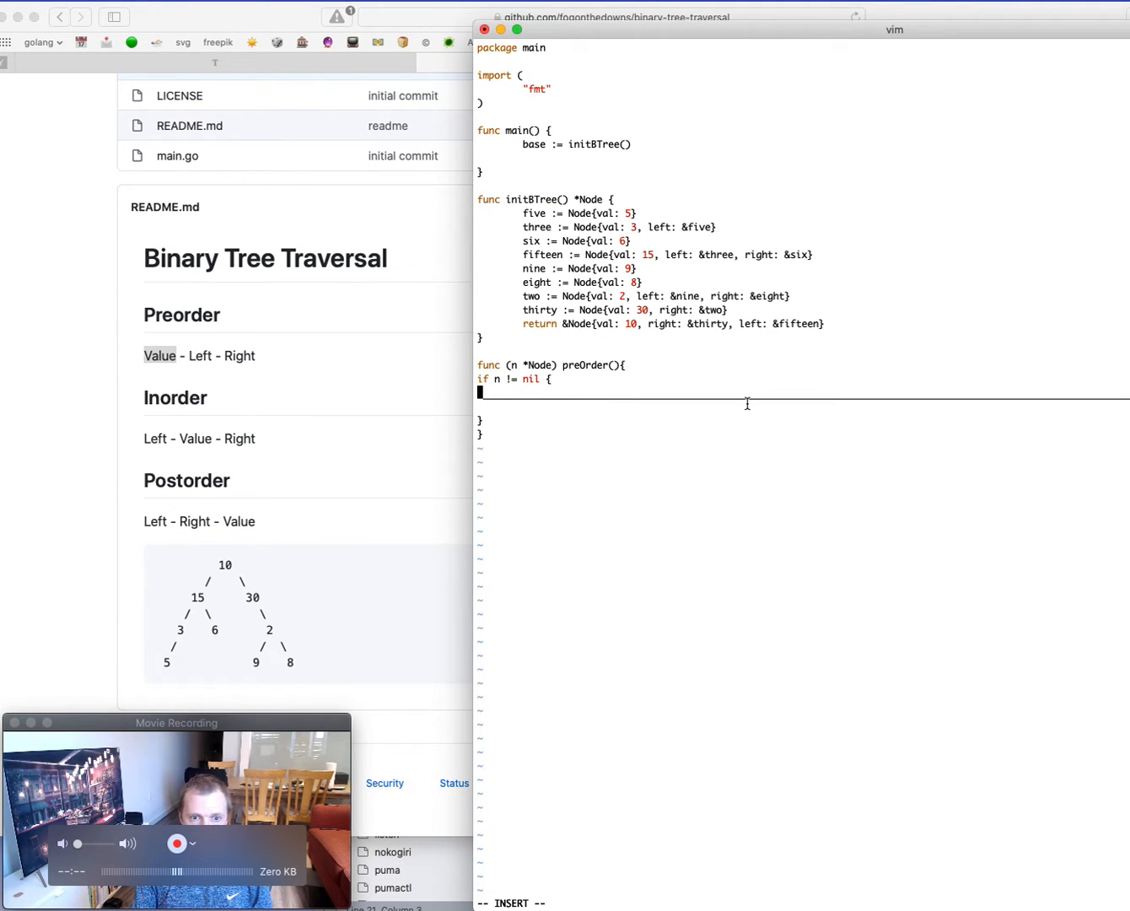
text(fmt)
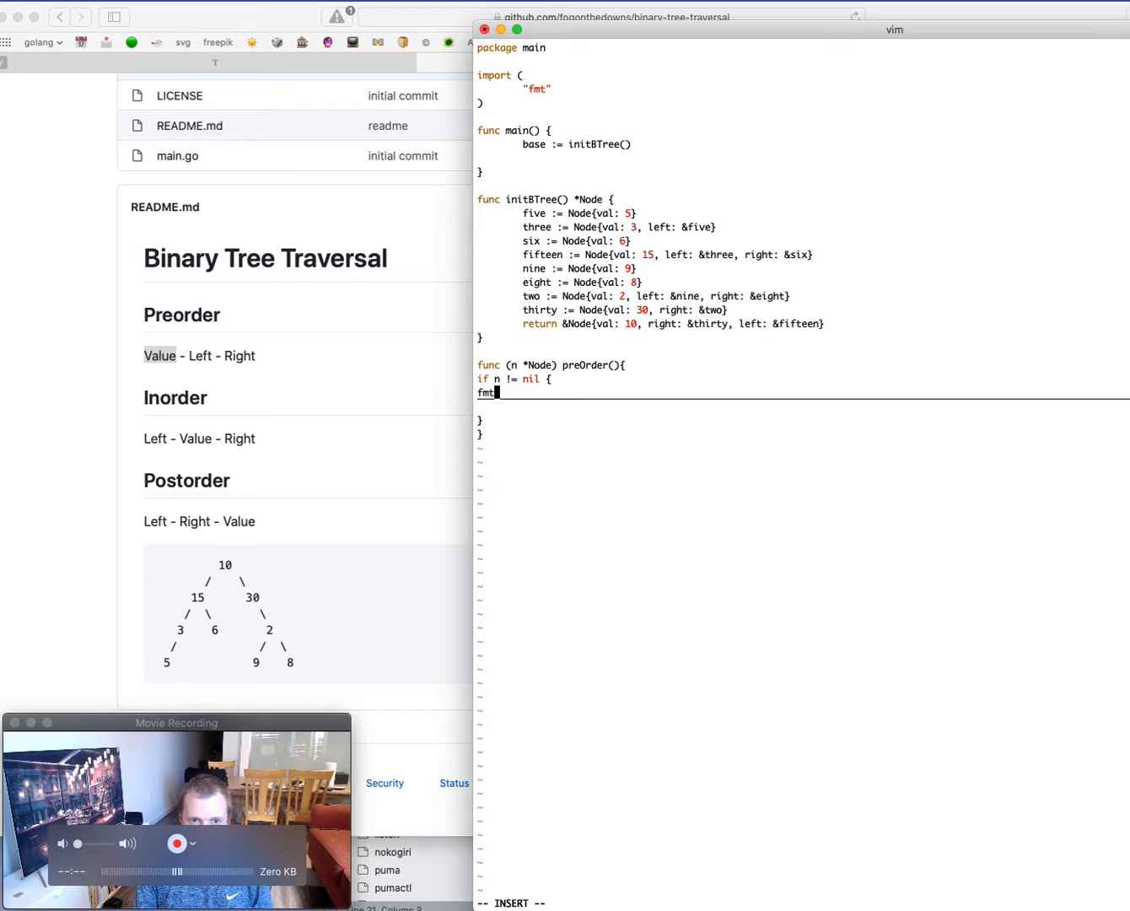
text(.Println()
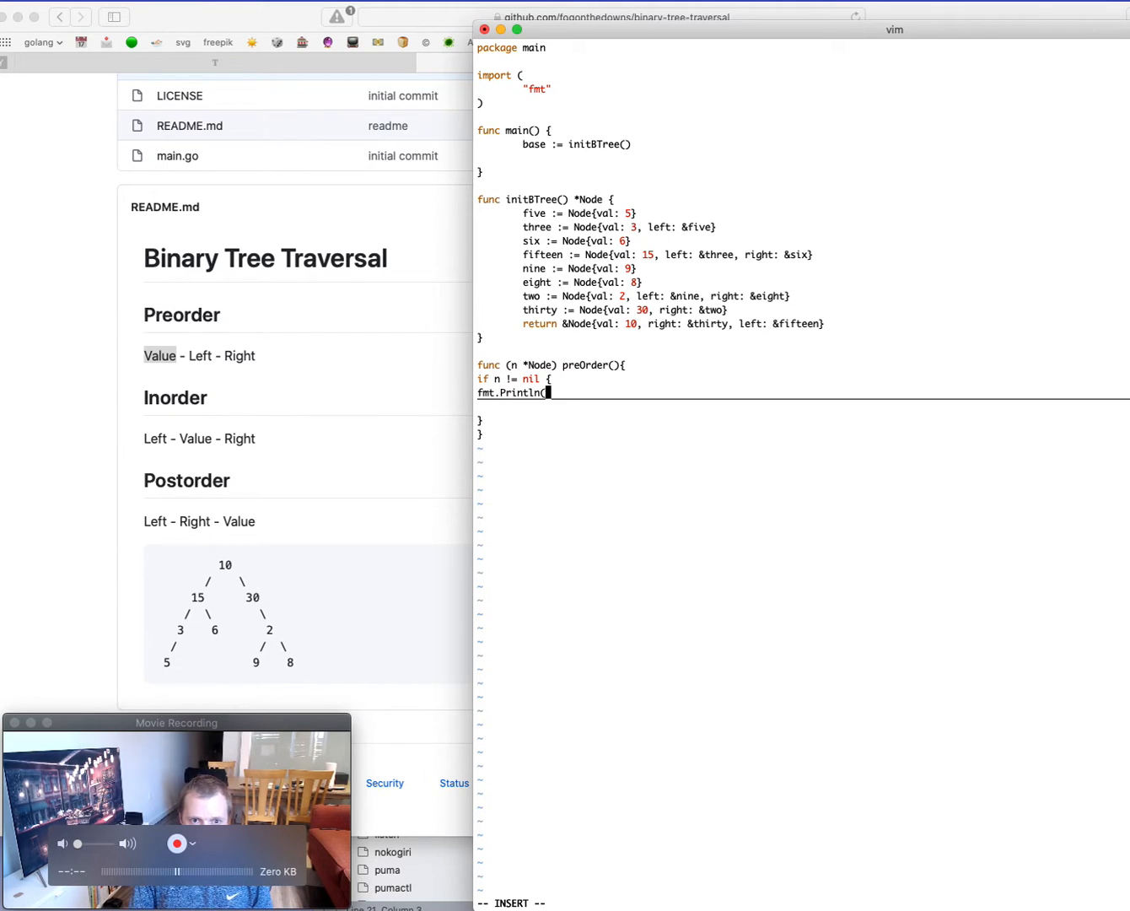
text(n.v)
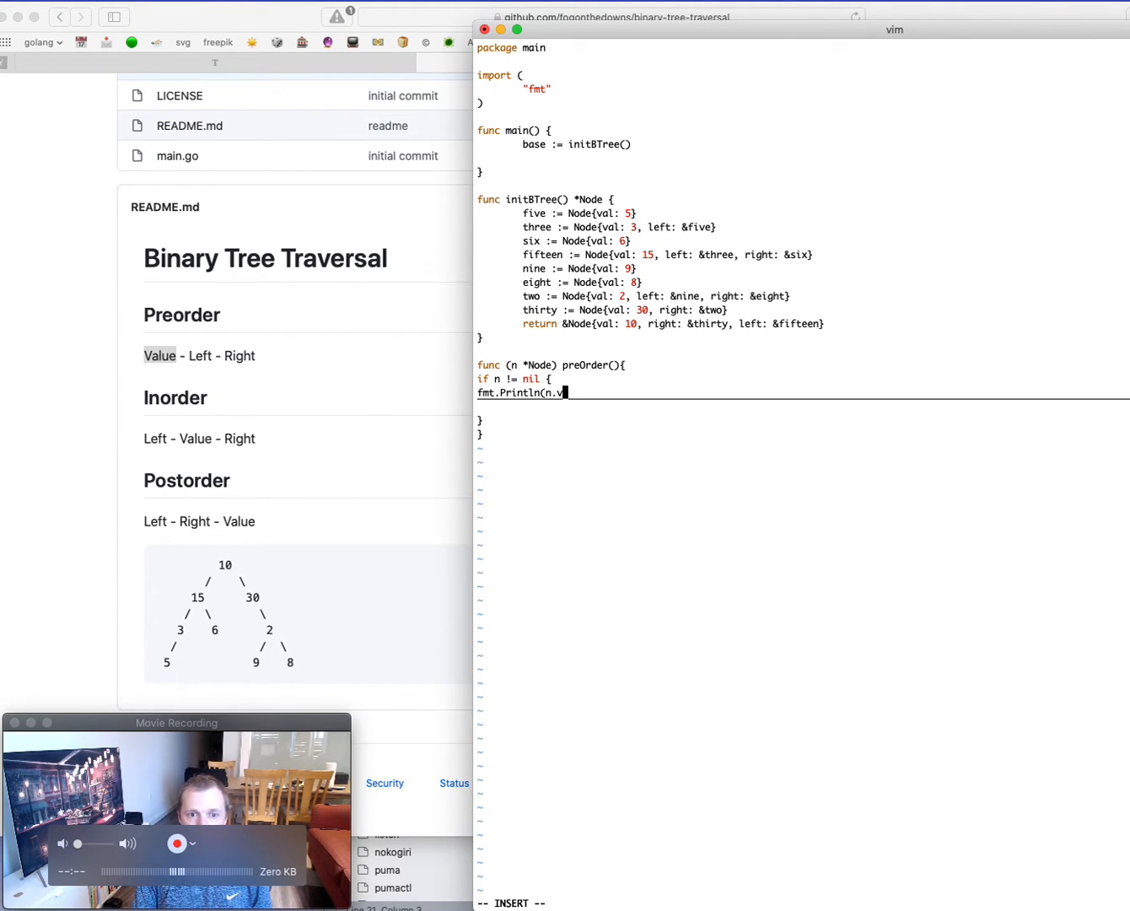
text(al)
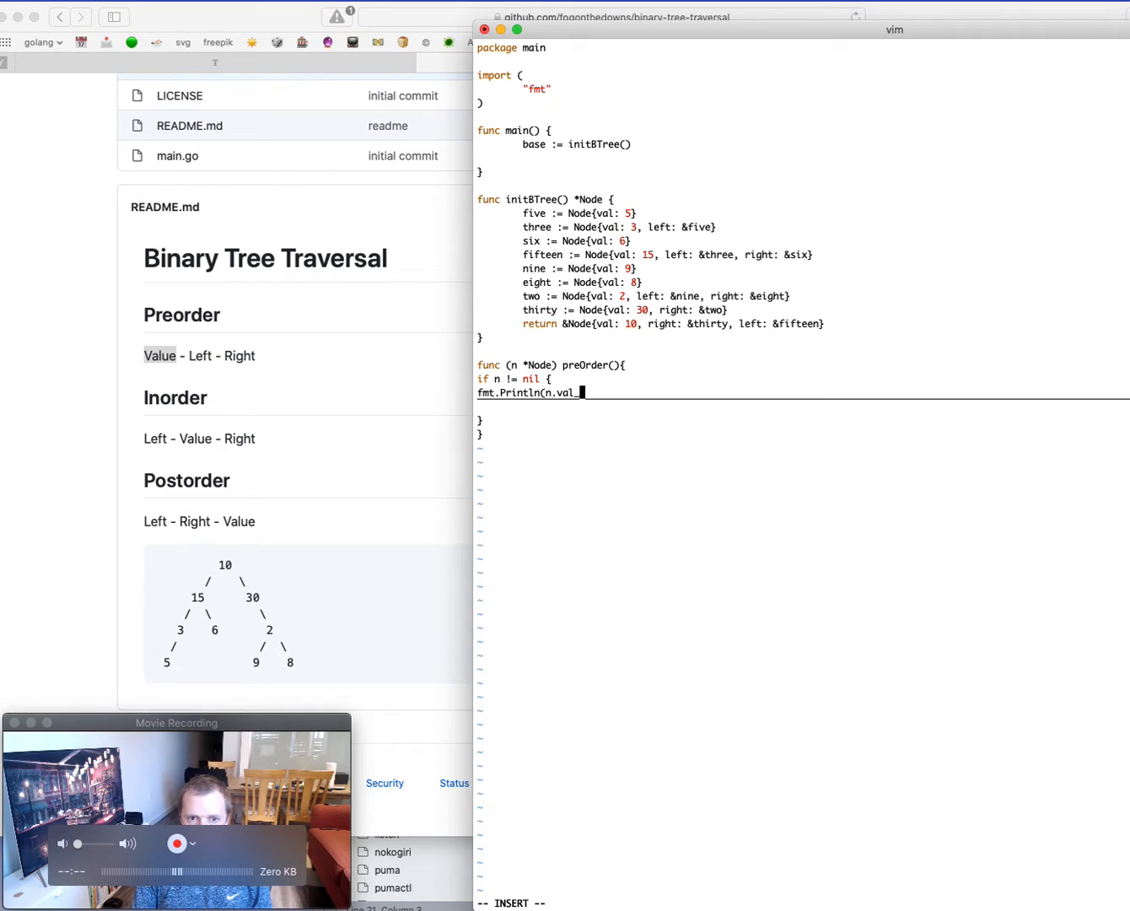
text())
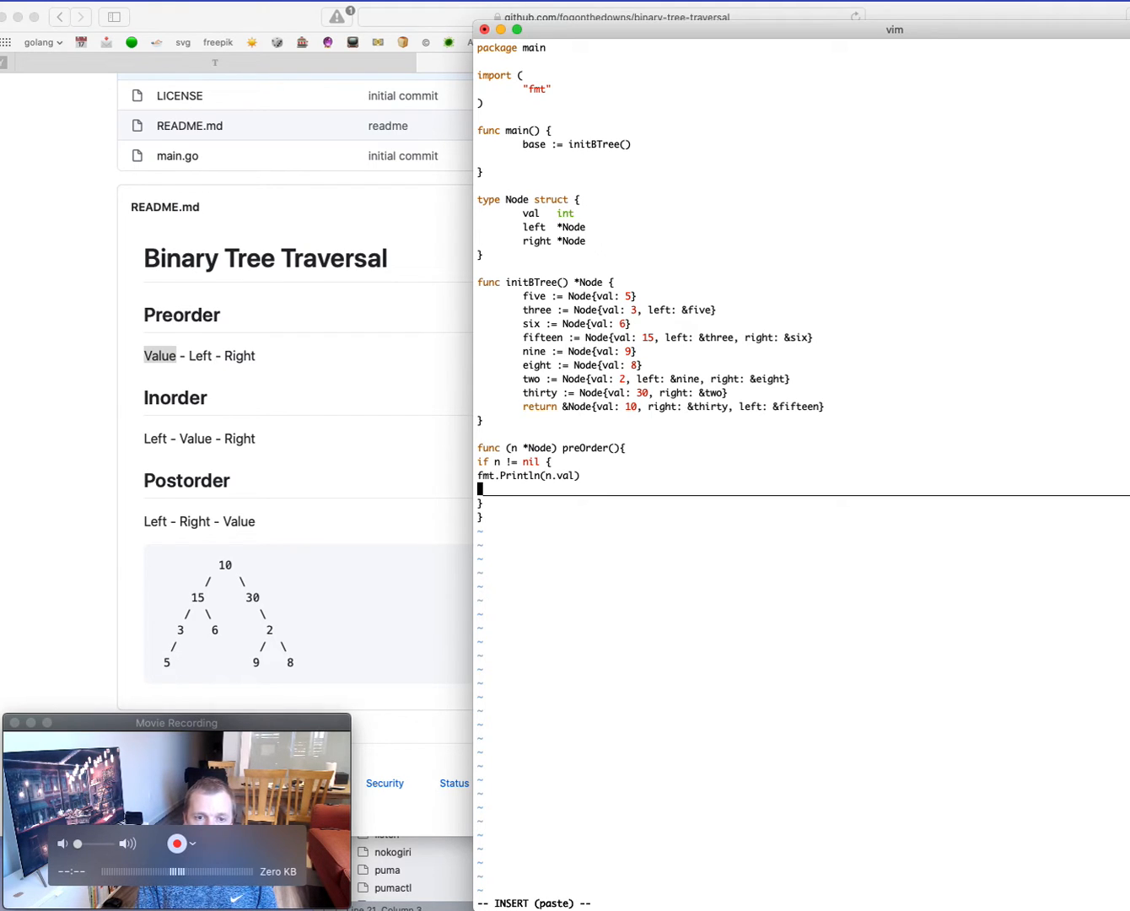
Step: Recurse with n.left.preOrder() then n.right.preOrder() after the print, closing the braces
text(n.pre)
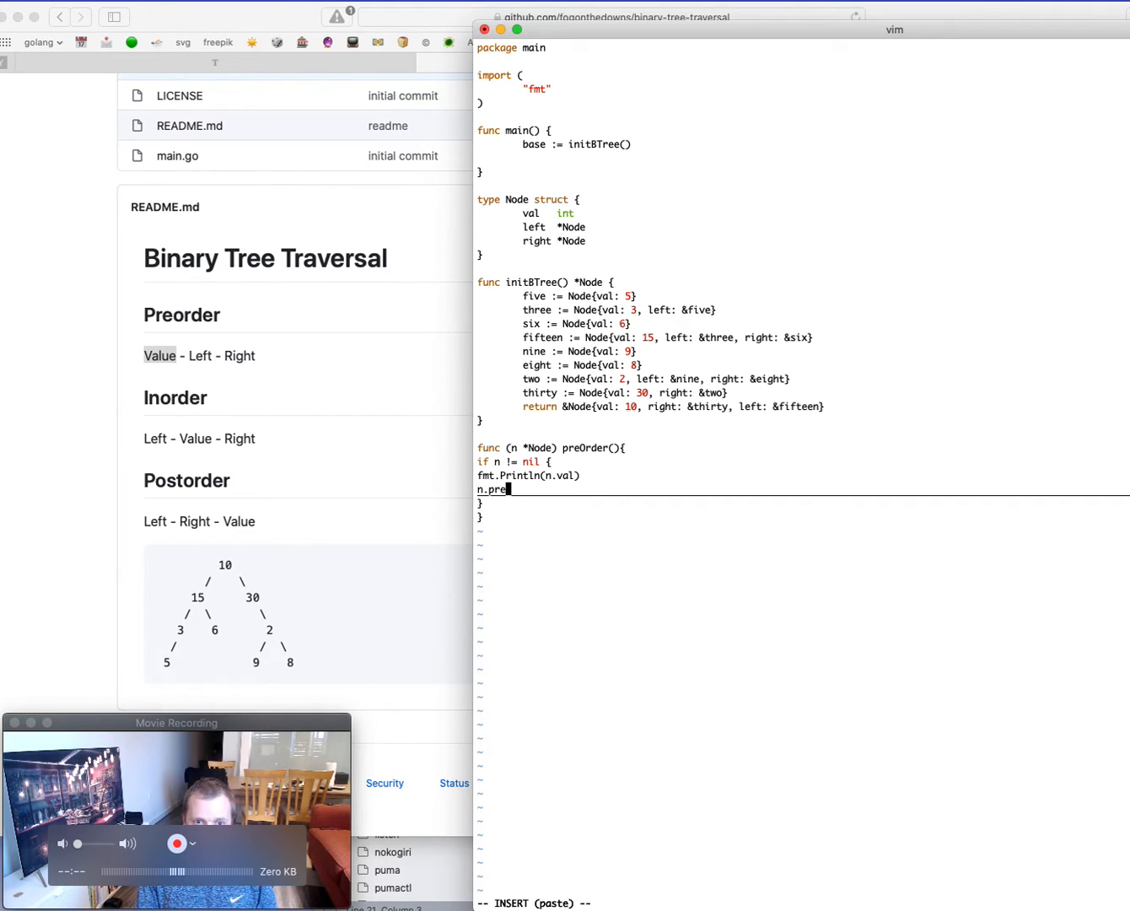
text(Order()
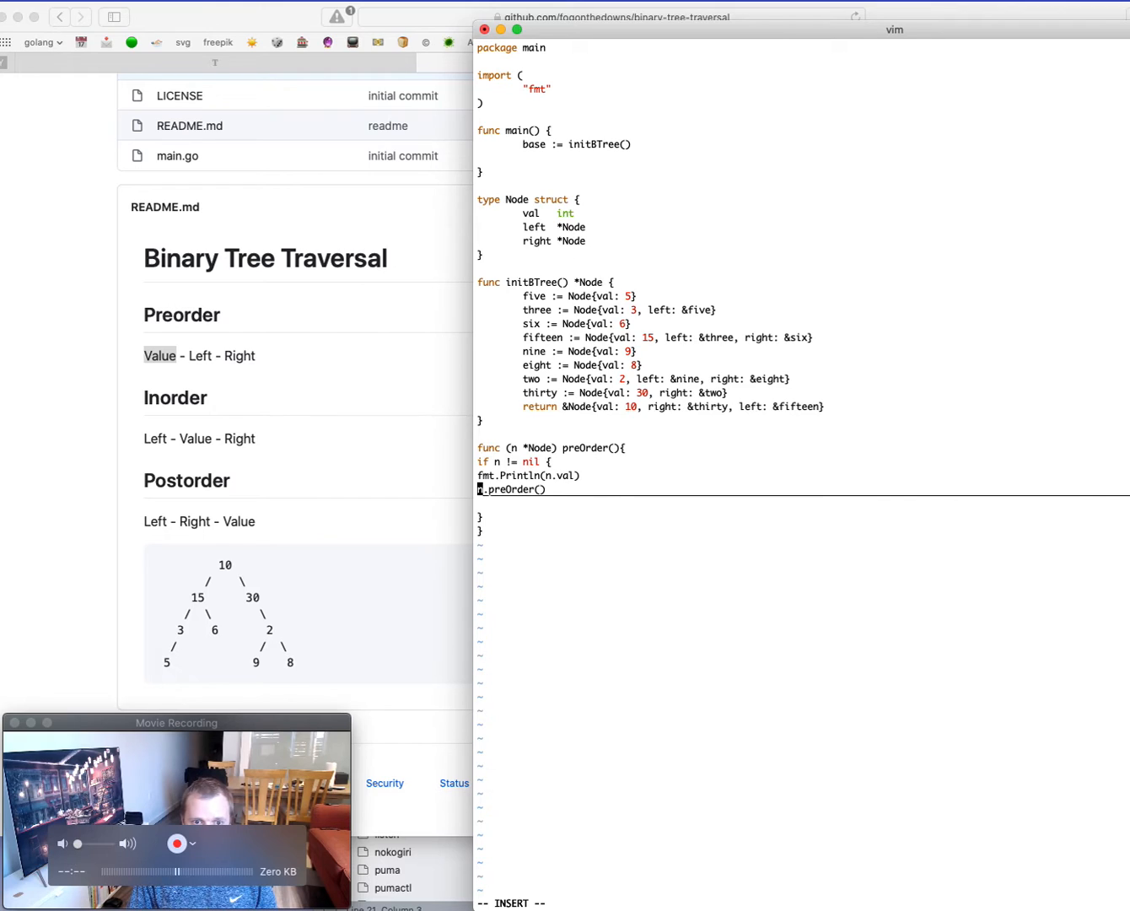
text(n)
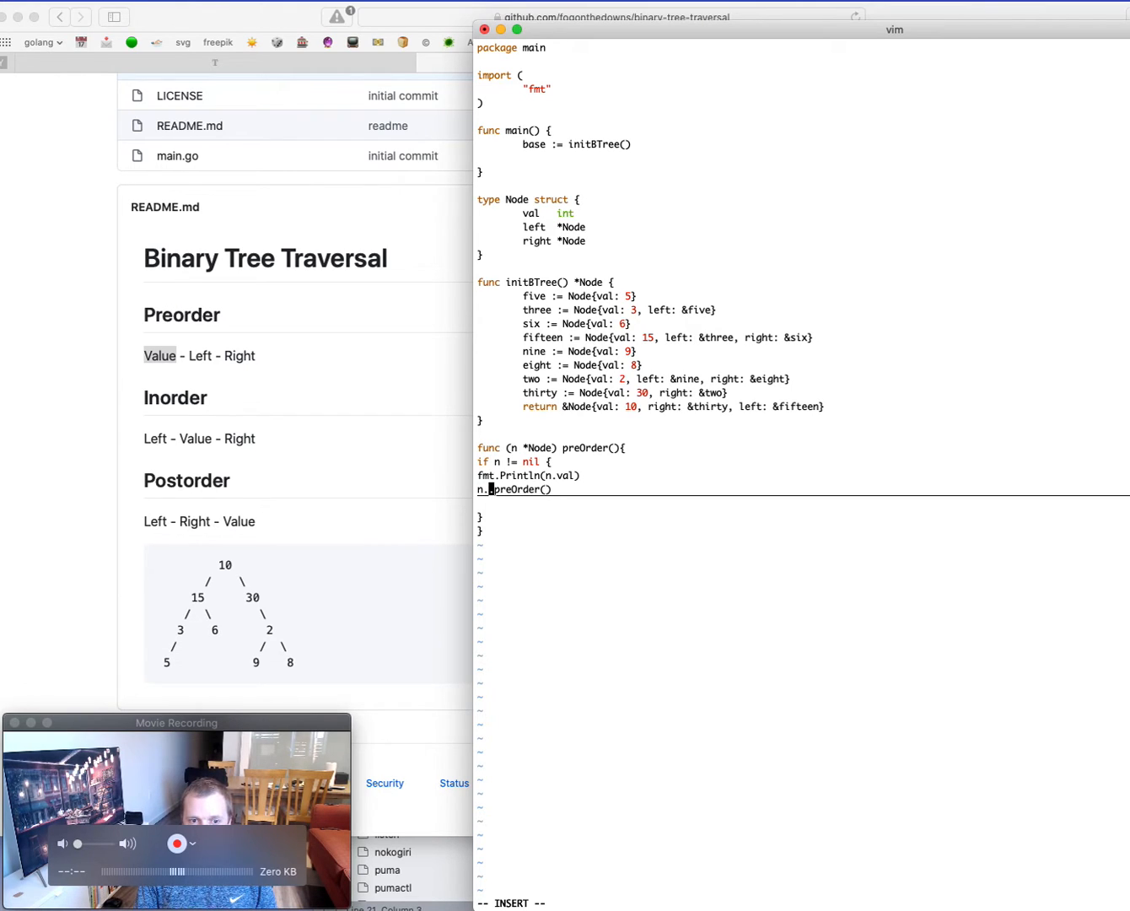
text(left)
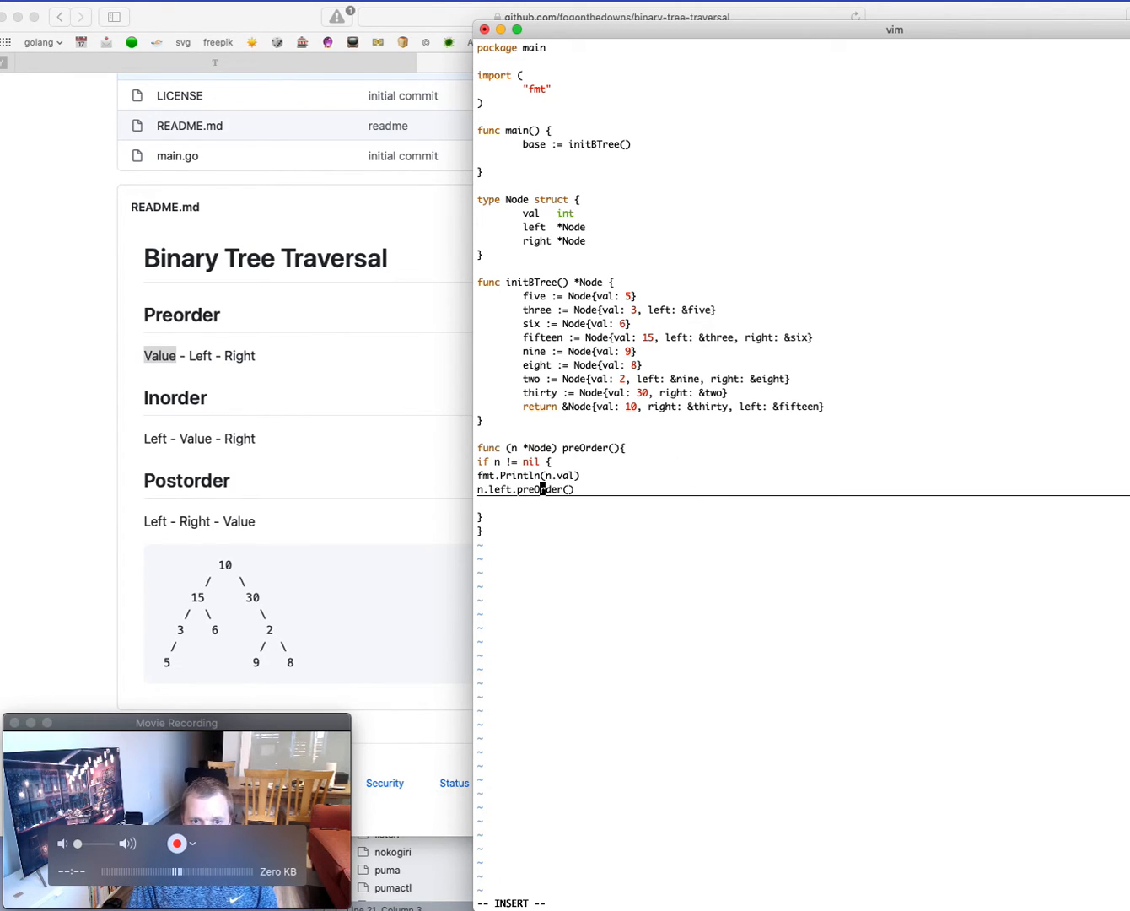
key(Return)
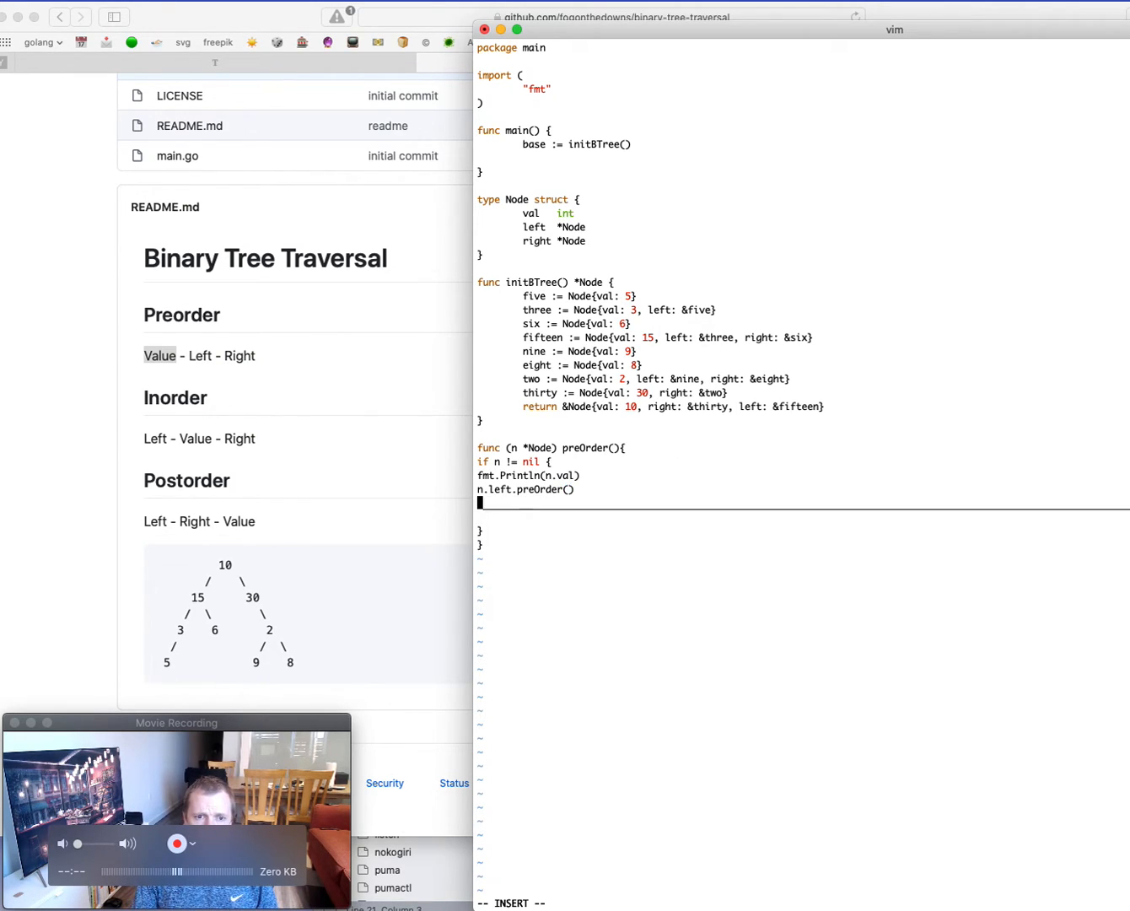
text(n.right)
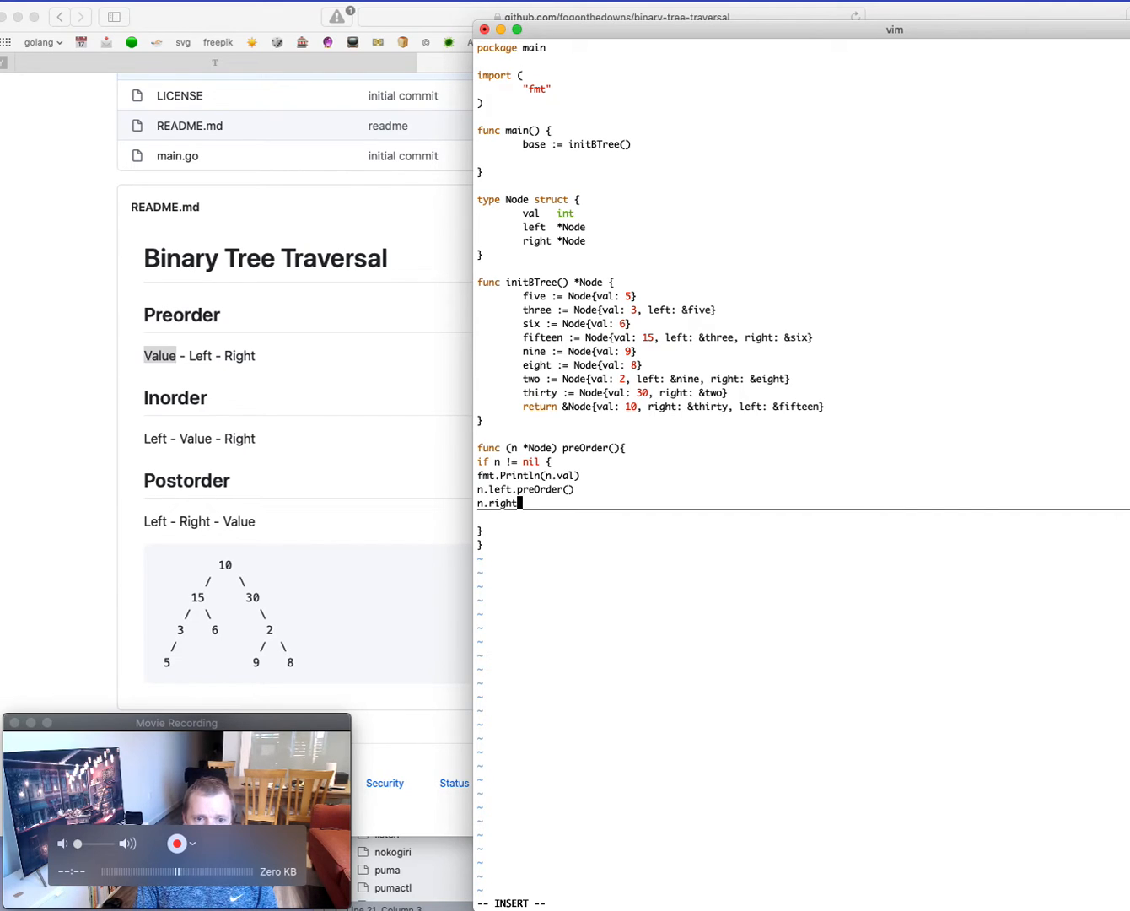
text(.pr)
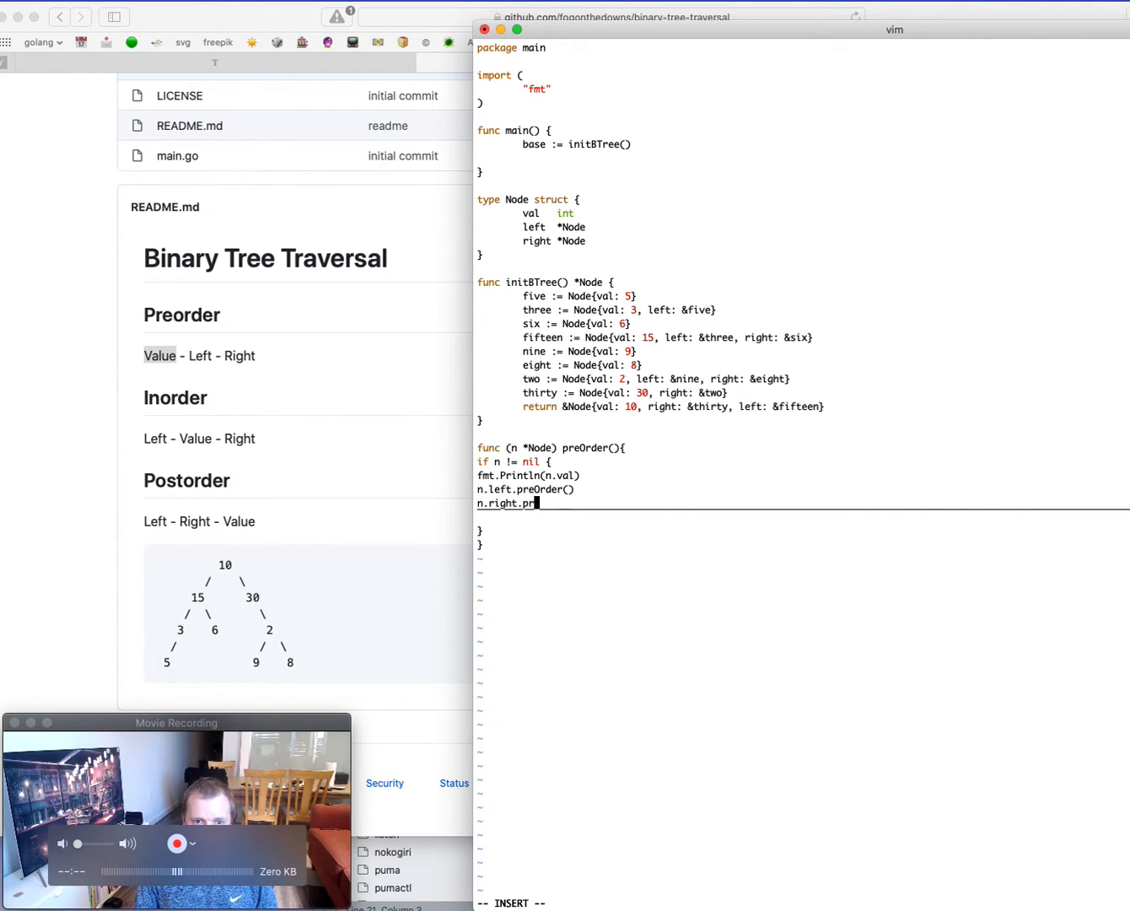
text(eOrder())
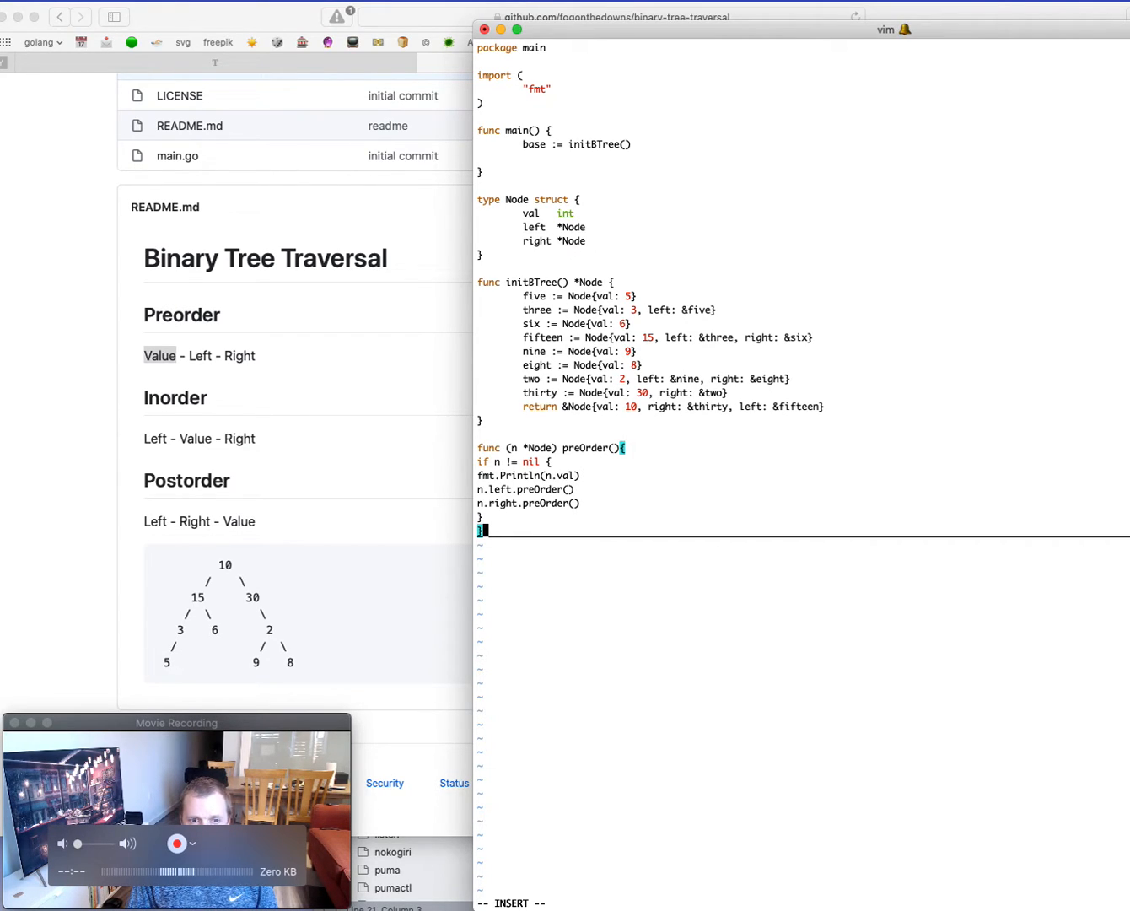
mouse_move(280, 352)
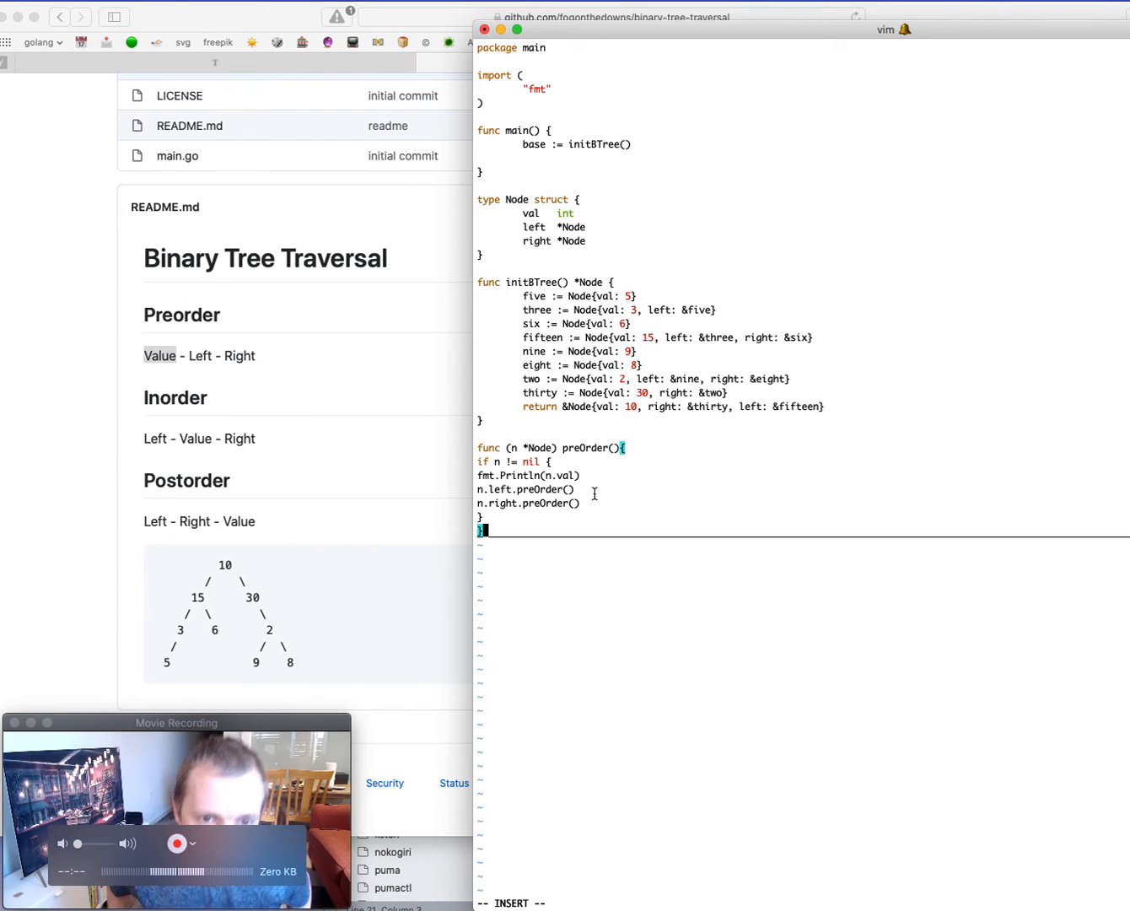
mouse_move(307, 489)
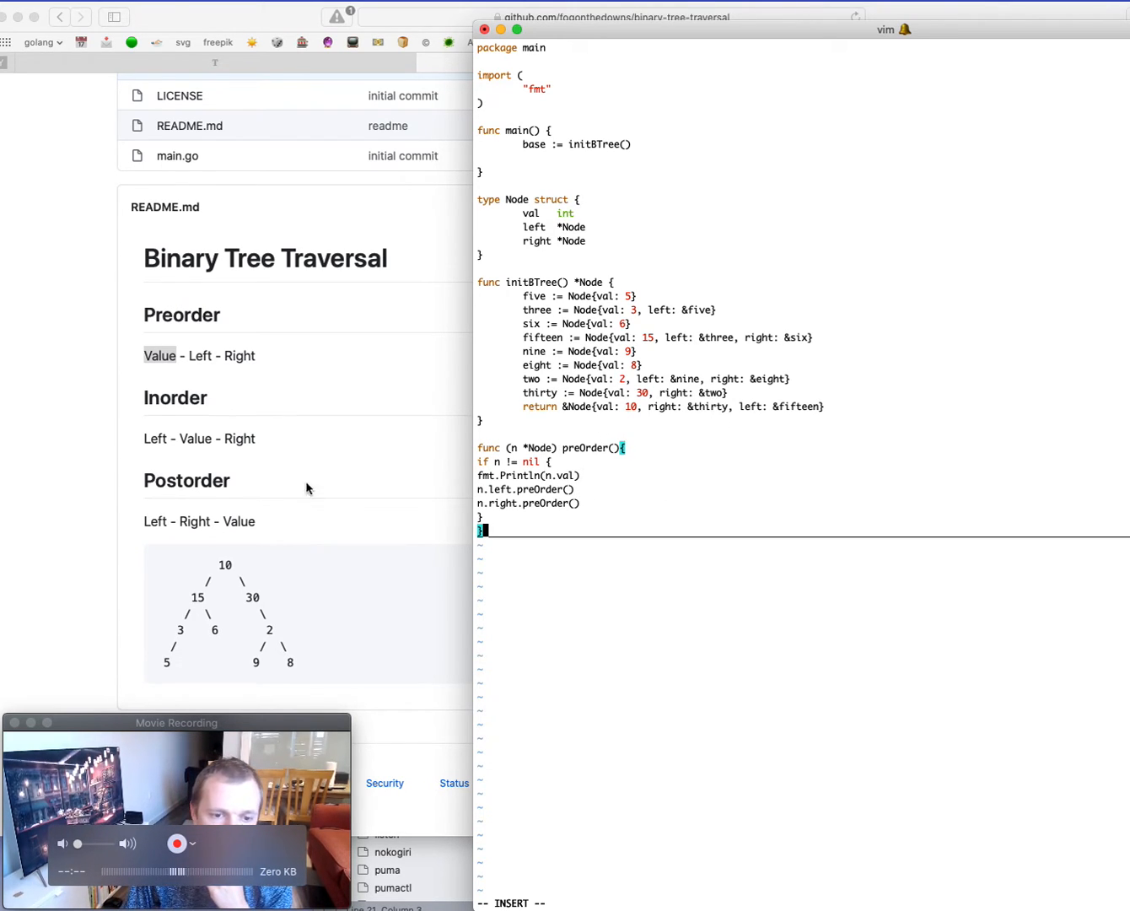
mouse_move(606, 442)
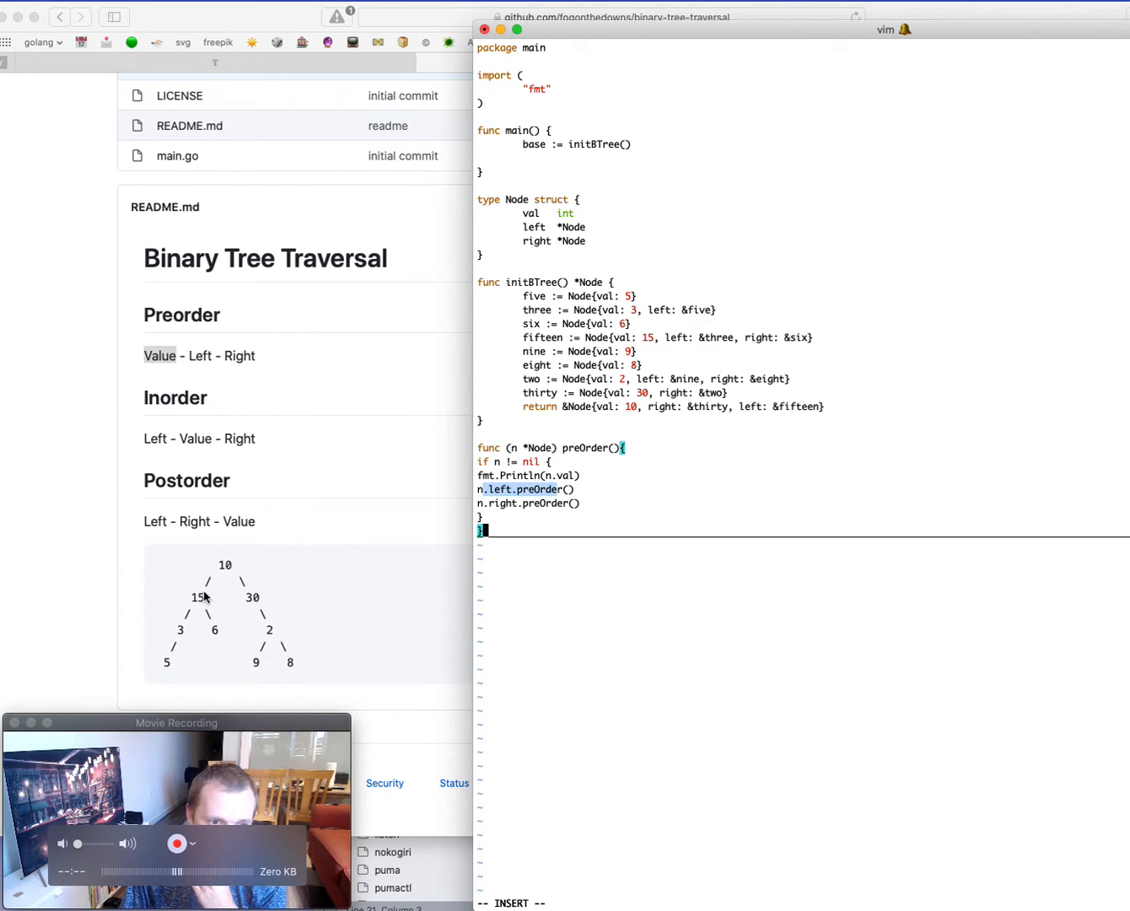
mouse_move(415, 547)
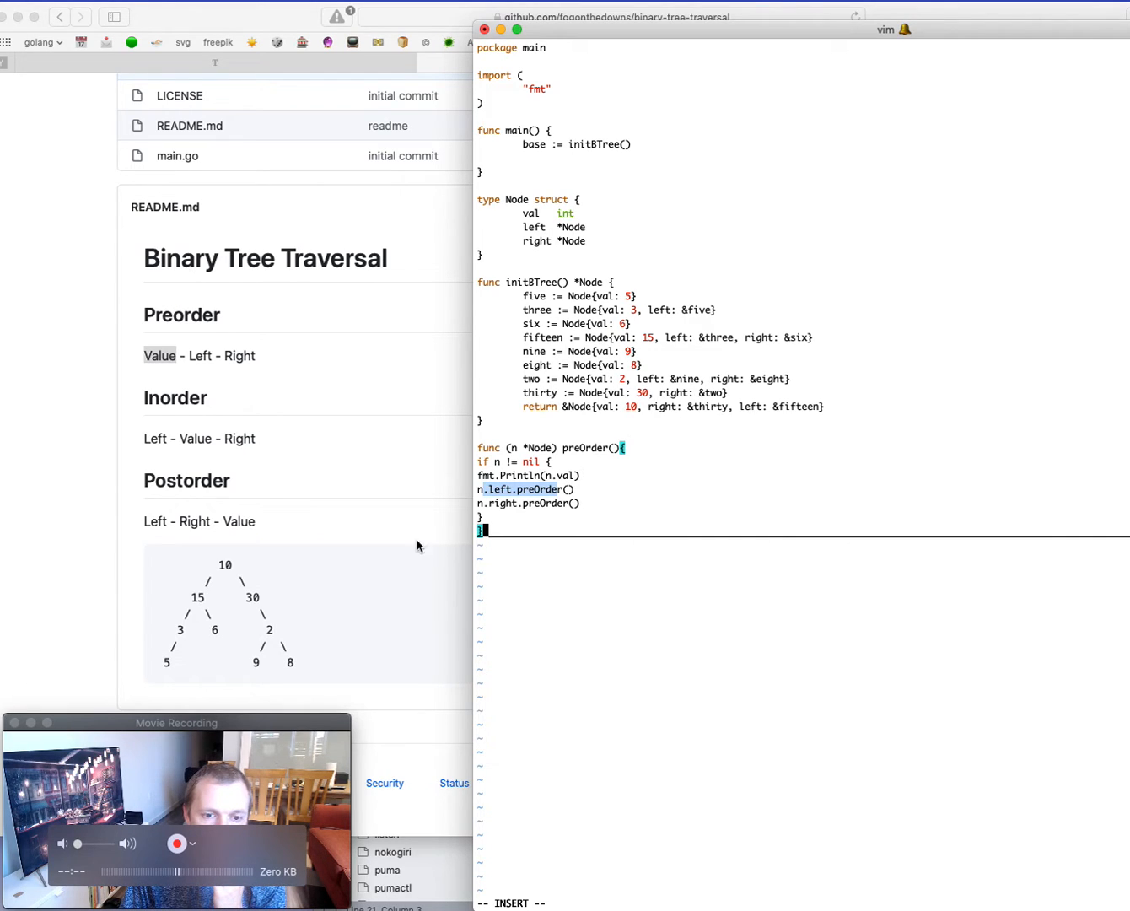
mouse_move(183, 641)
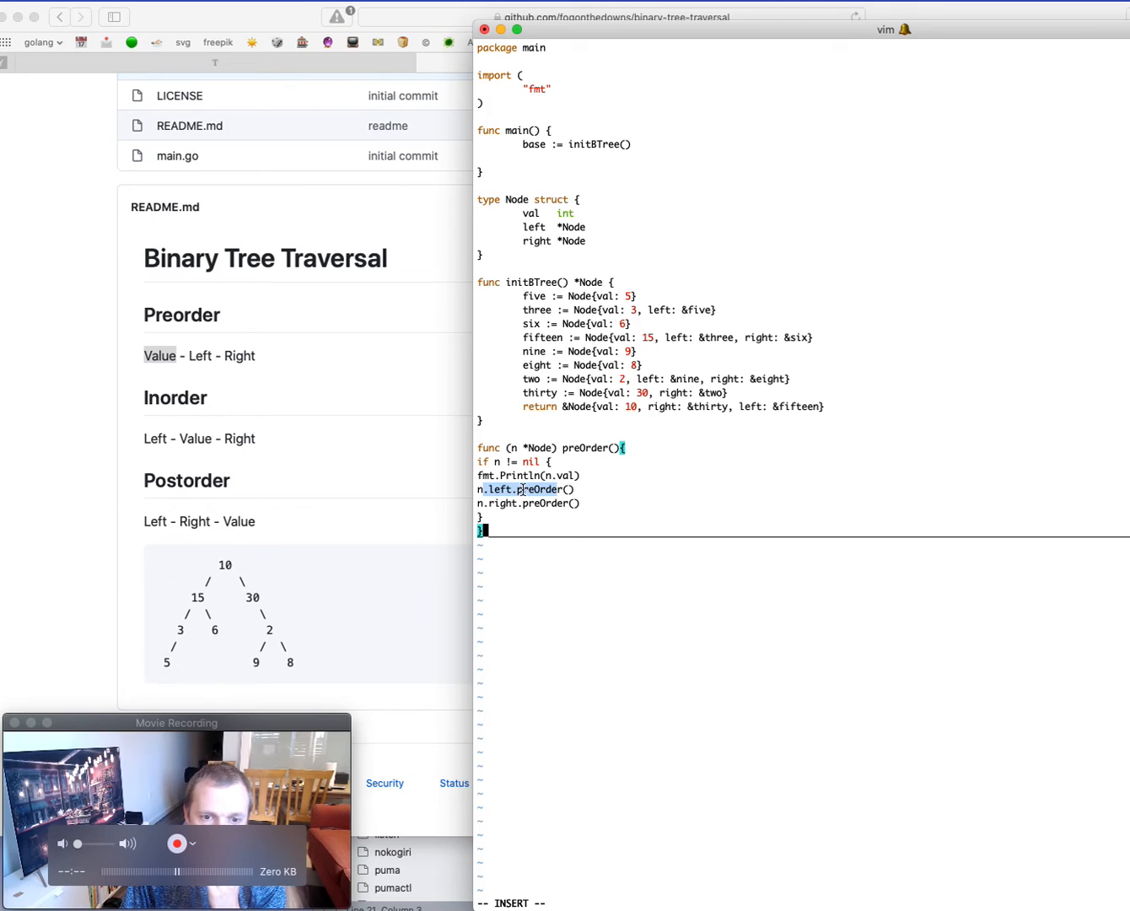
mouse_move(611, 454)
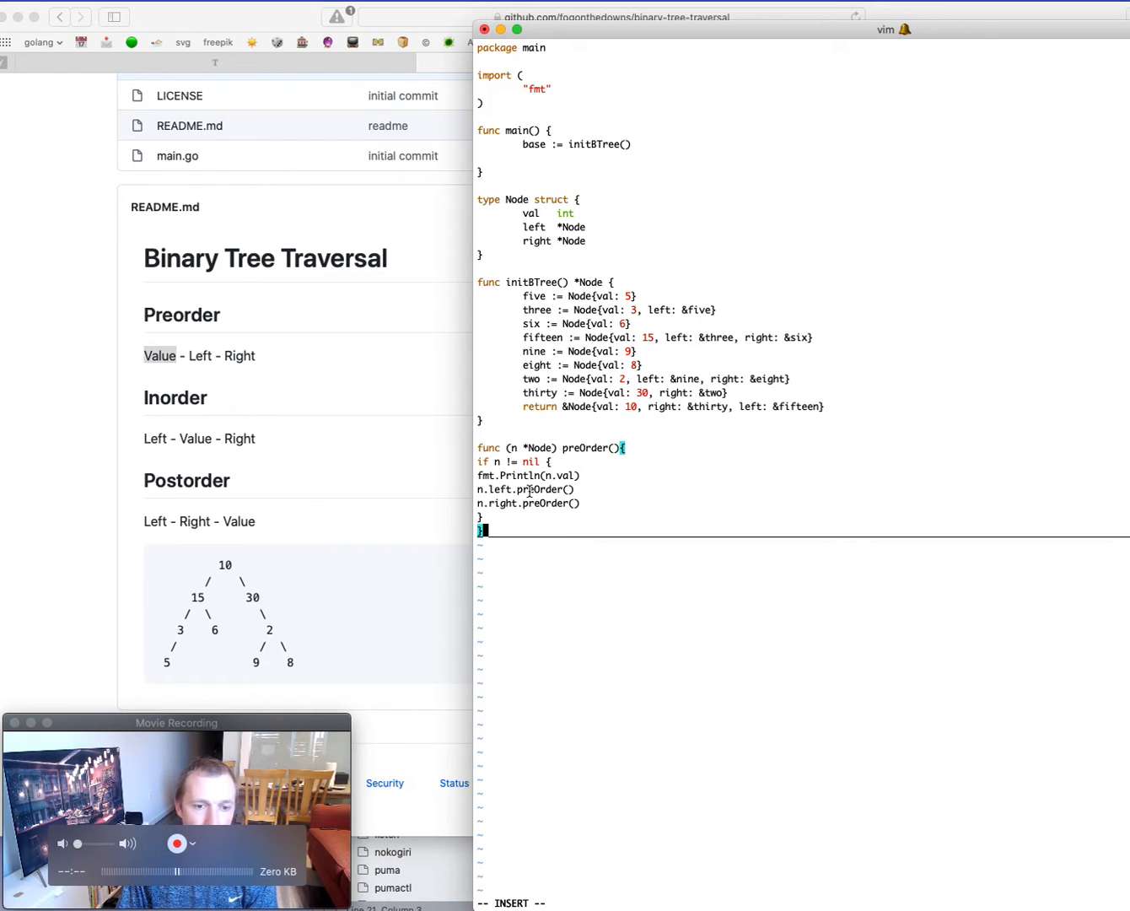
mouse_move(186, 627)
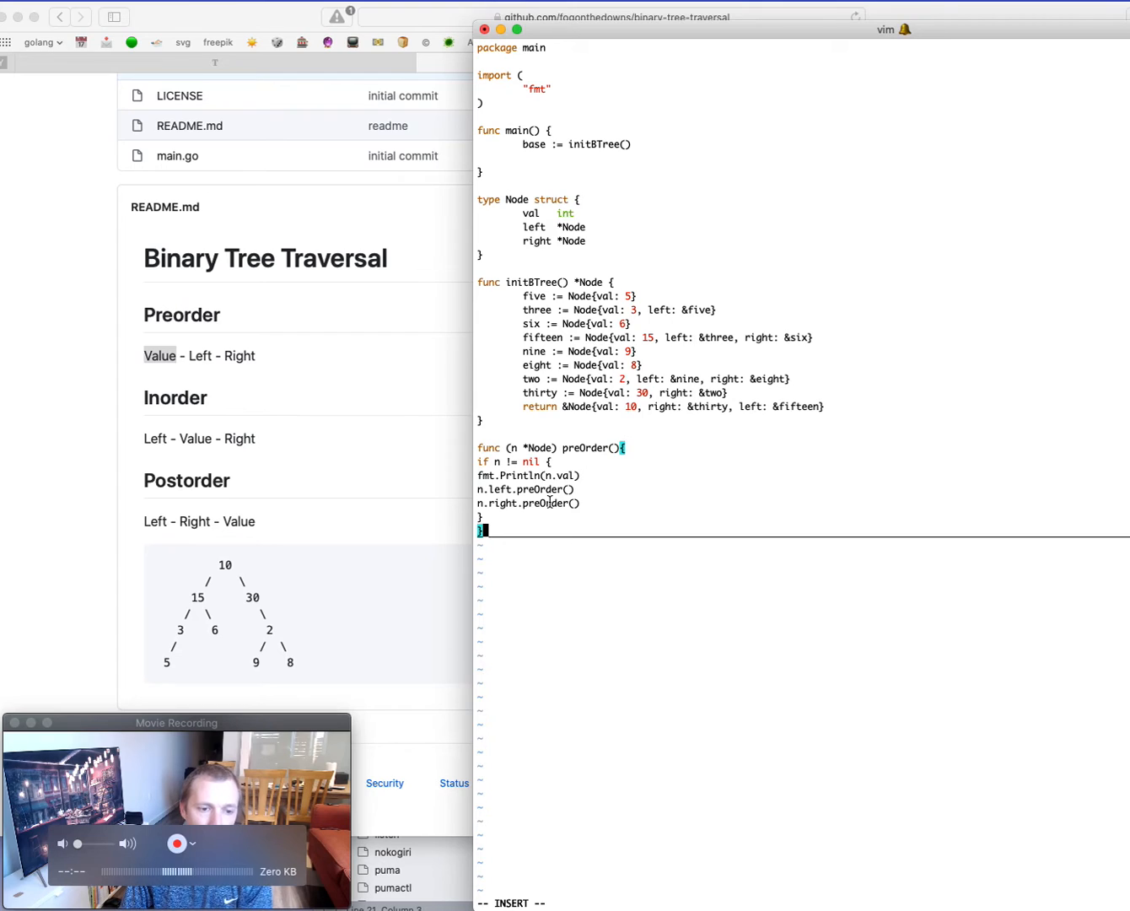
mouse_move(211, 661)
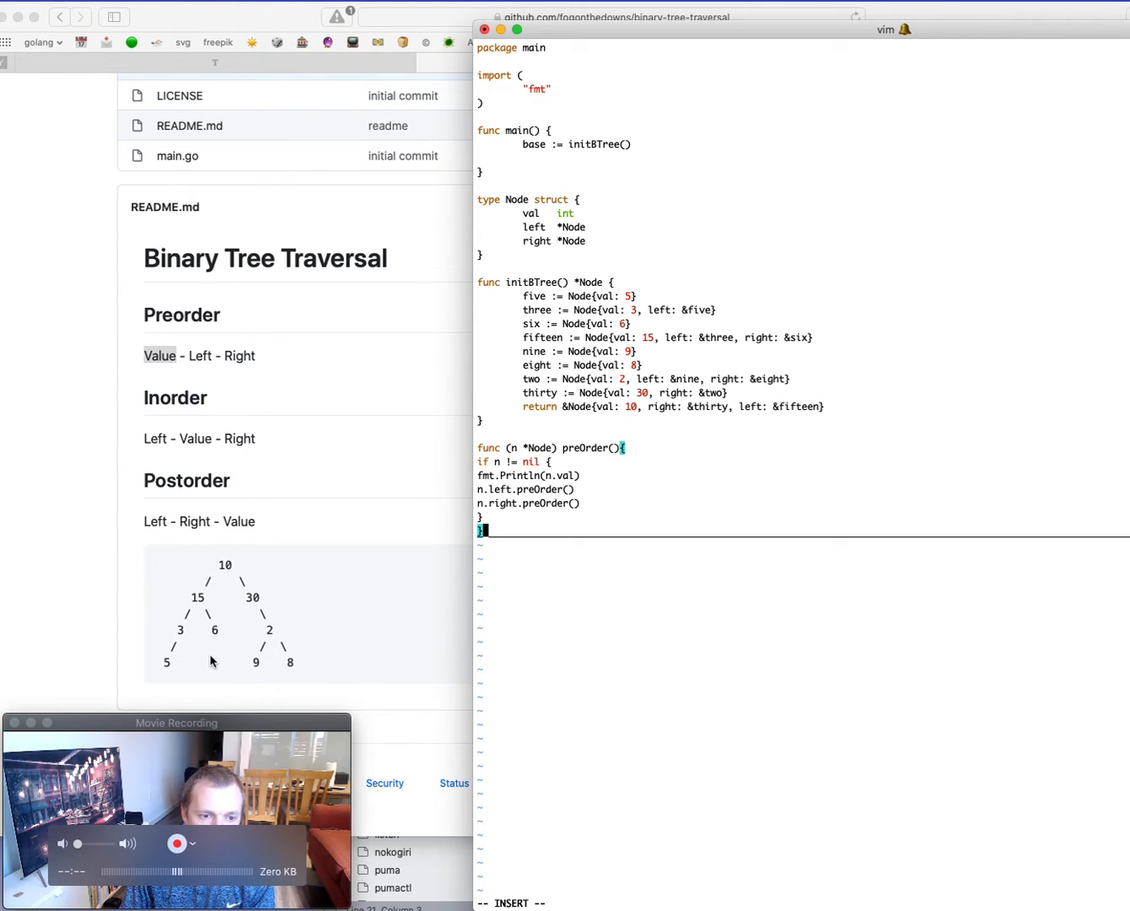
mouse_move(216, 580)
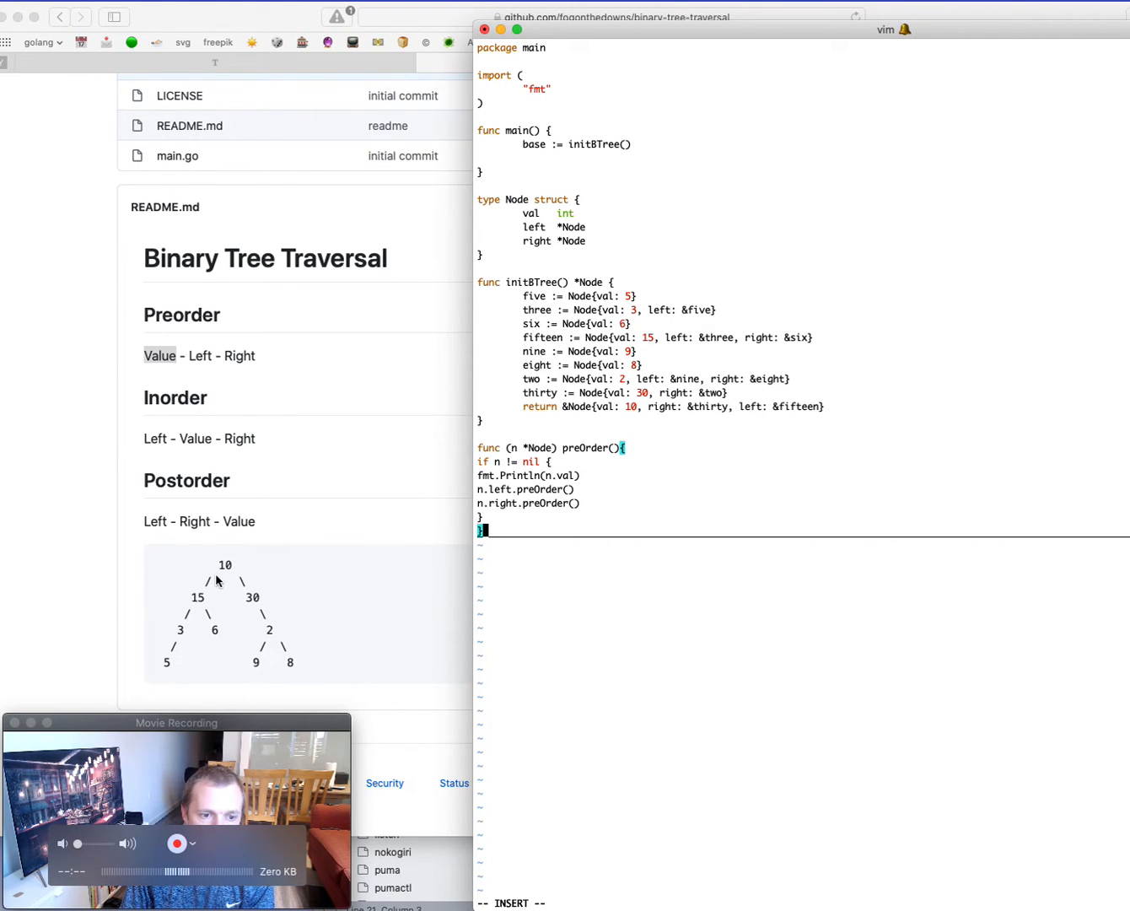
mouse_move(222, 577)
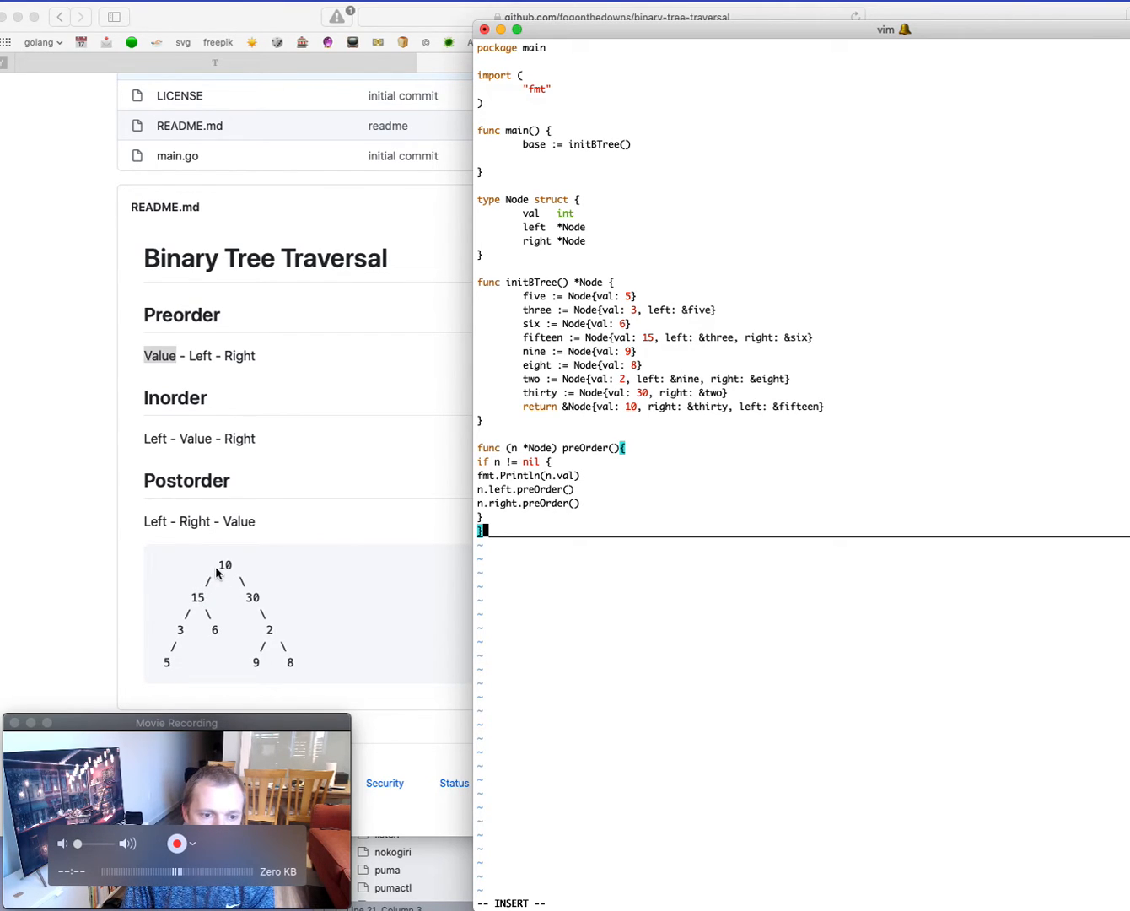
mouse_move(202, 604)
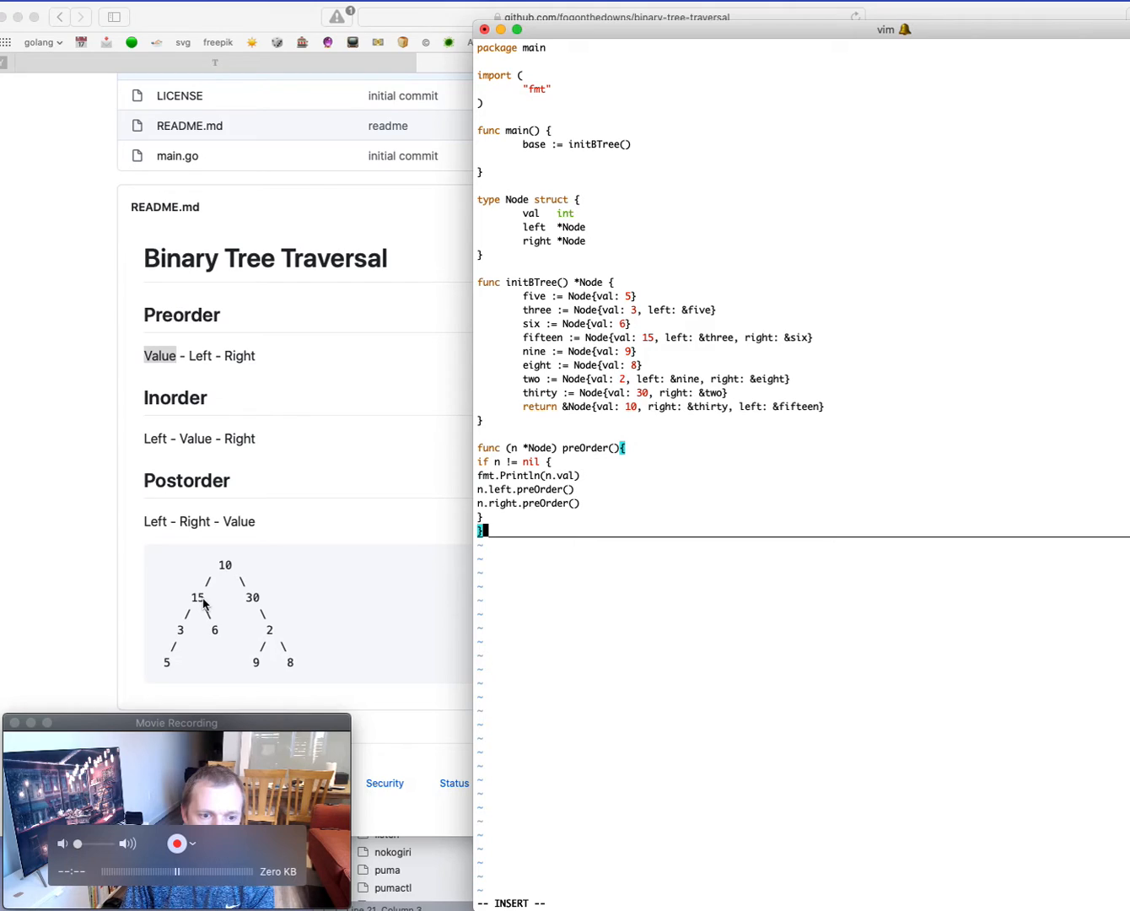
mouse_move(189, 615)
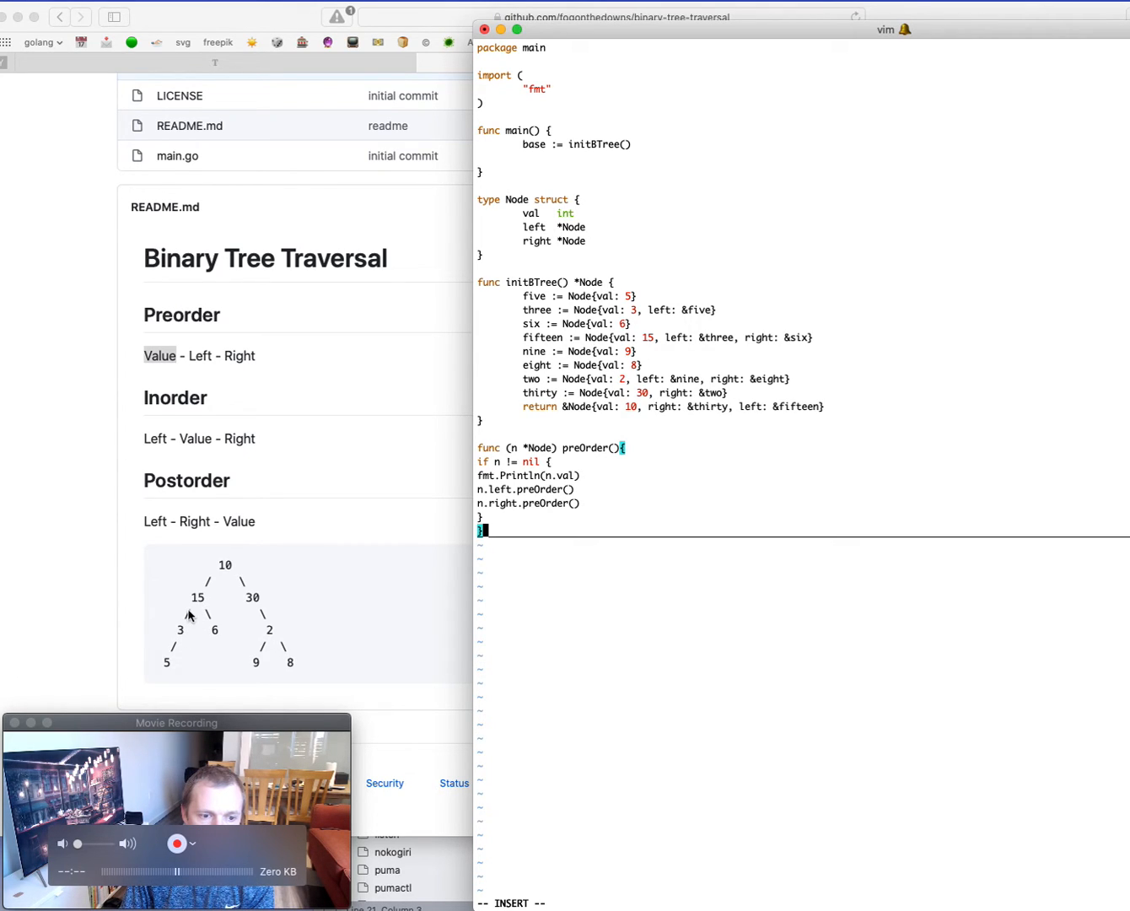
mouse_move(216, 639)
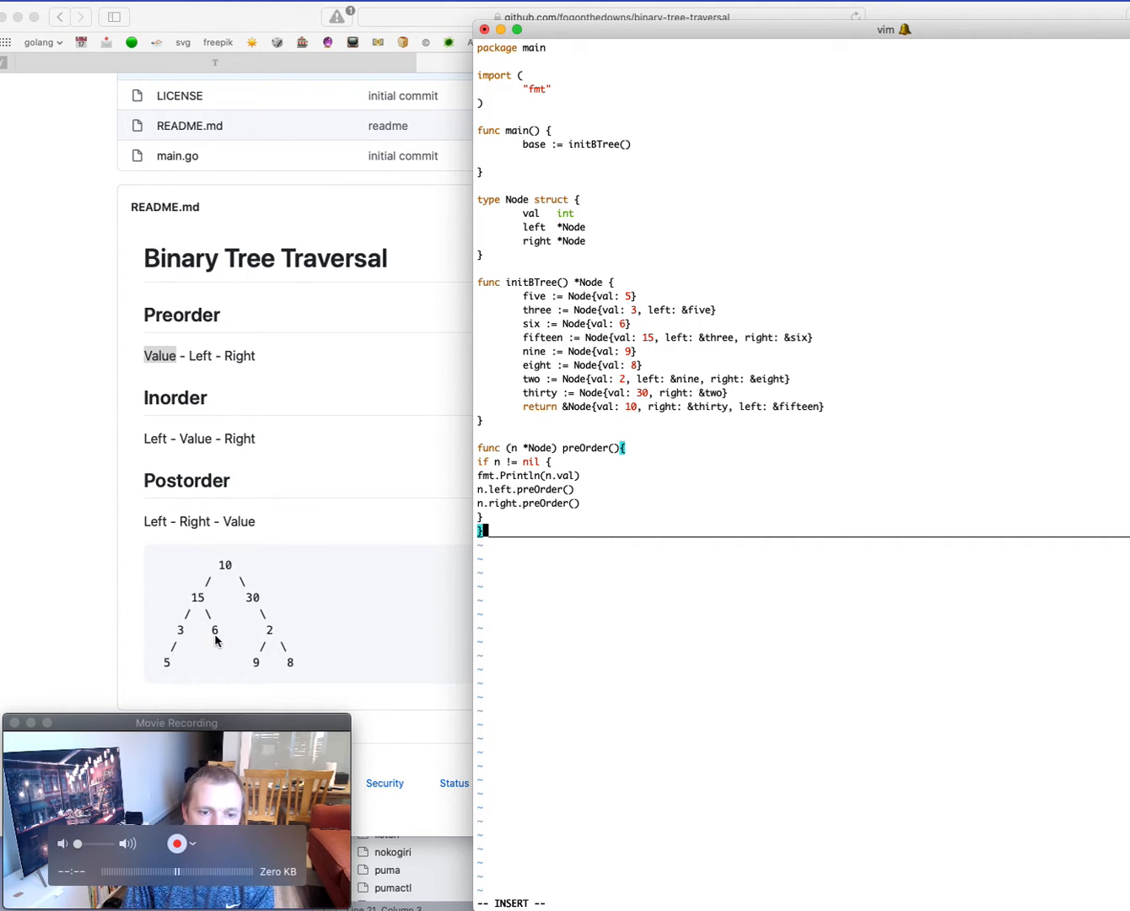
mouse_move(281, 545)
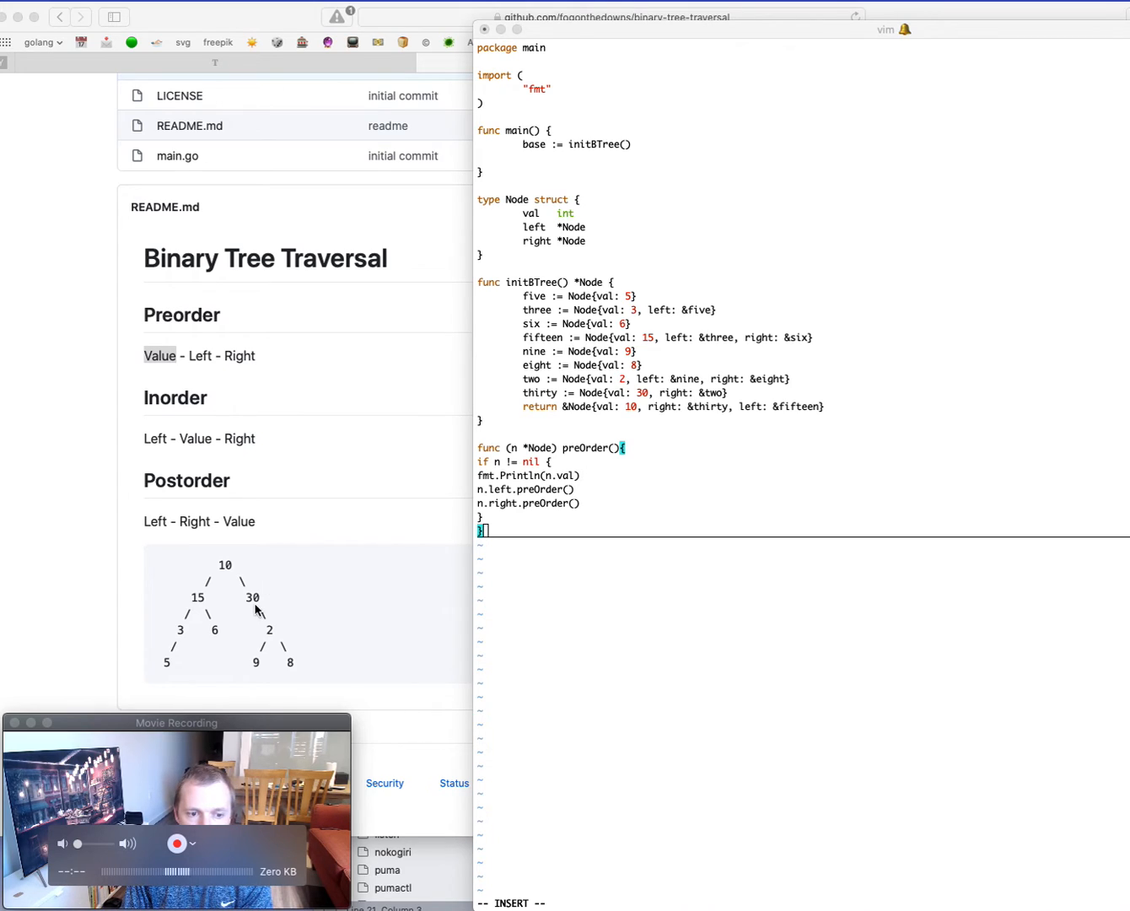
mouse_move(266, 601)
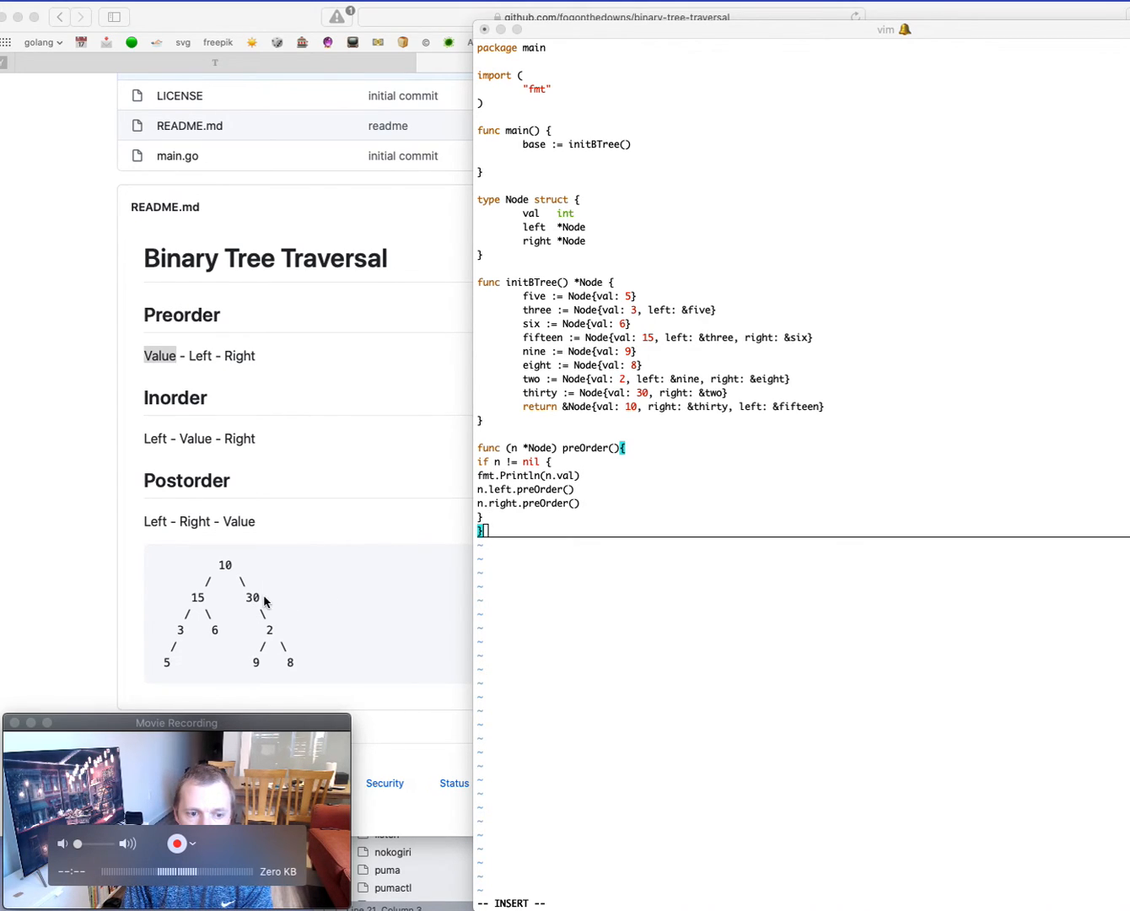
mouse_move(510, 503)
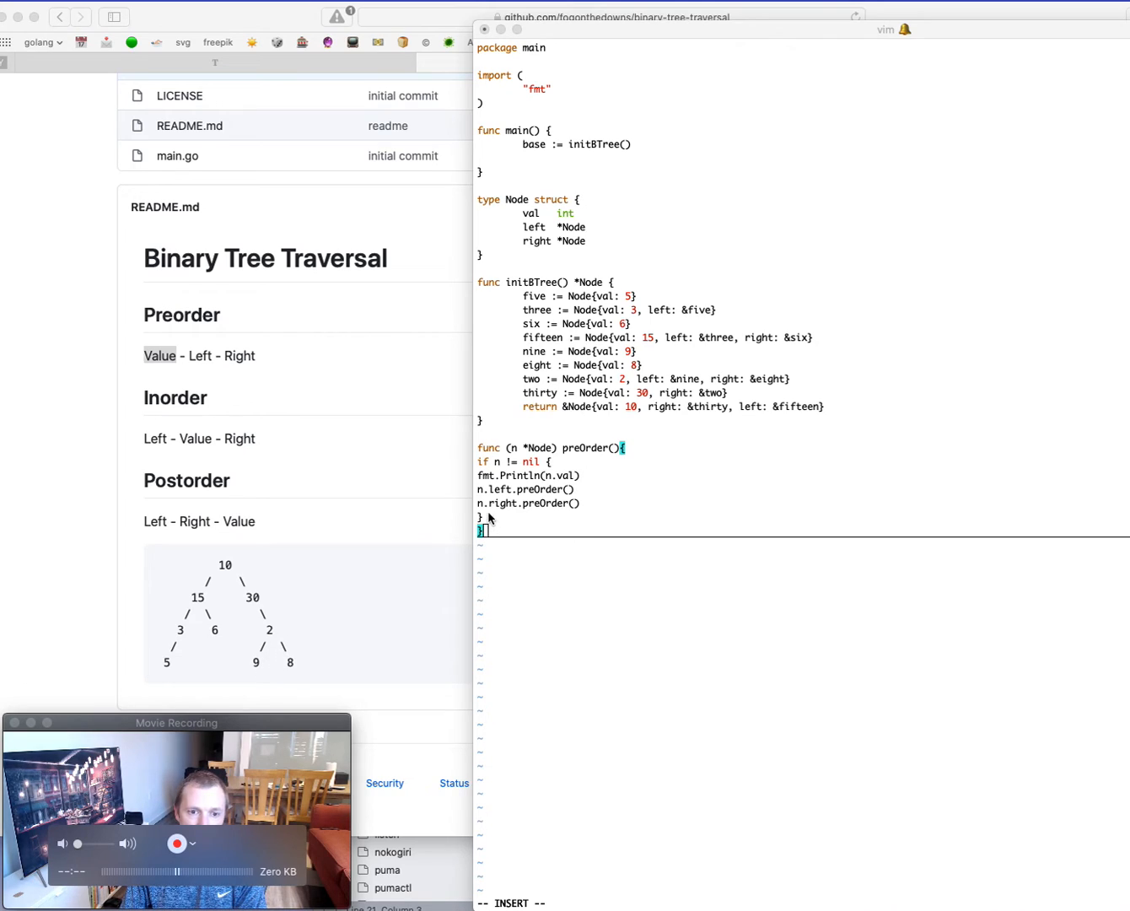
mouse_move(256, 671)
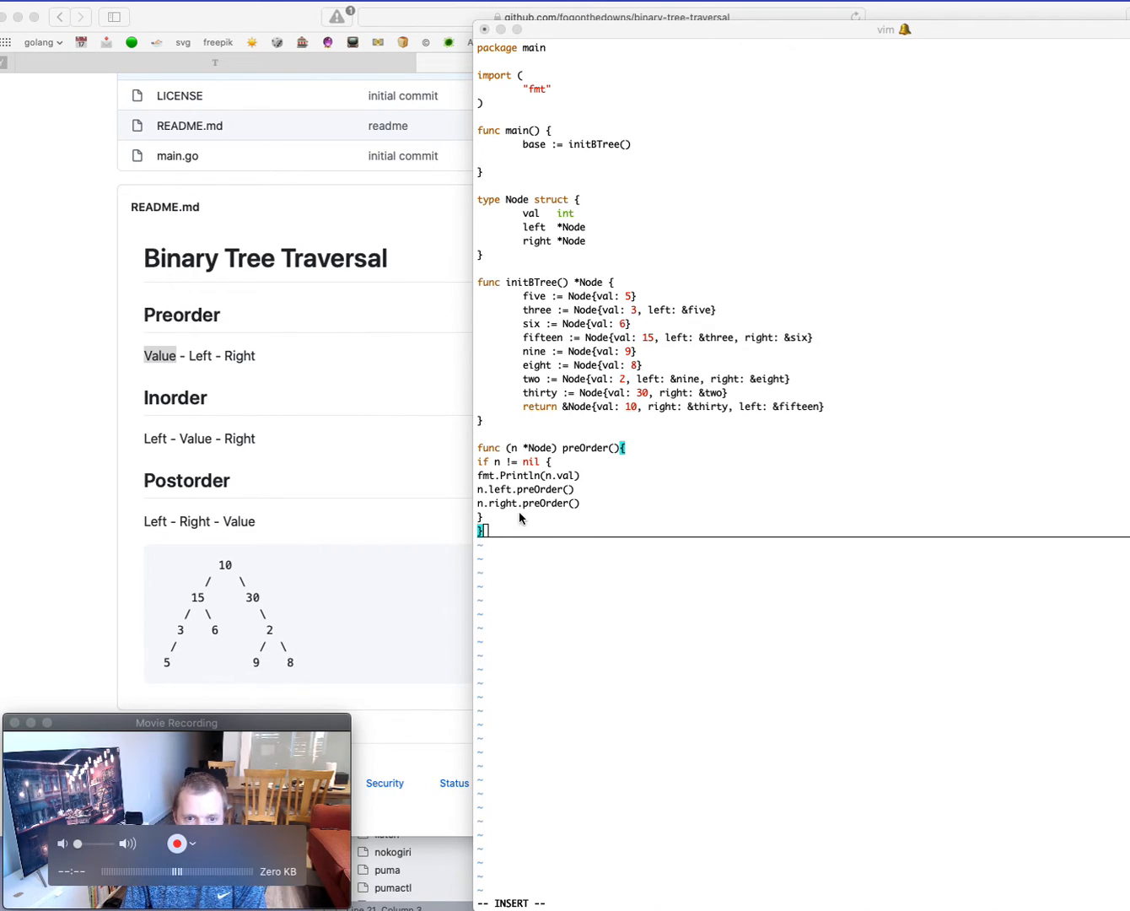
mouse_move(321, 641)
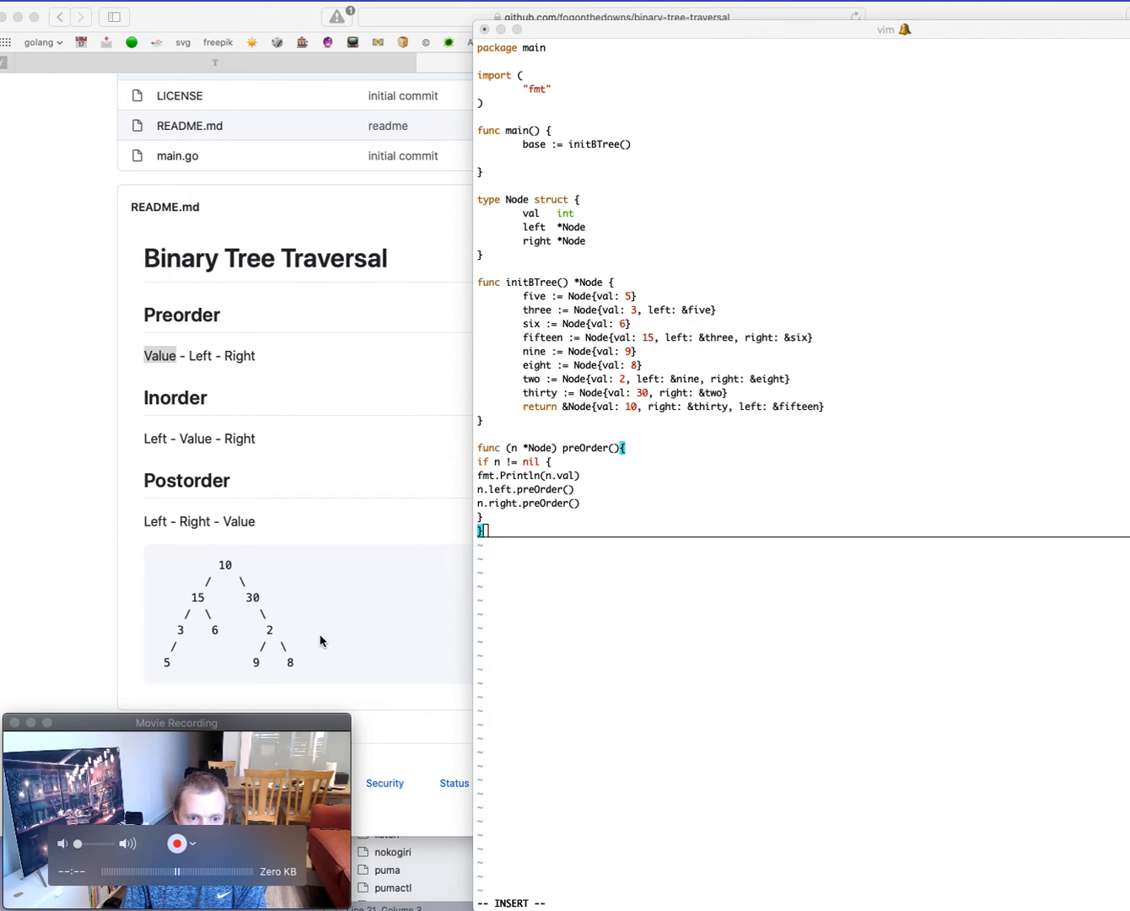
mouse_move(290, 674)
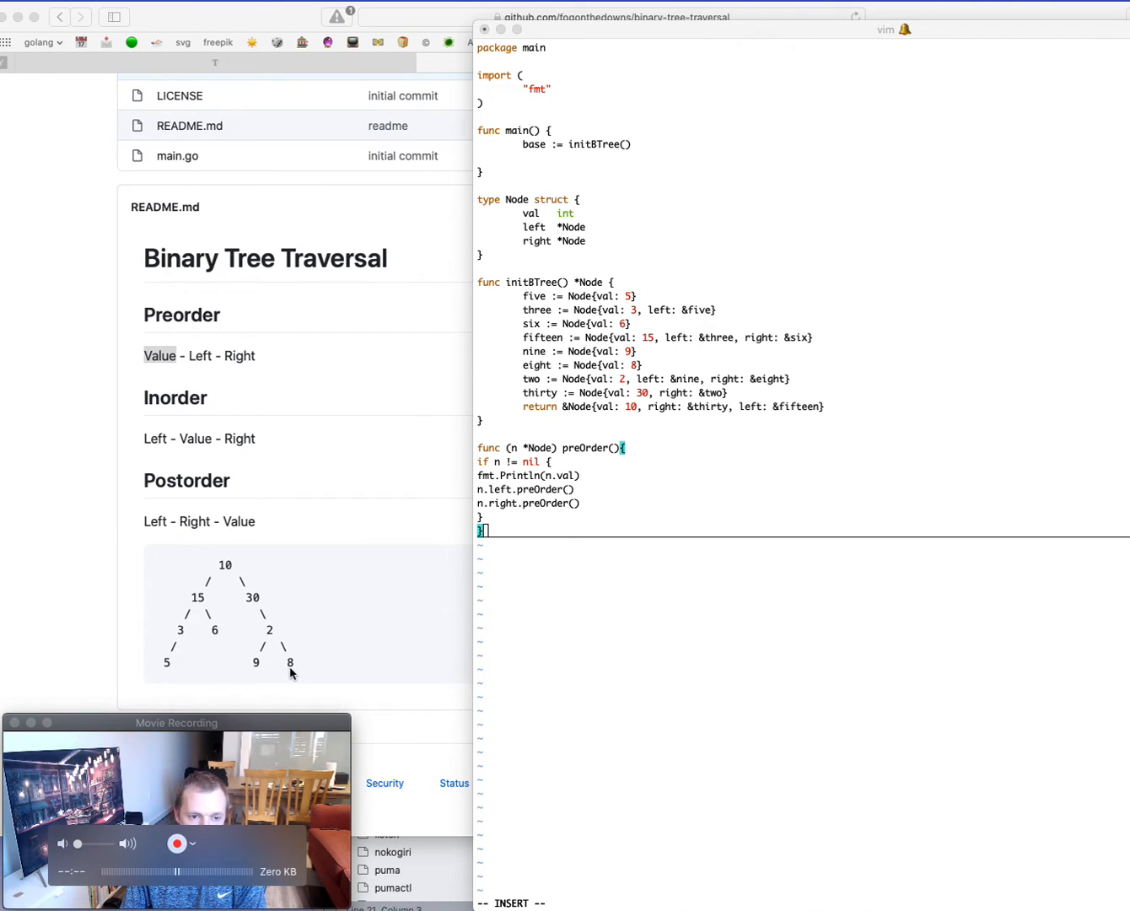
mouse_move(526, 599)
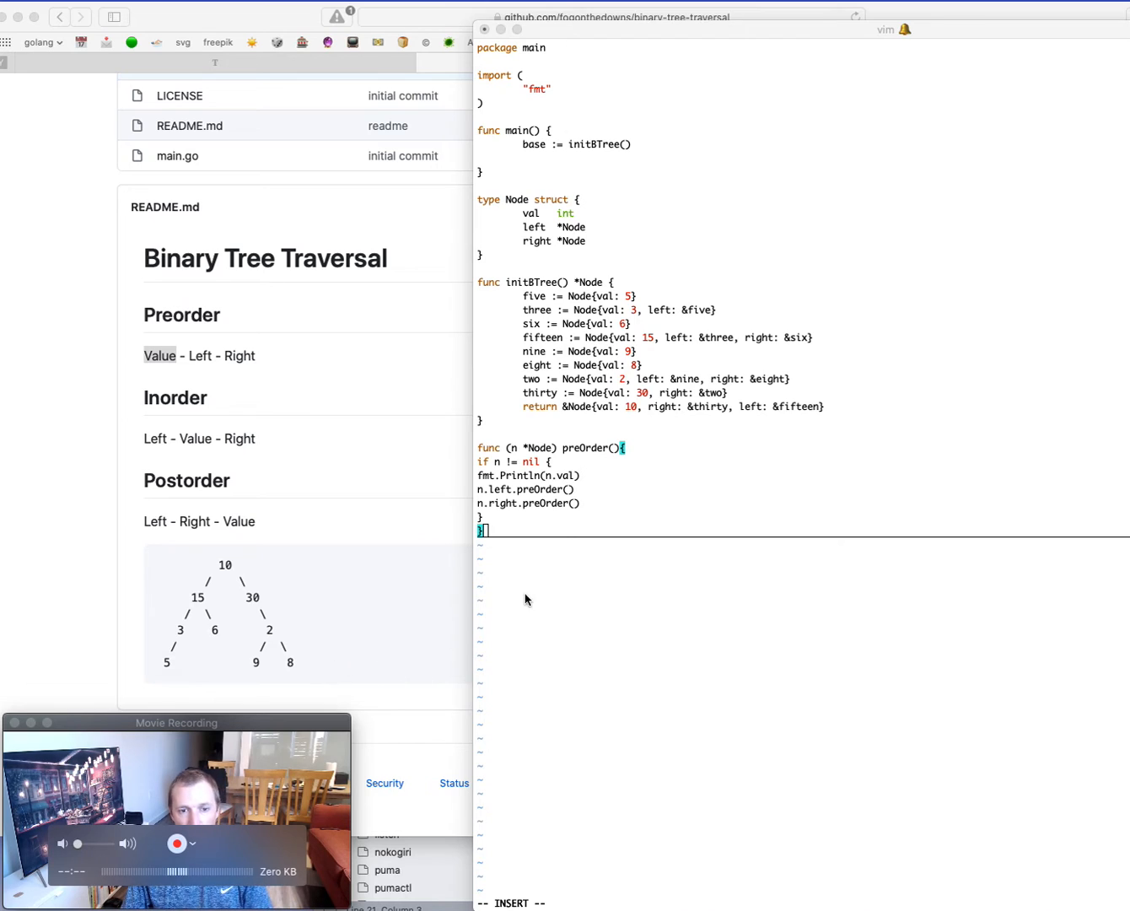
mouse_move(560, 496)
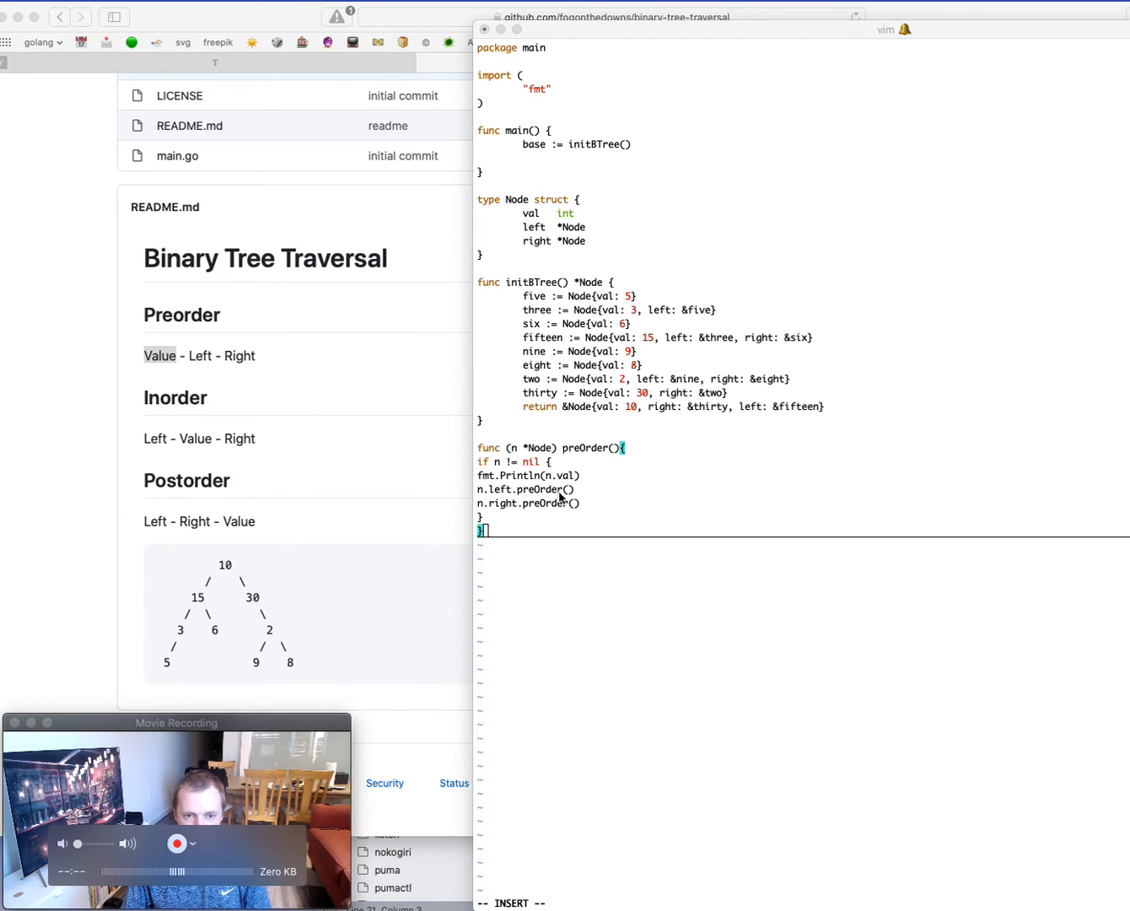
mouse_move(591, 464)
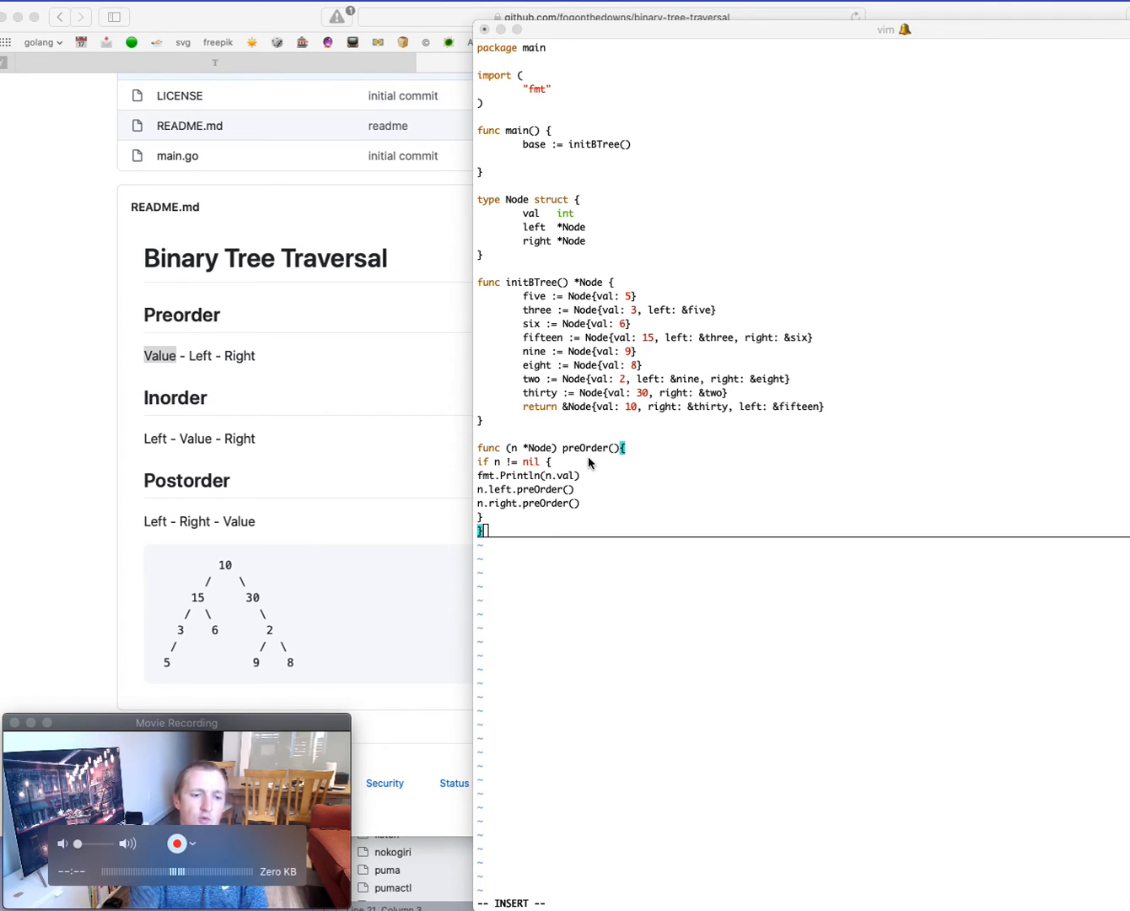
mouse_move(590, 497)
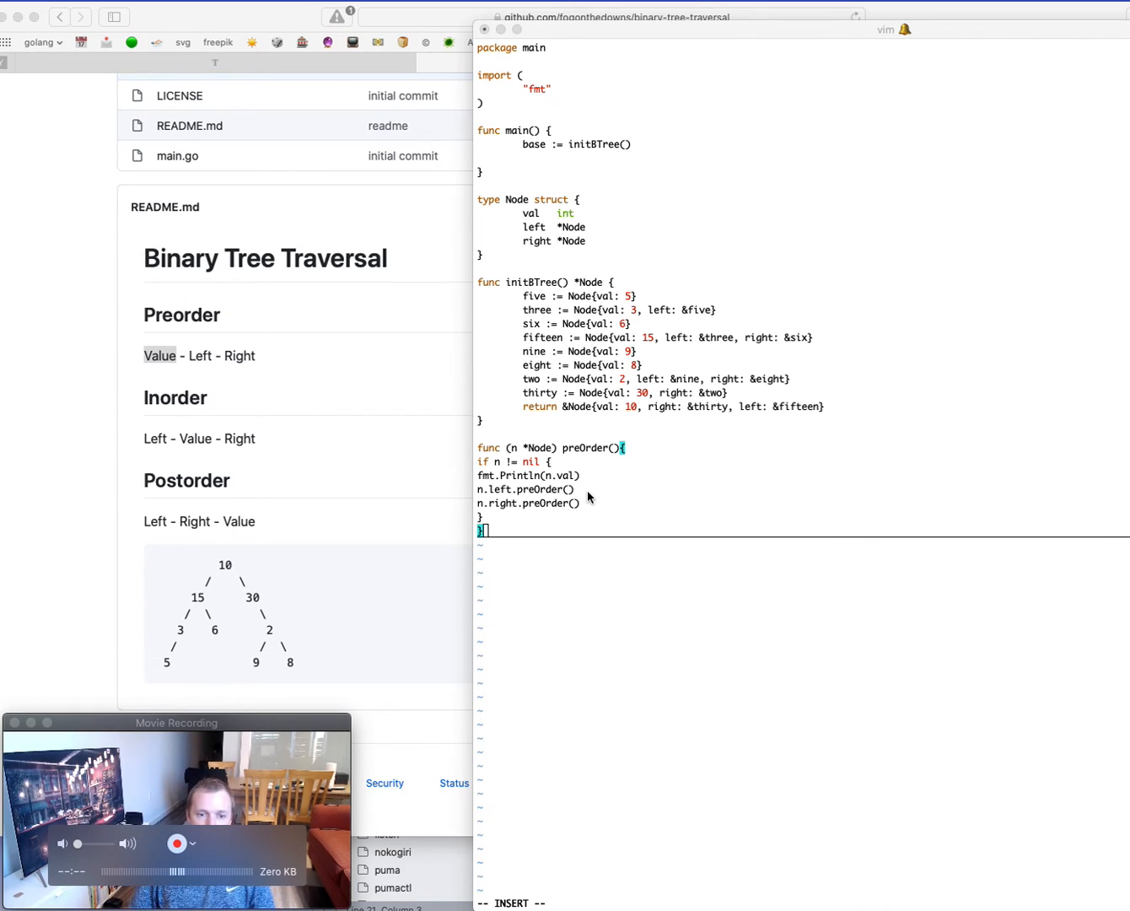
mouse_move(553, 560)
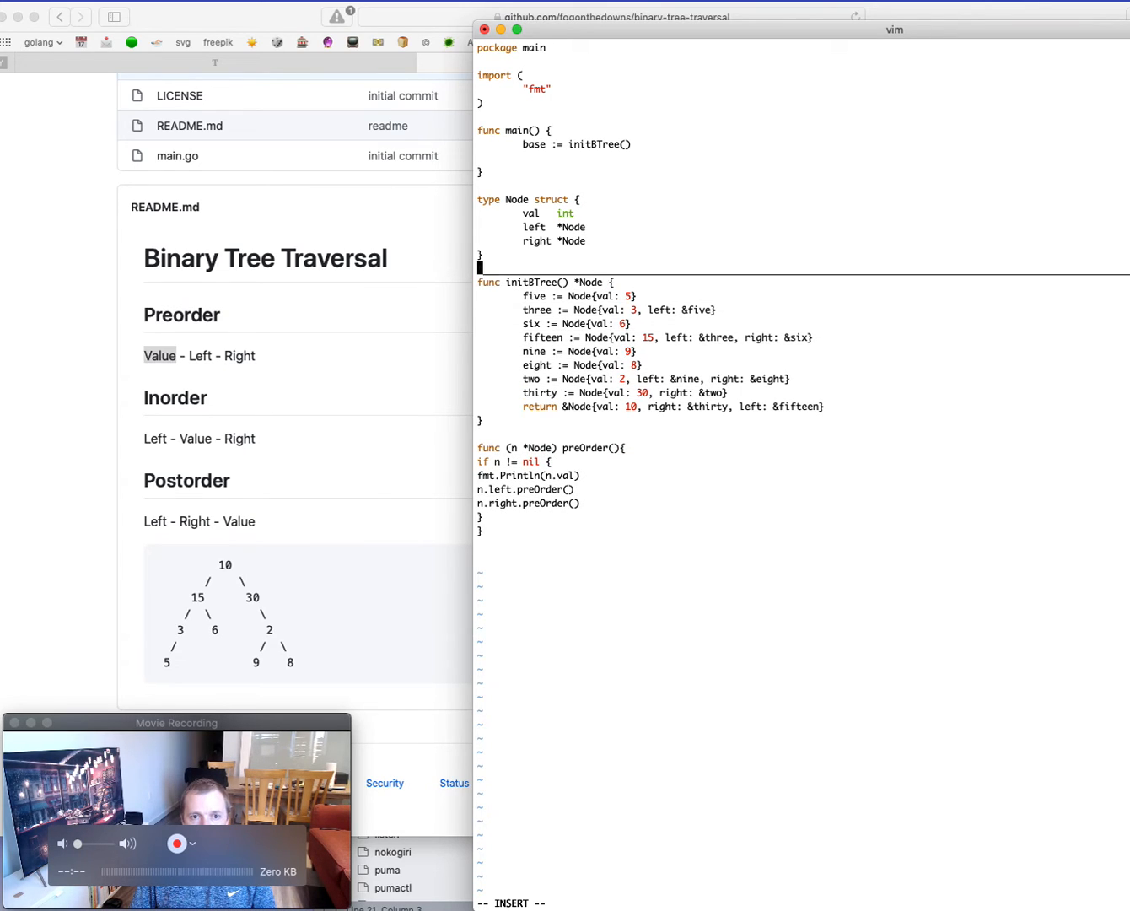
Step: Call base.preOrder() and base.inOrder() in main after building the tree
text(base)
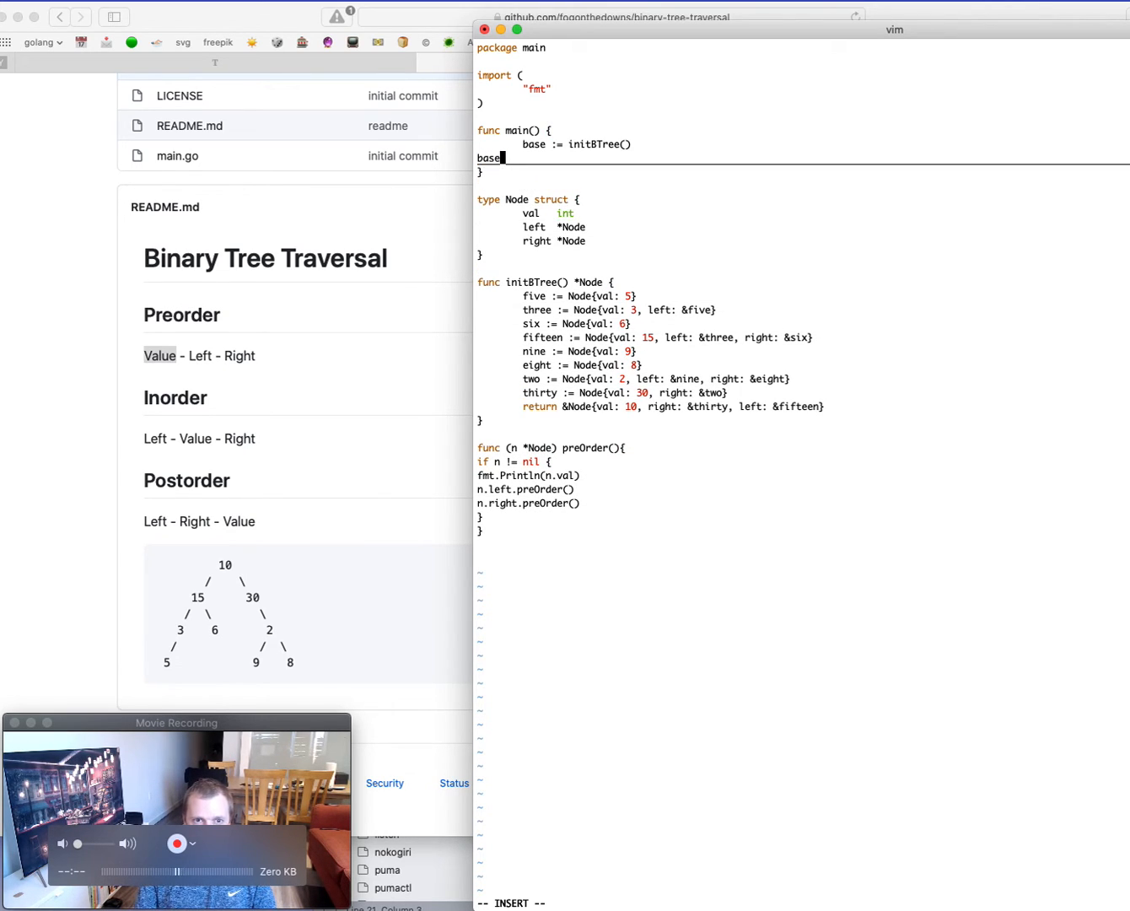
text(. preOrder(){)
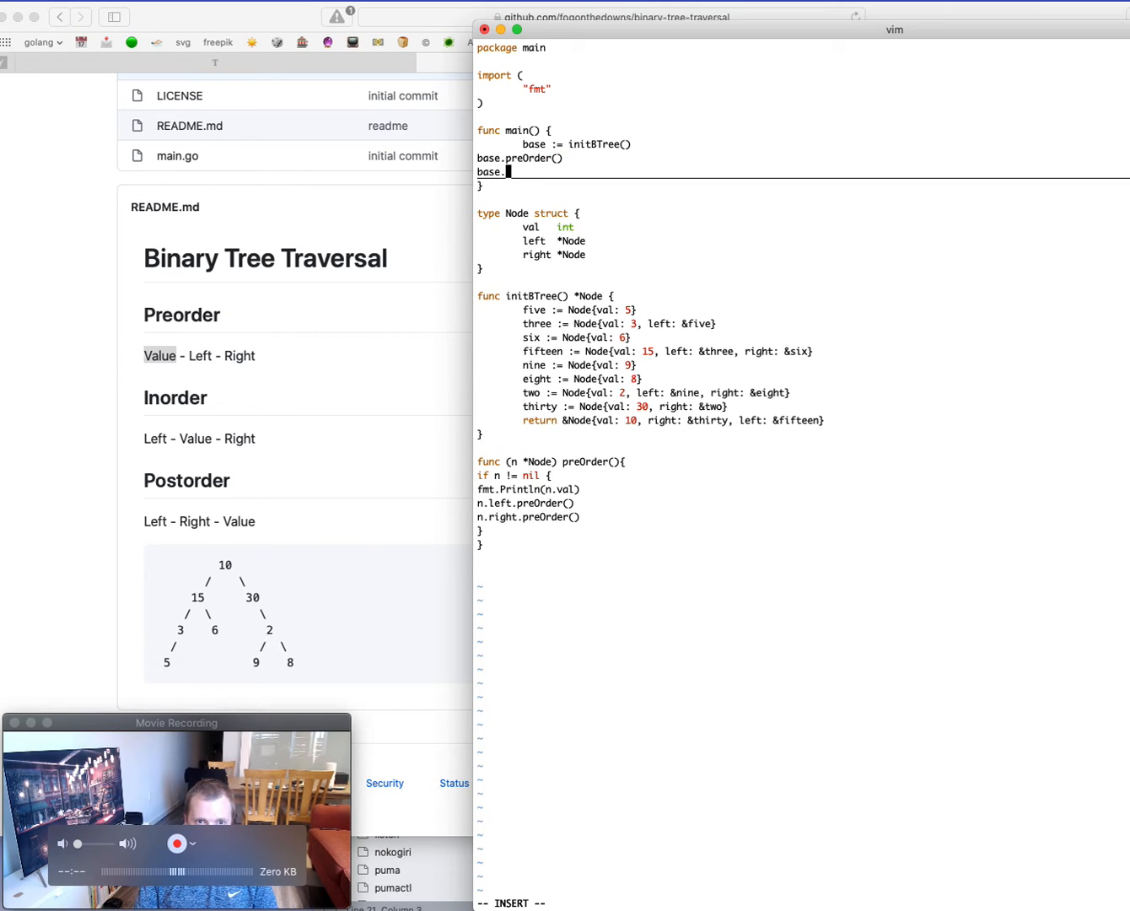
text(i)
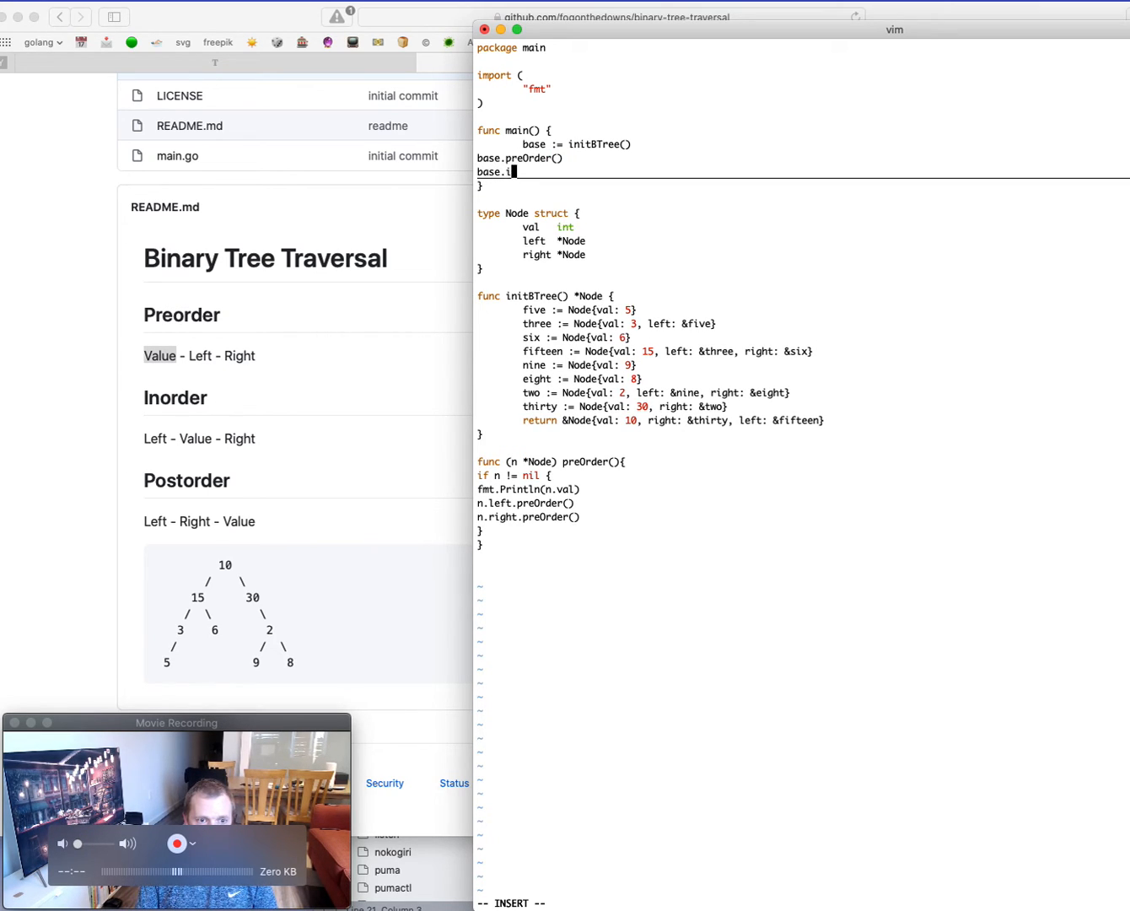
text(nOrder())
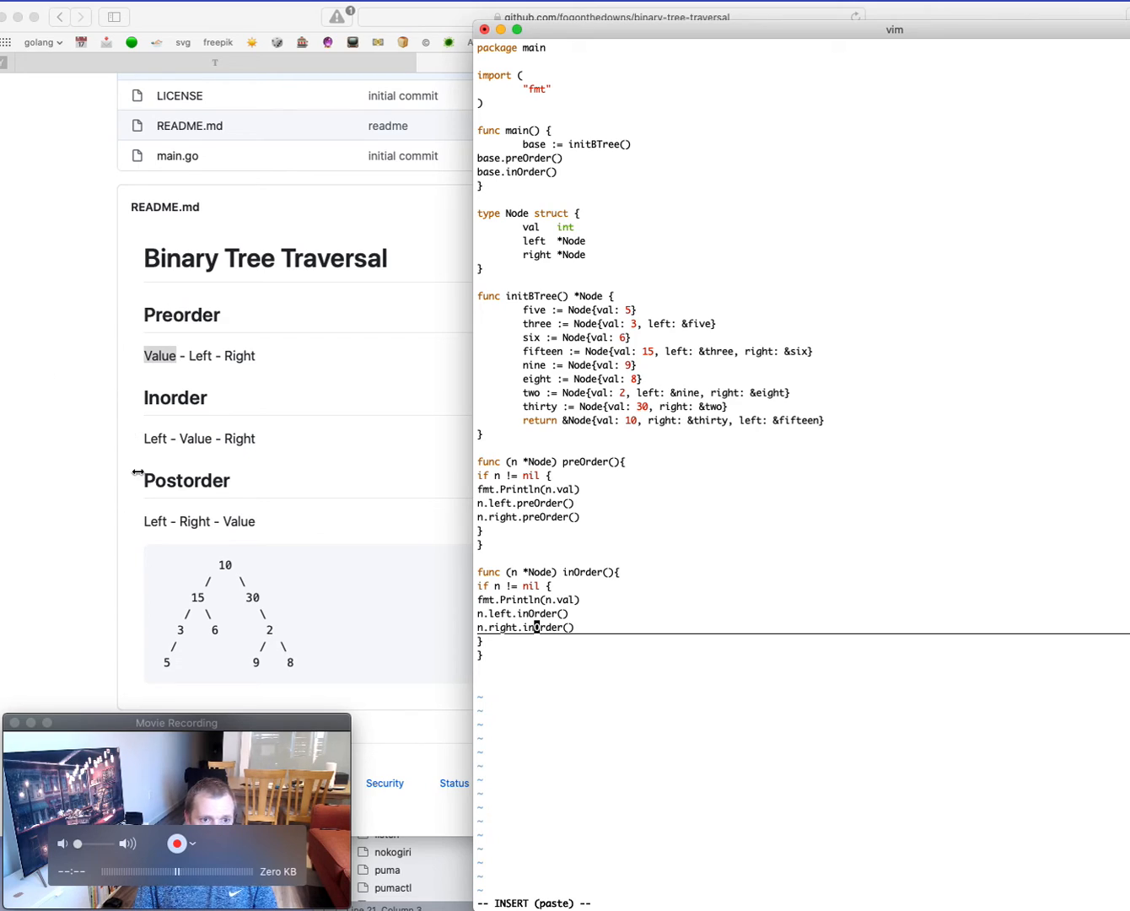
mouse_move(145, 439)
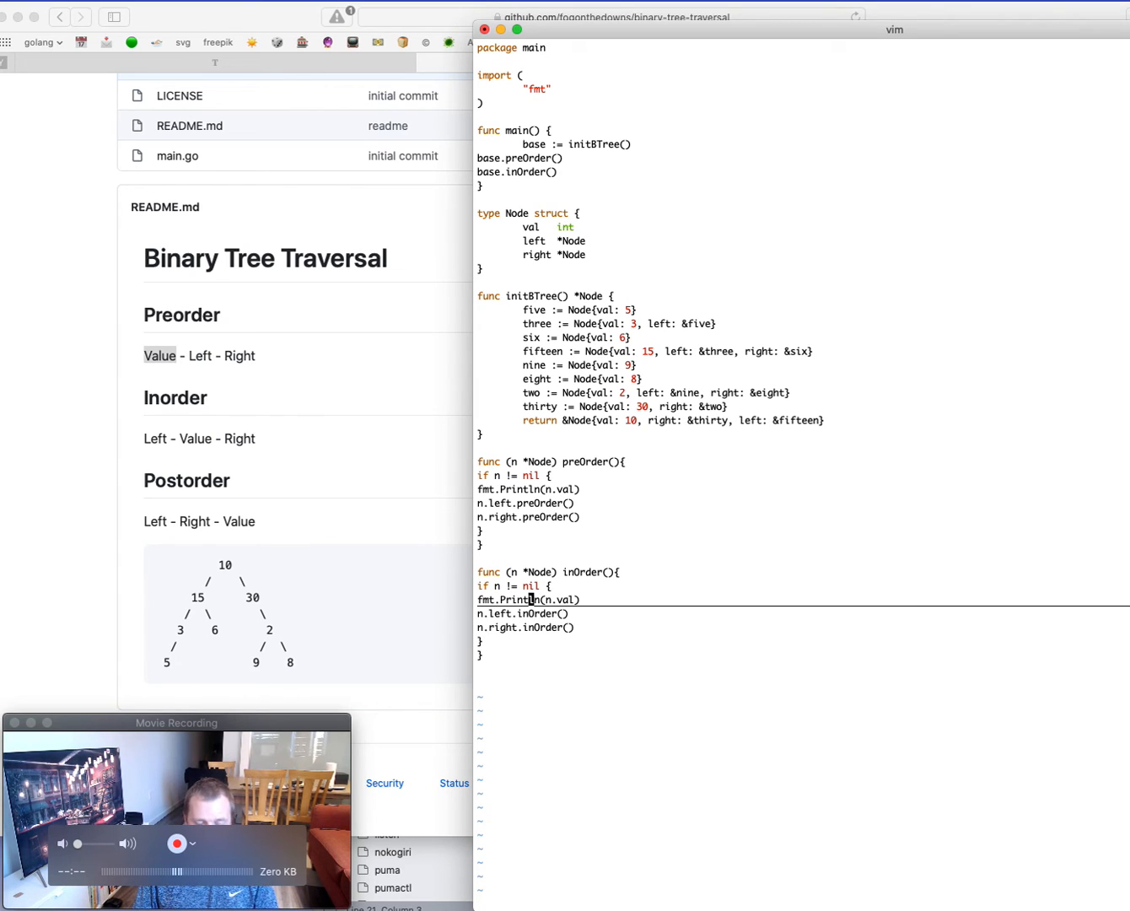
Step: Move fmt.Println(n.val) in inOrder to sit after the n.left.inOrder() call
key(dd)
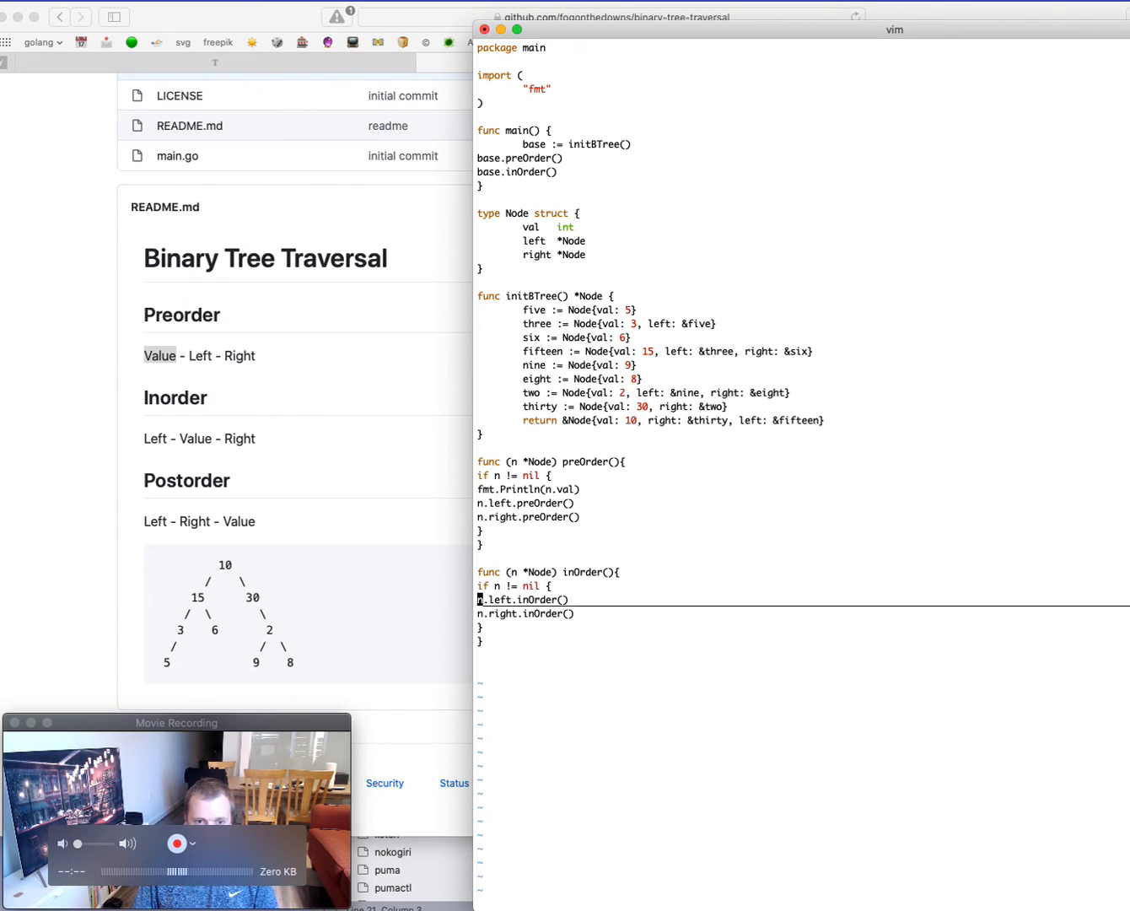
text(fmt.Println(n.val))
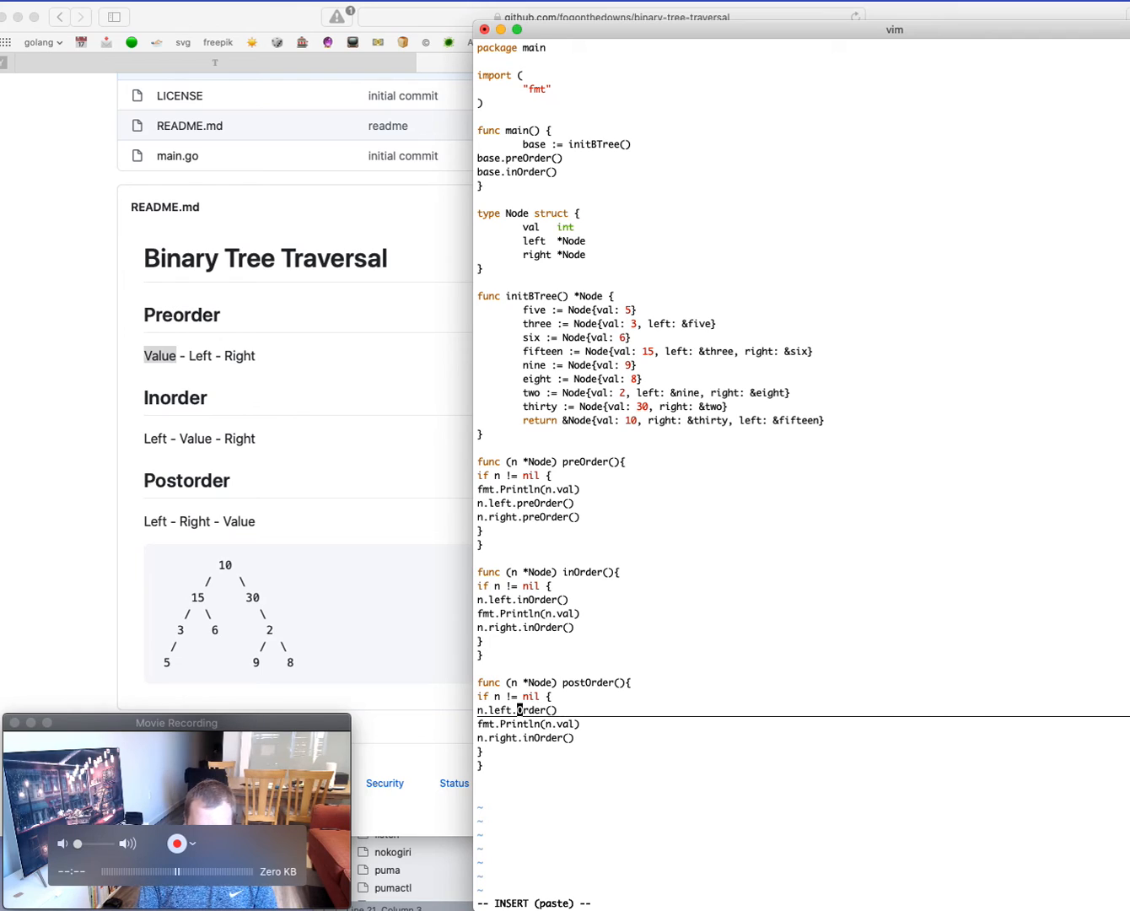
Step: Rename the pasted method copy to postOrder so it prints after both child visits
text(postOrder)
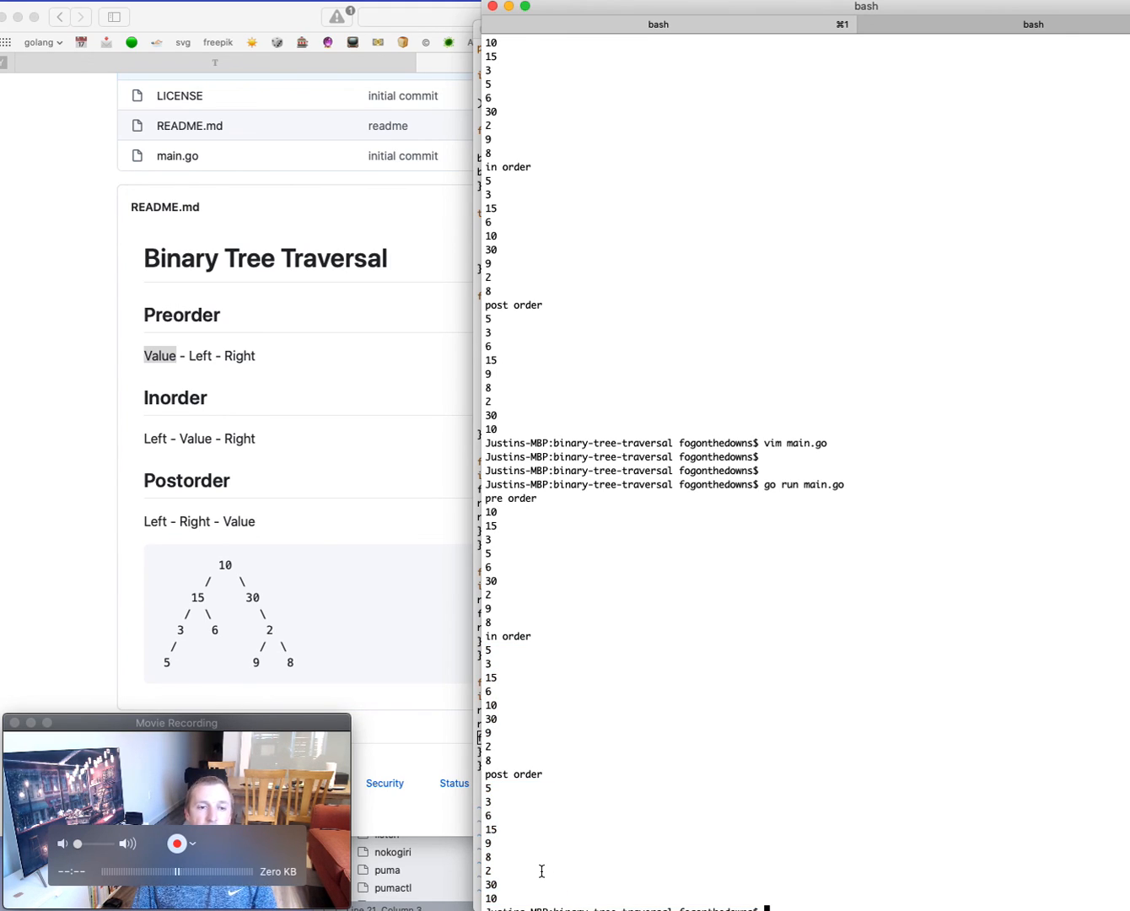
mouse_move(673, 544)
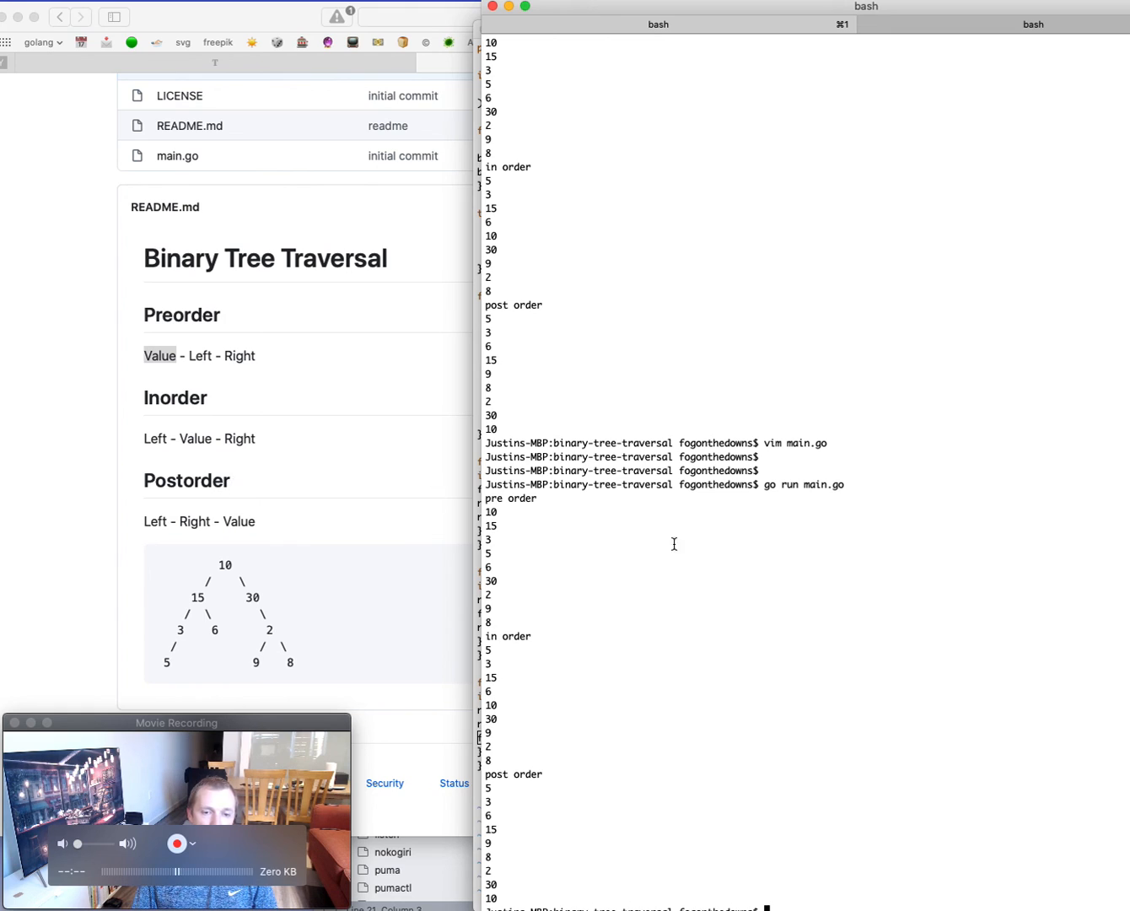